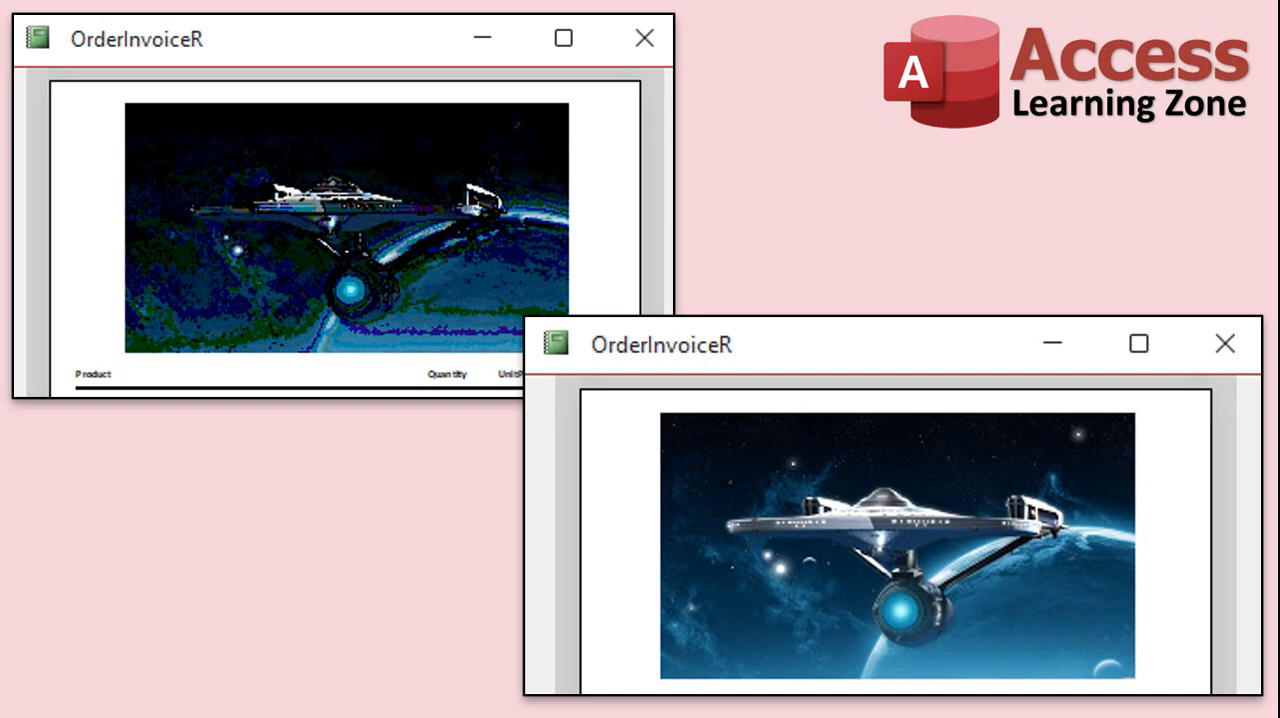
mouse_move(333, 258)
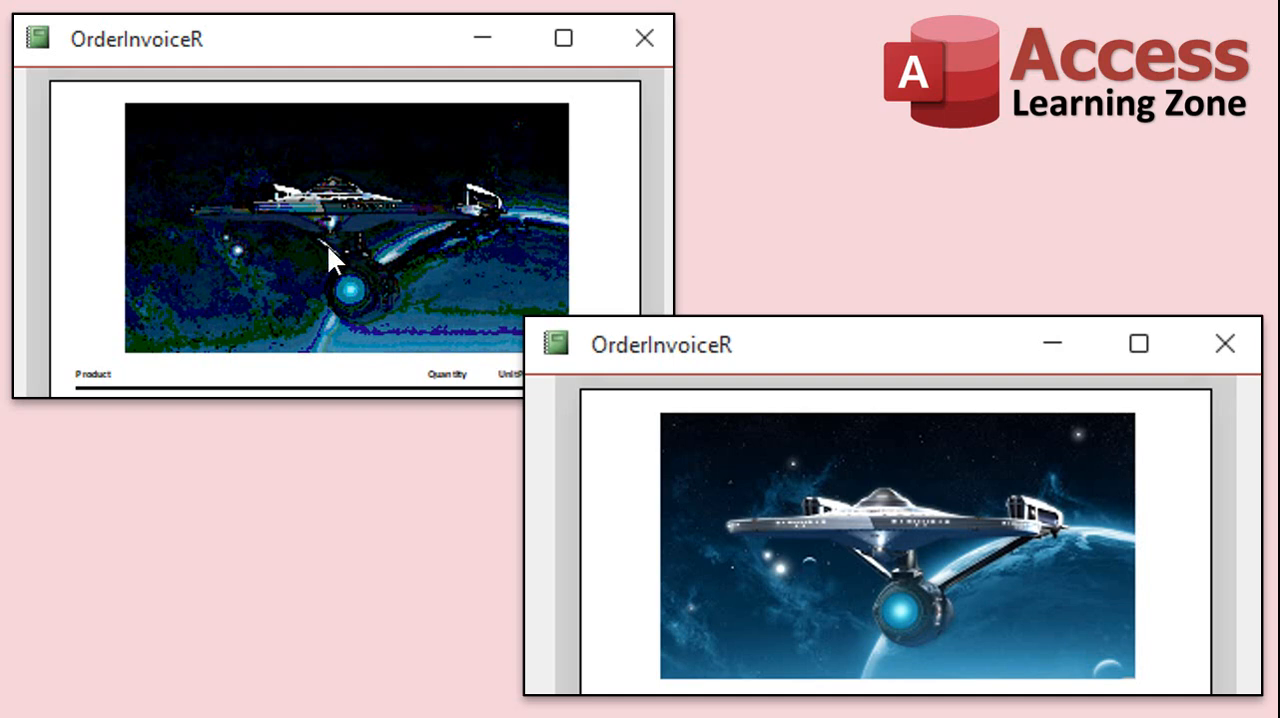
mouse_move(268, 328)
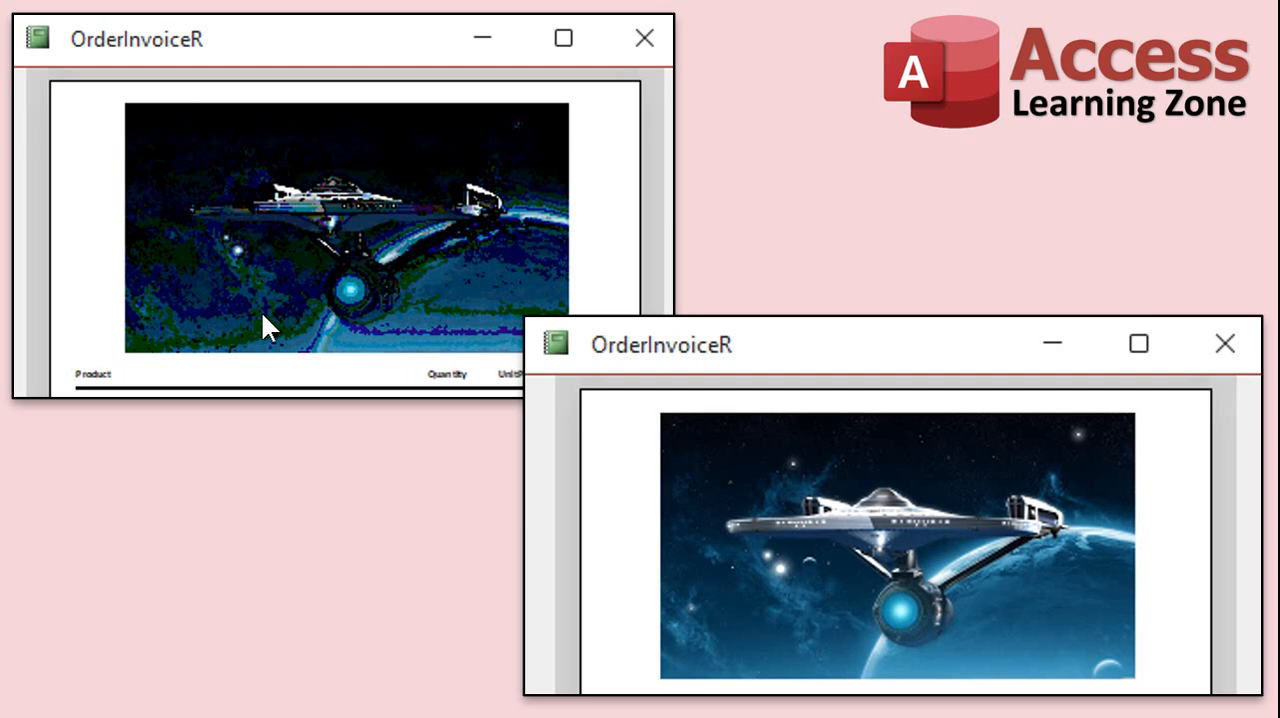
mouse_move(905, 615)
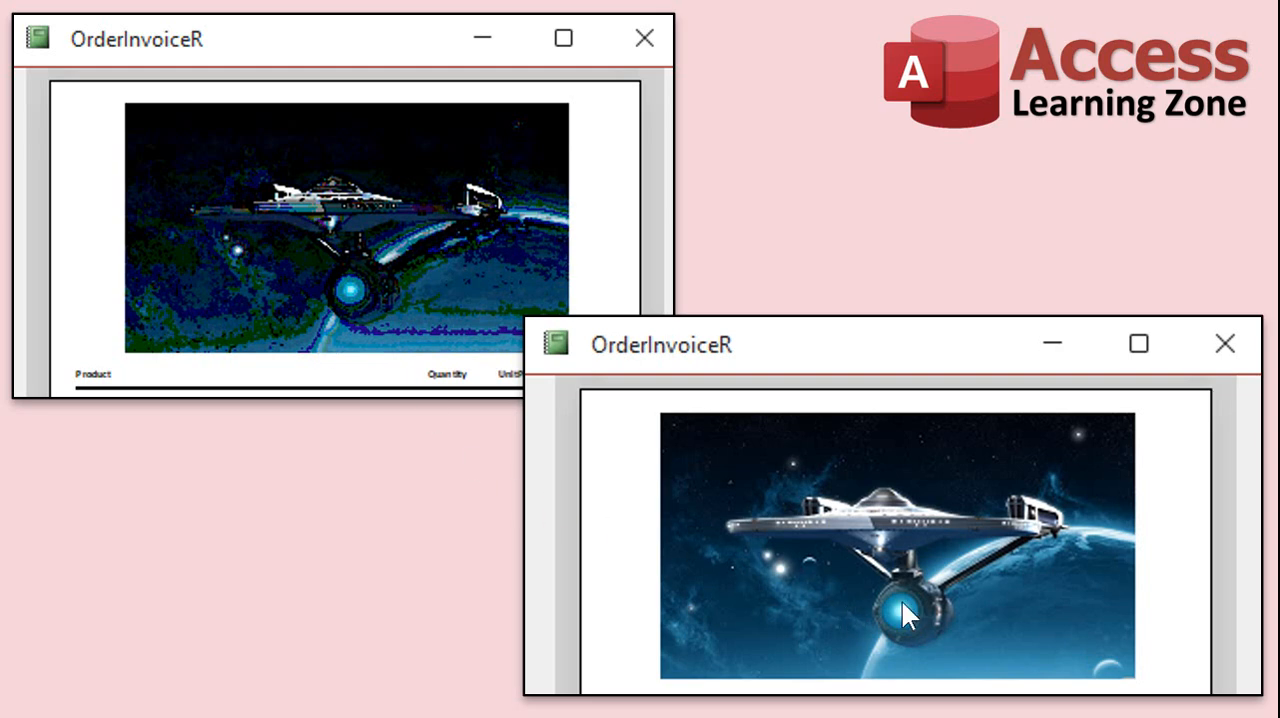
mouse_move(850, 605)
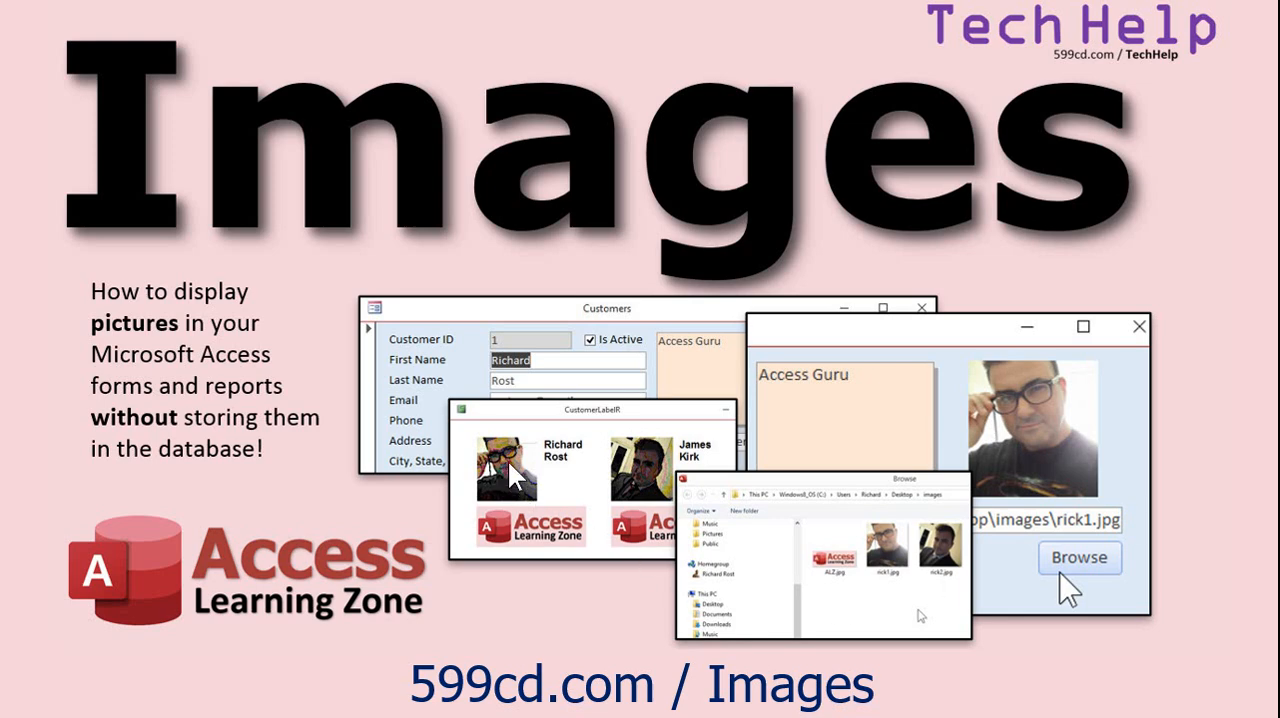
mouse_move(635, 505)
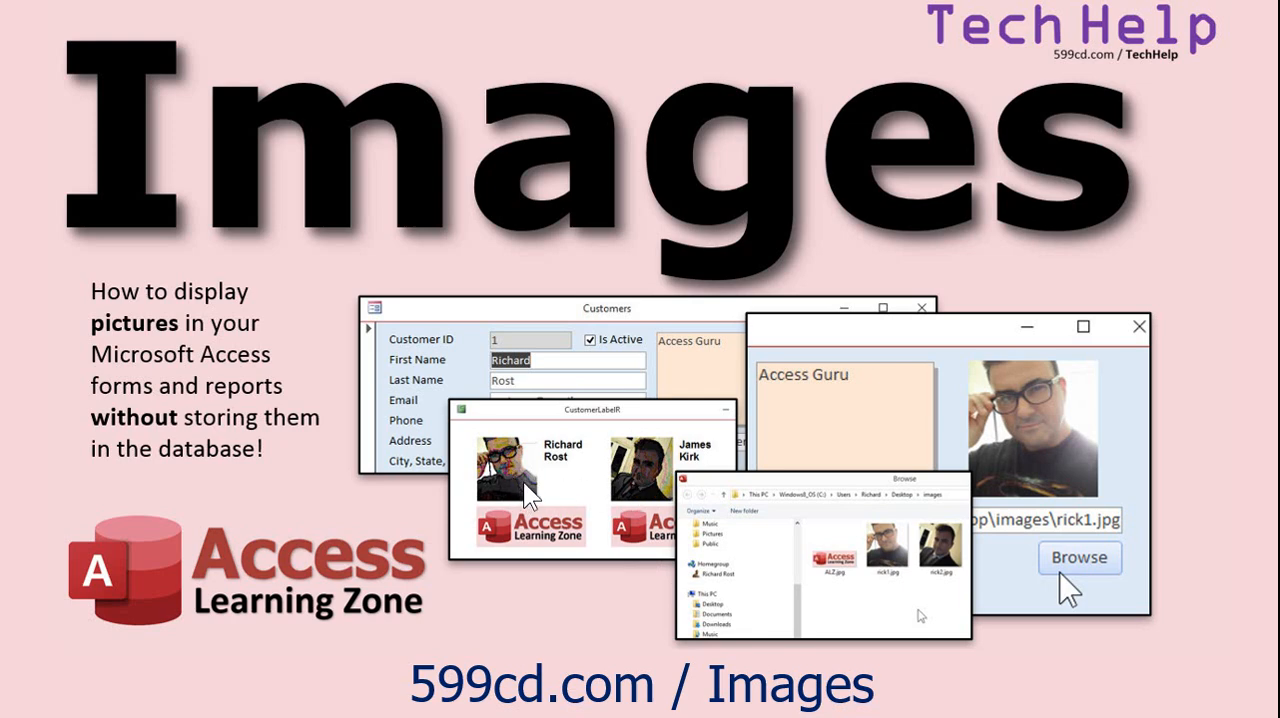
mouse_move(640, 495)
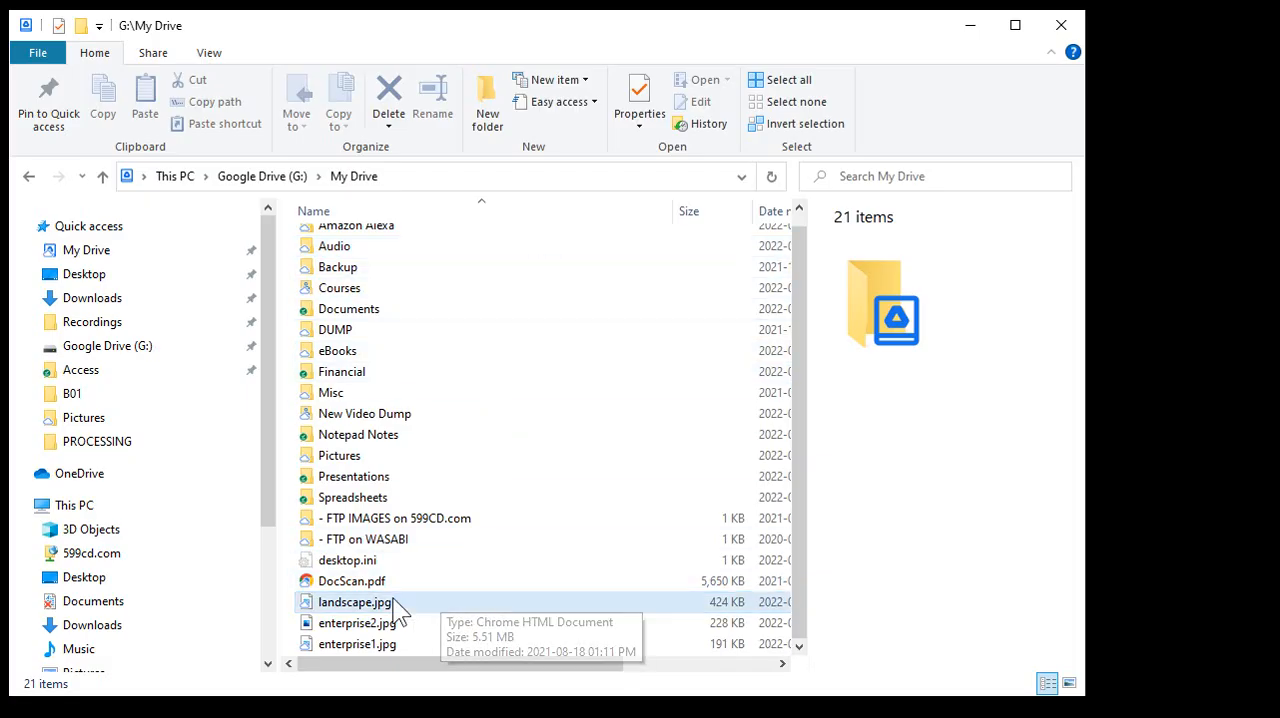
View the dimensions of enterprise1.jpg and enterprise2.jpg in File Explorer's details pane
click(357, 643)
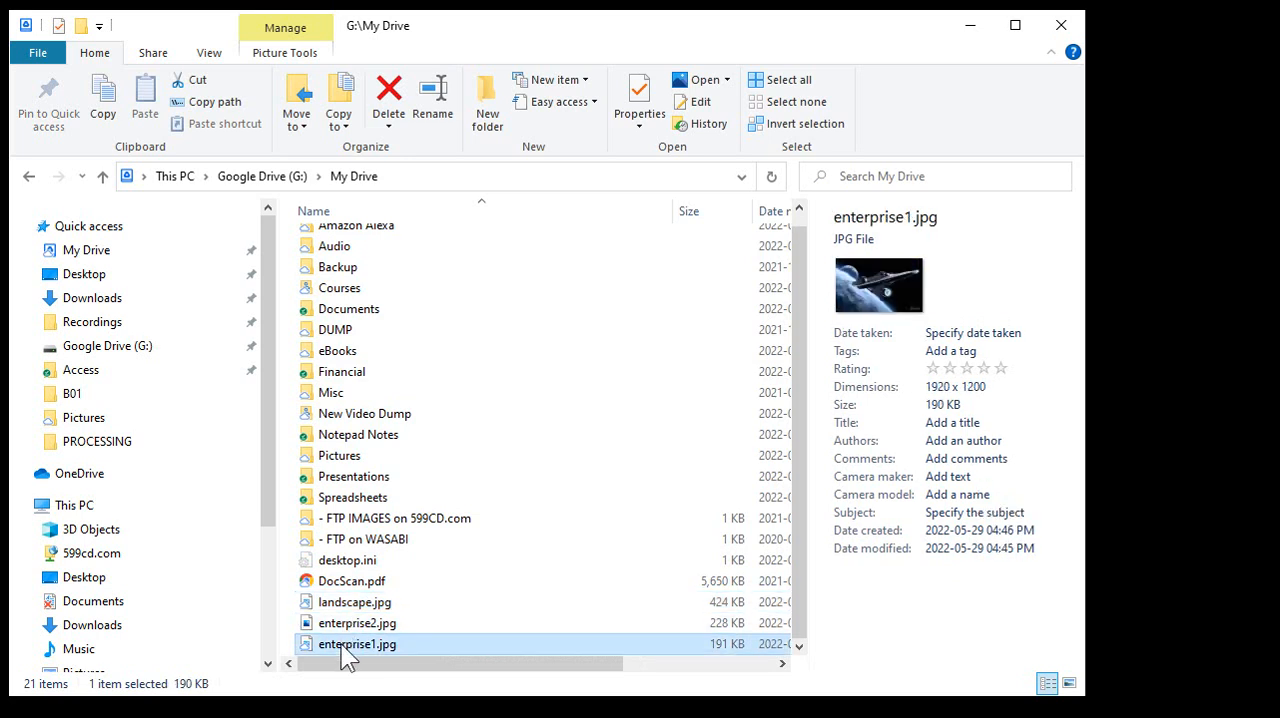
mouse_move(713, 623)
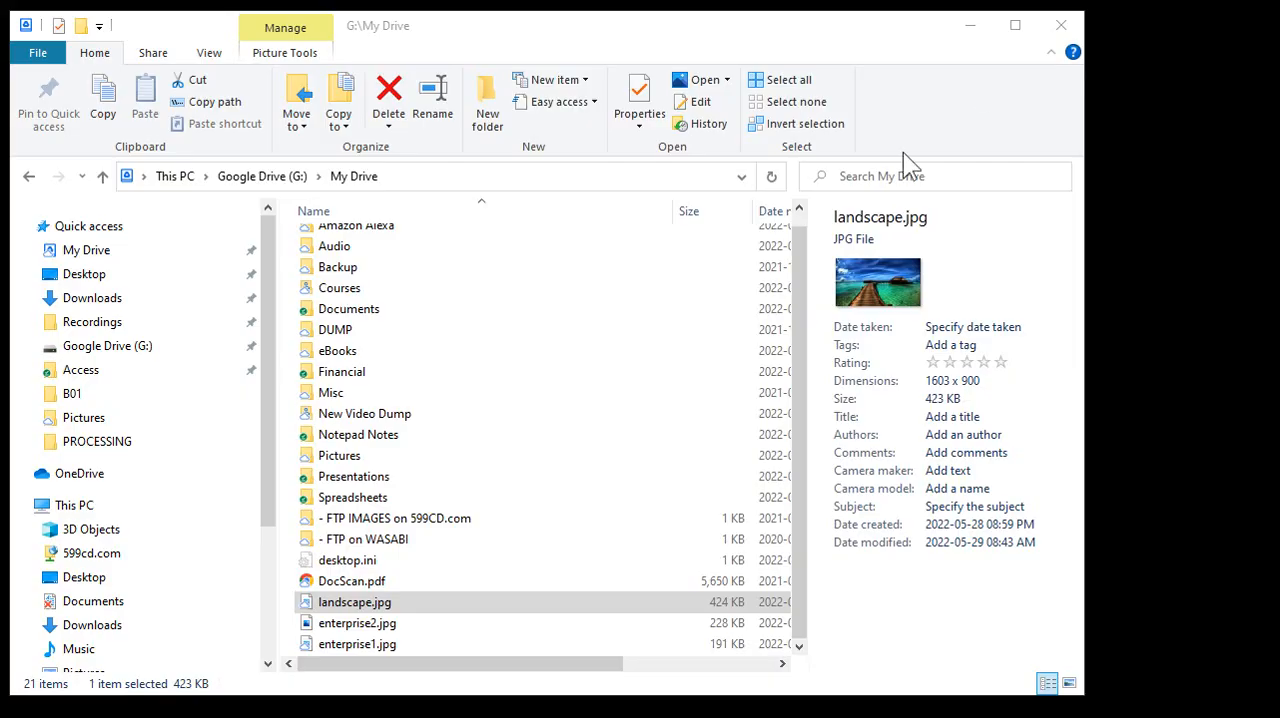
click(357, 643)
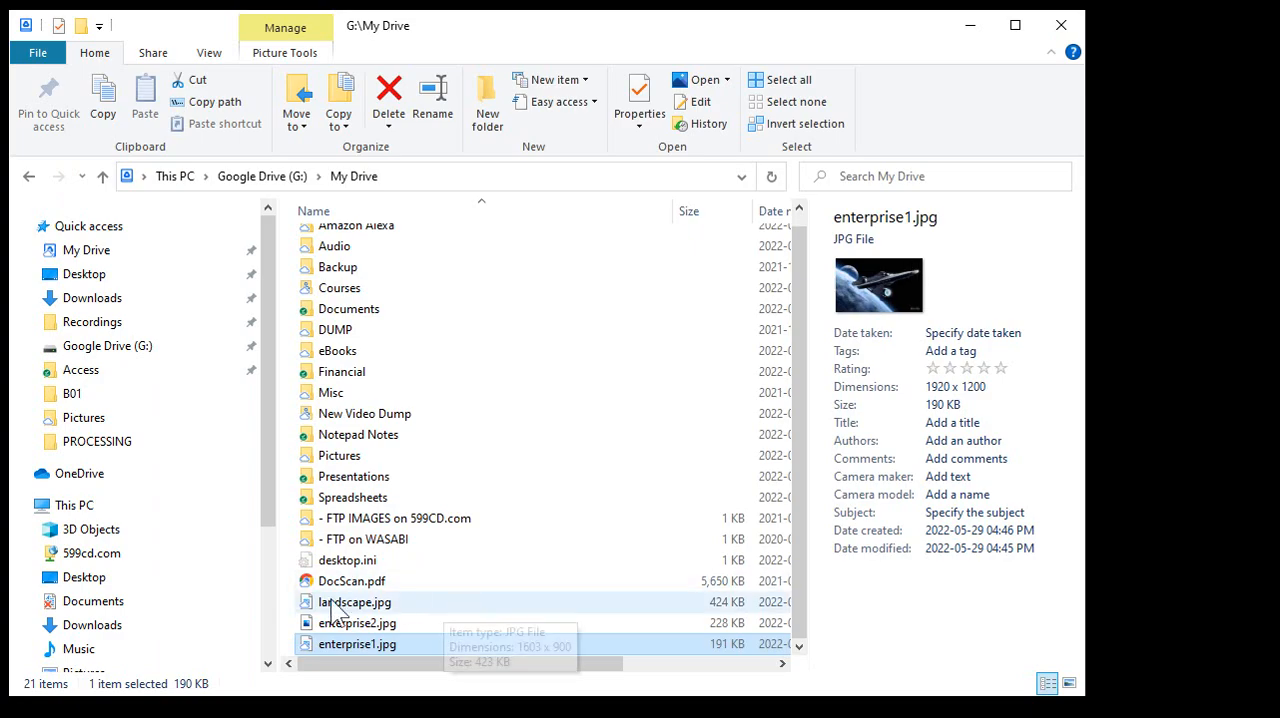
click(357, 622)
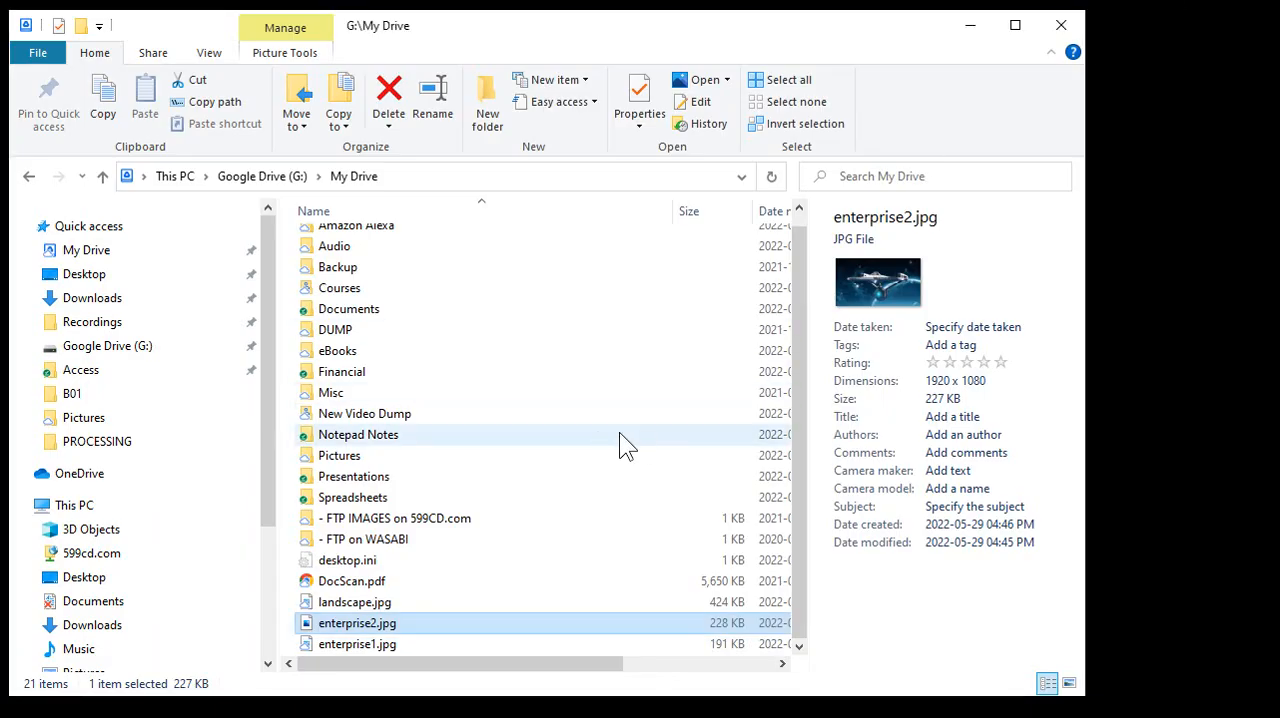
mouse_move(605, 442)
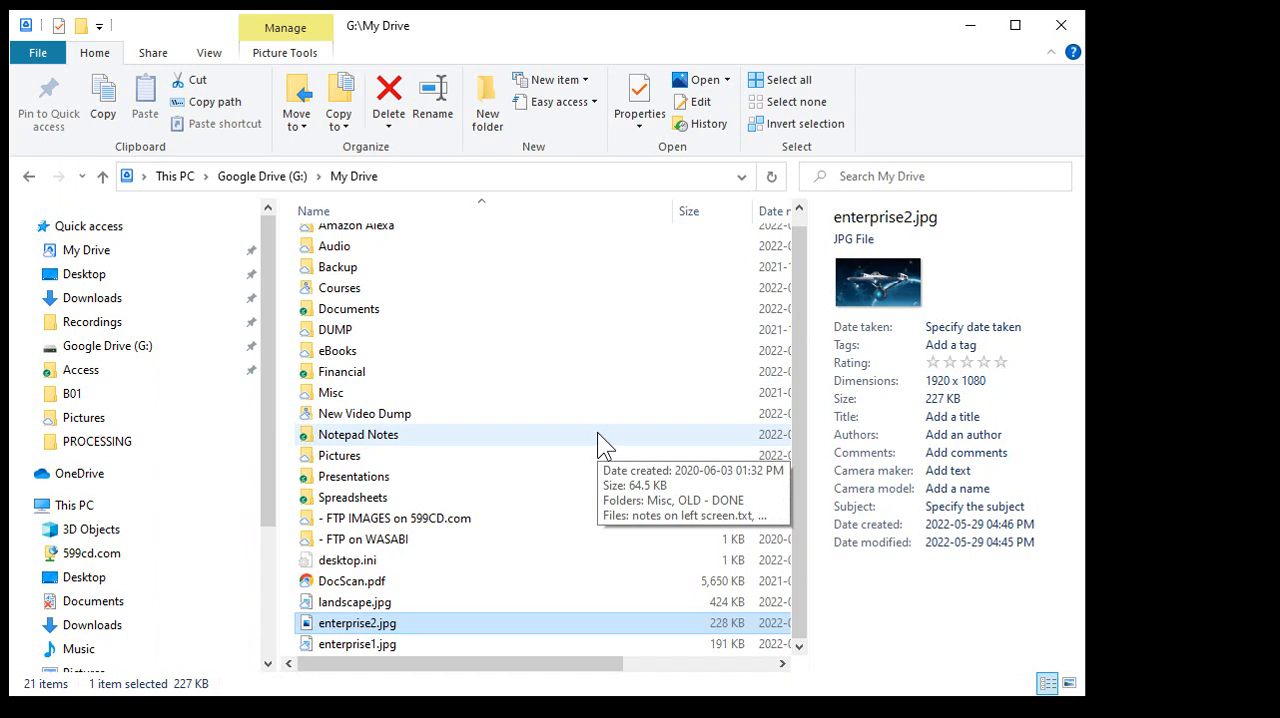
mouse_move(360, 630)
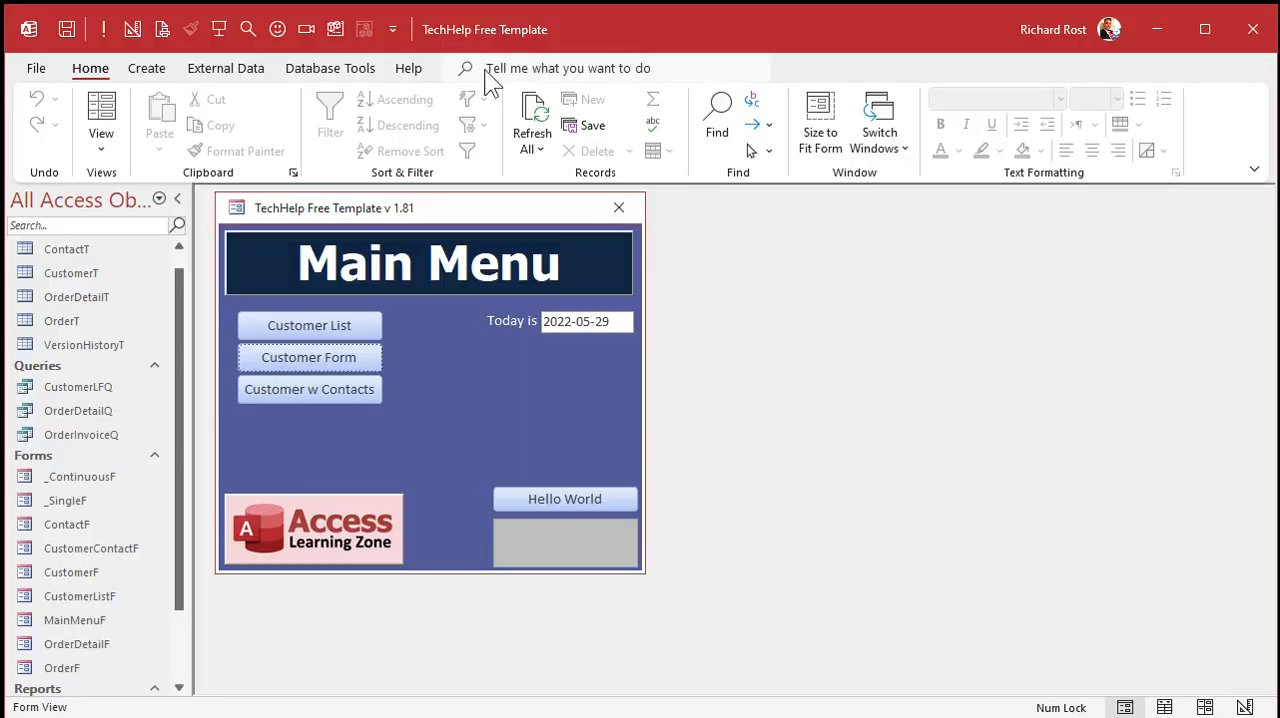
mouse_move(583, 70)
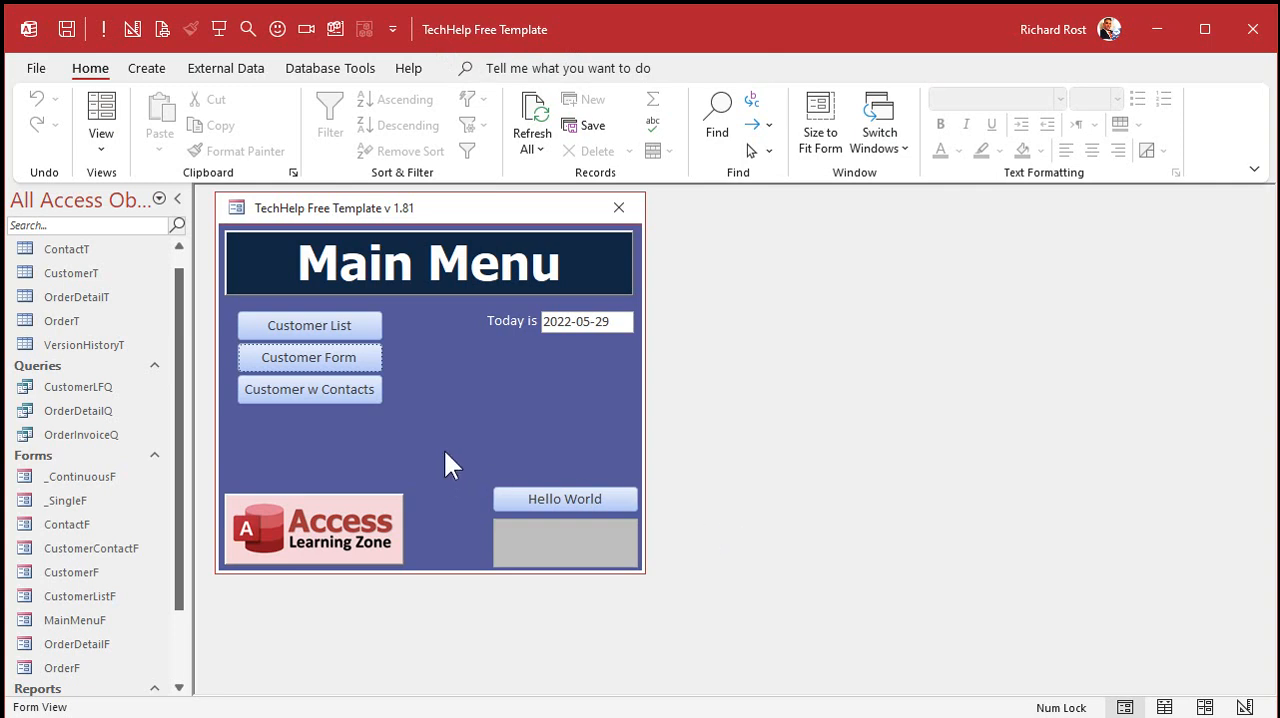
Select the OrderT table and bring up its context menu to reach Design View
click(62, 320)
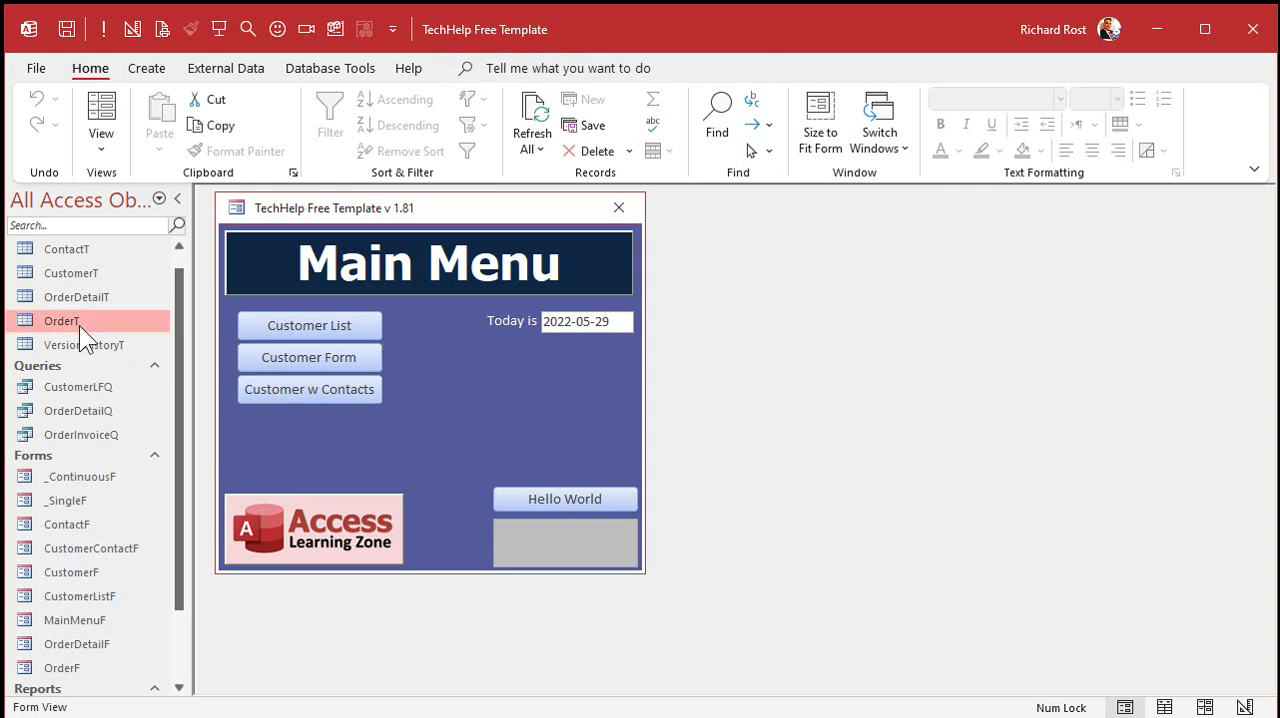
mouse_move(165, 390)
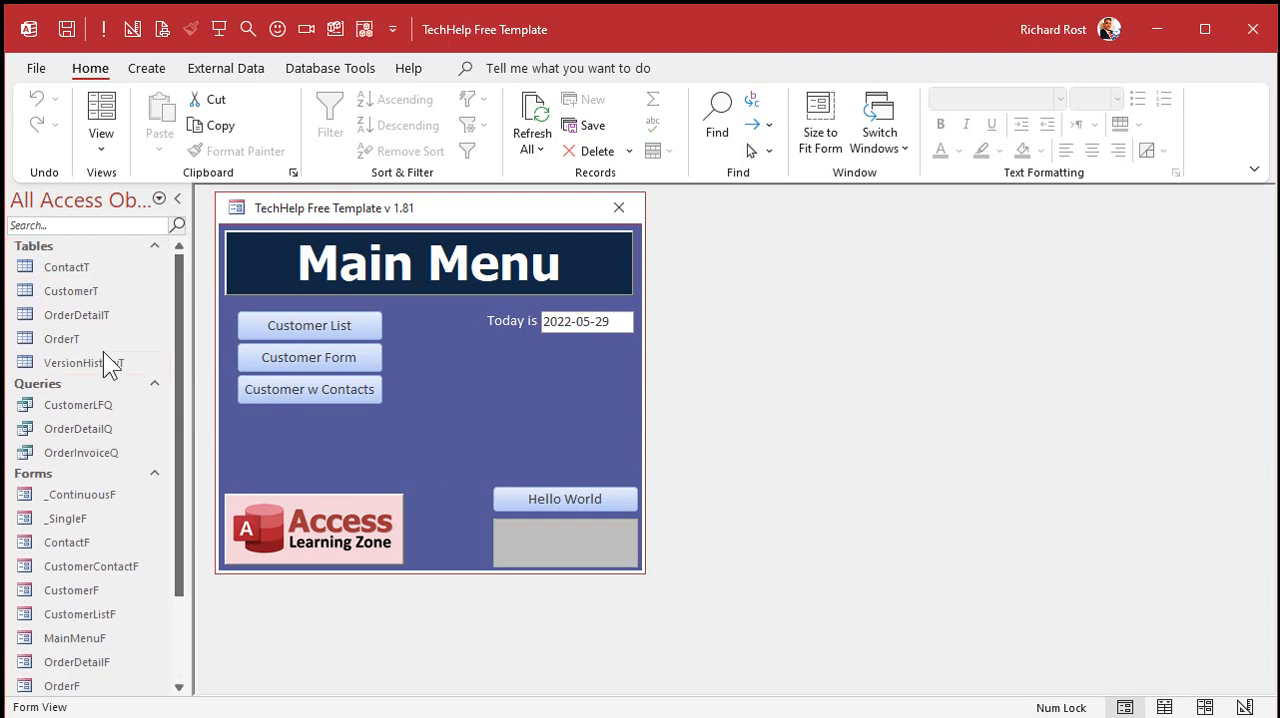
right_click(61, 338)
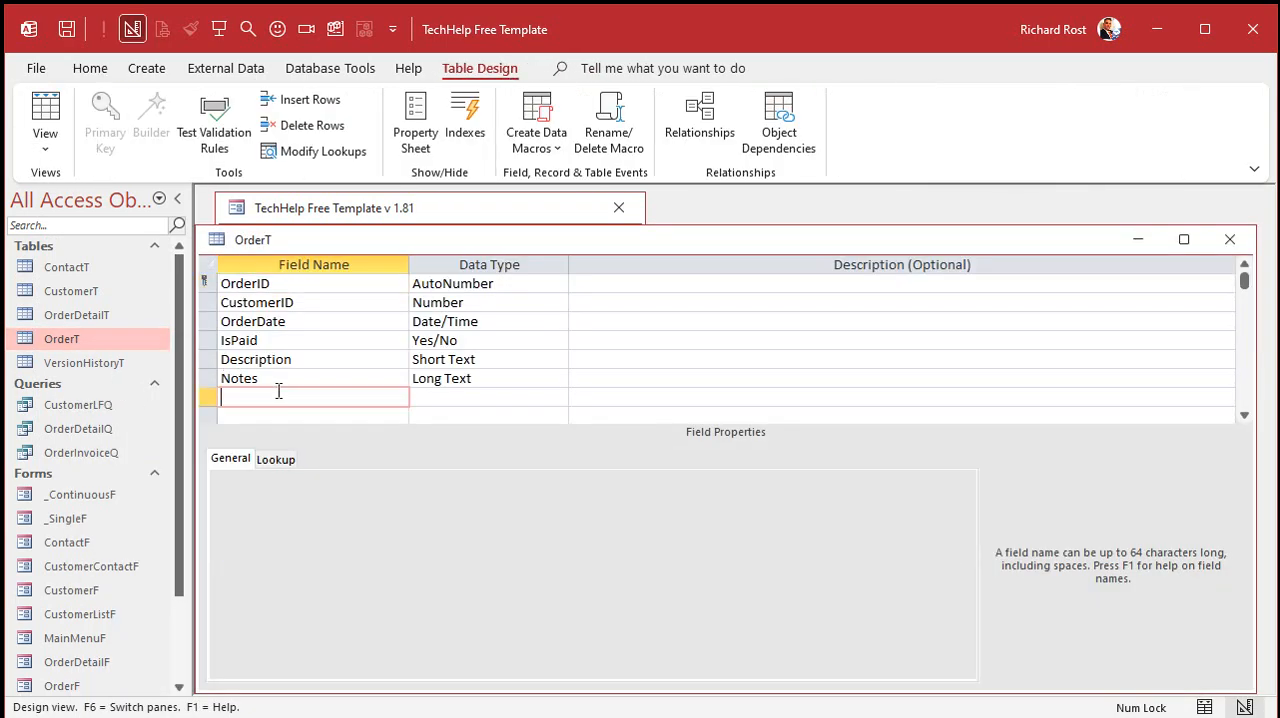
Add a MyPic Short Text field, then save and switch to Datasheet View
text(MyPic)
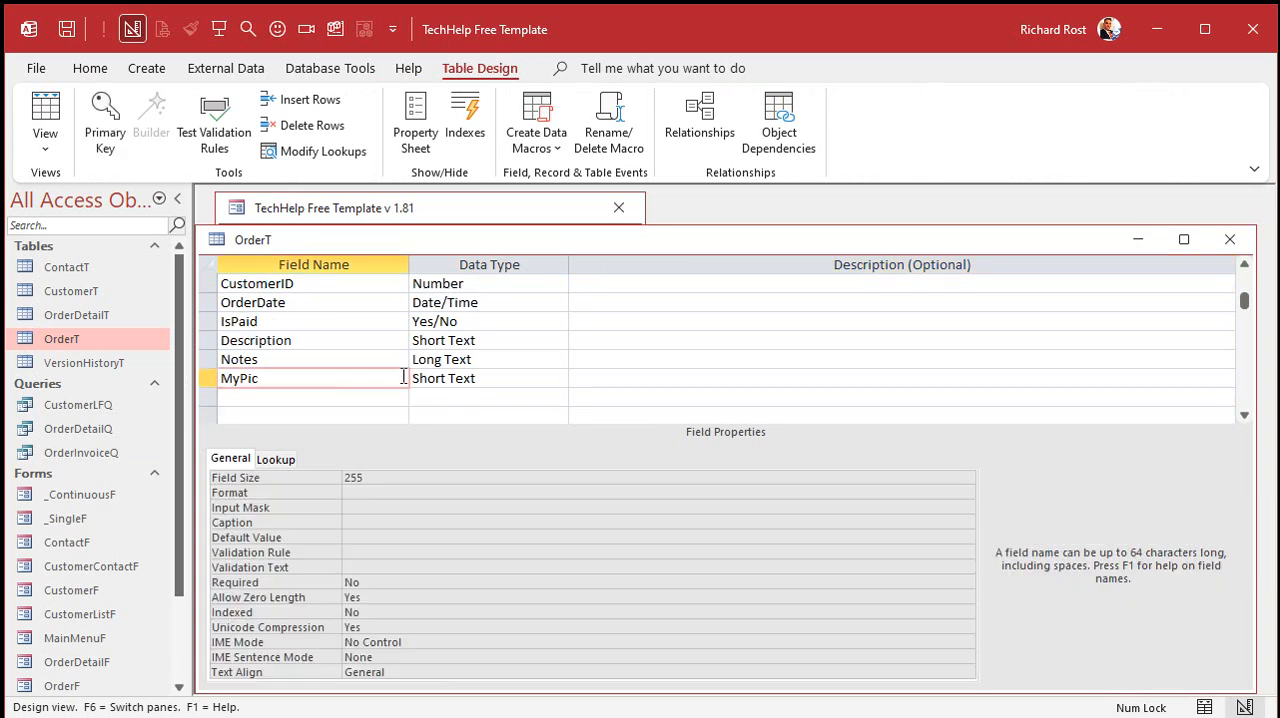
click(45, 110)
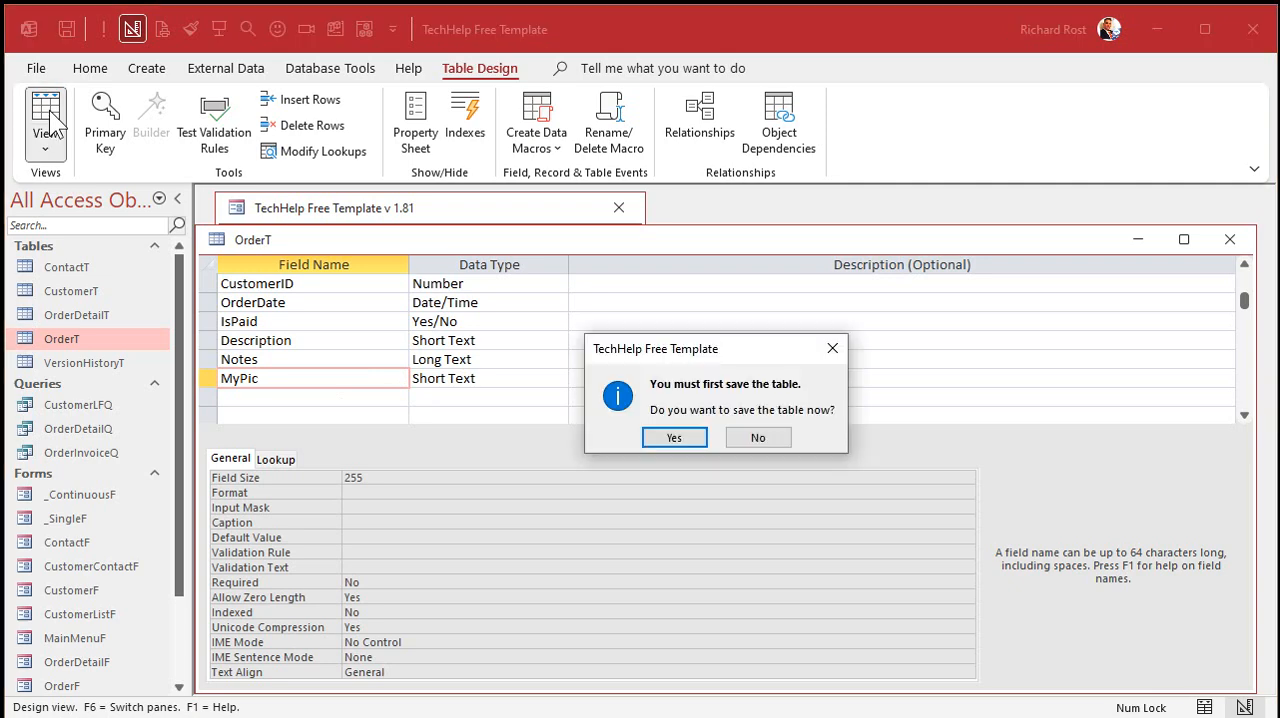
click(673, 437)
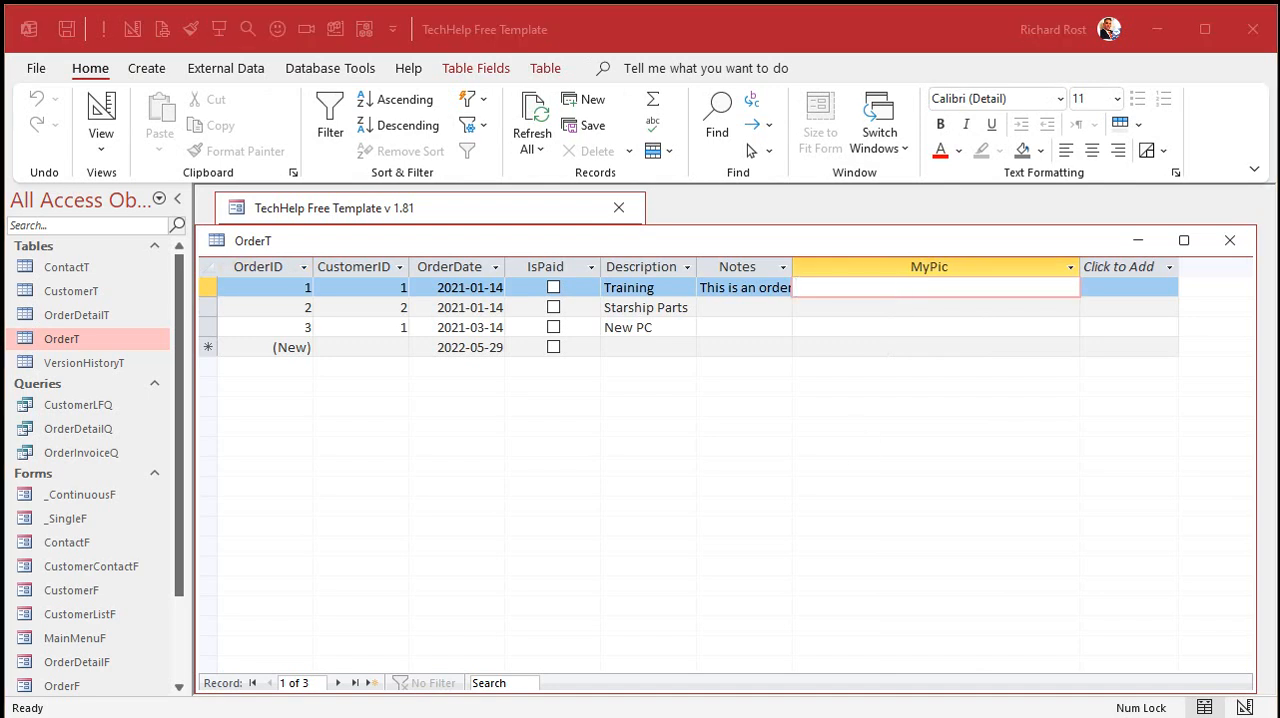
Enter G:\My Drive paths for landscape.jpg and the enterprise images, then close, saving layout
text(G:\My Drive\)
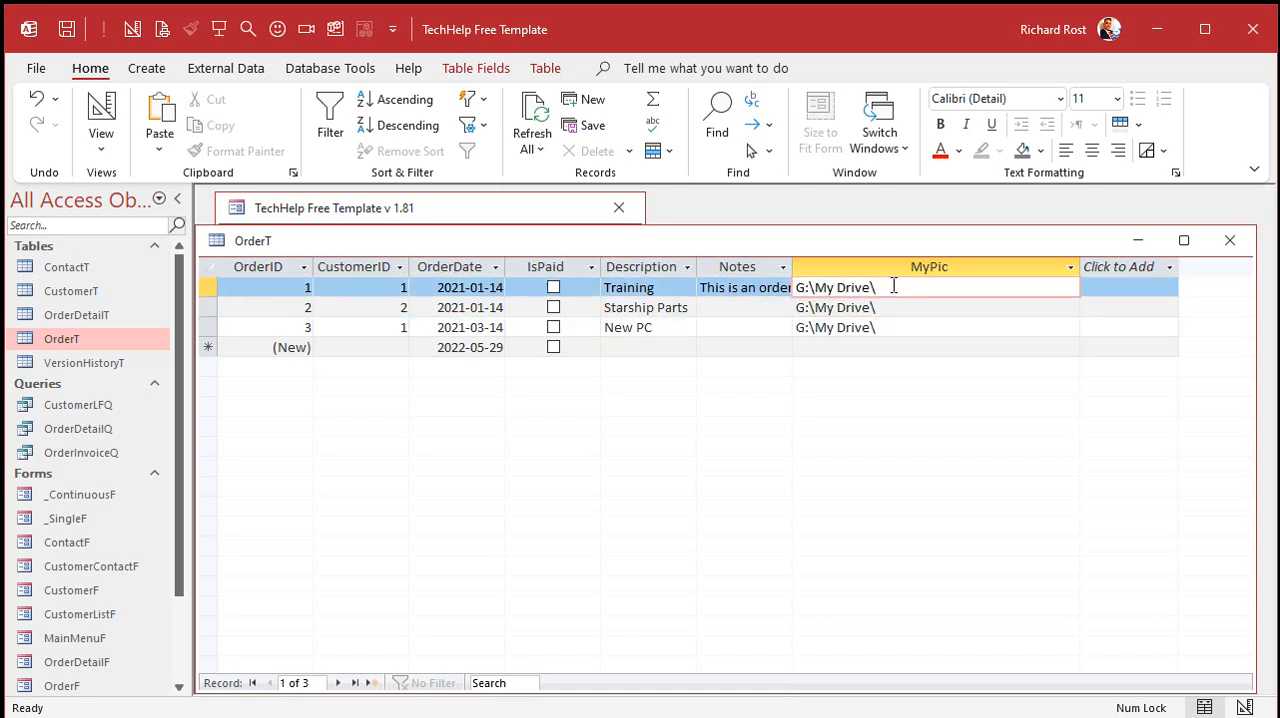
text(landscape.jpg)
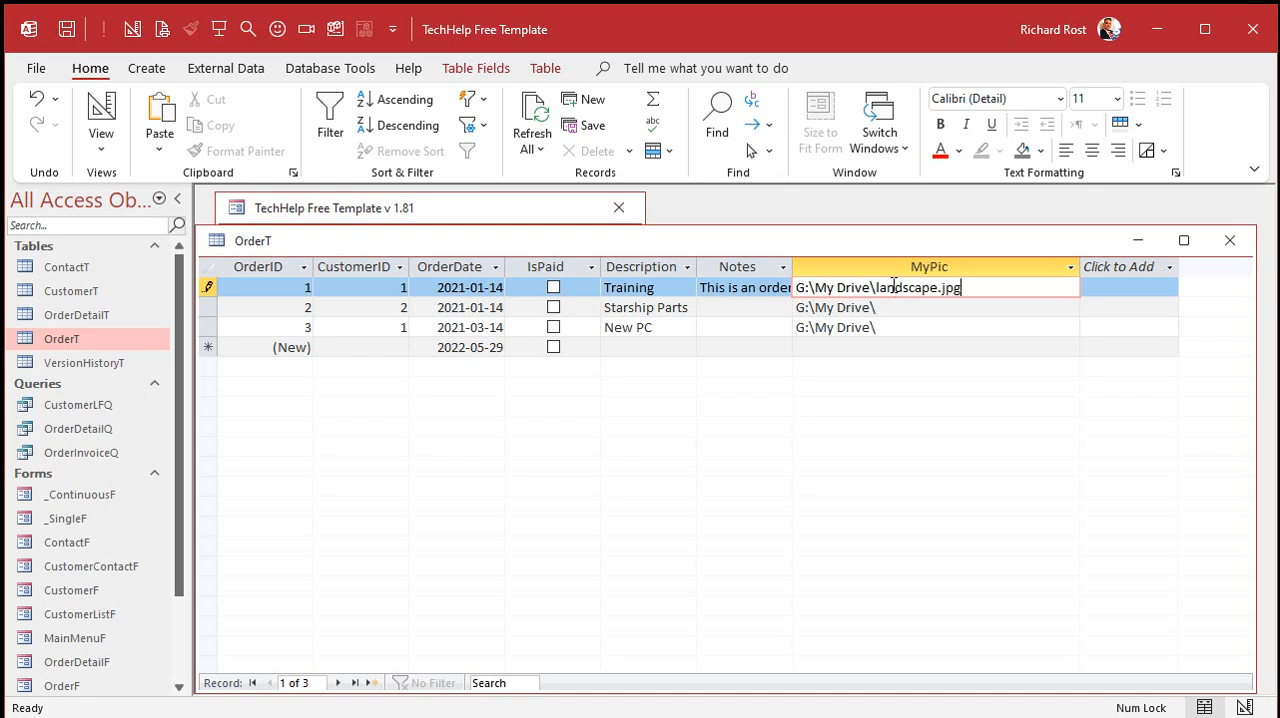
text(enterprise1.jpg)
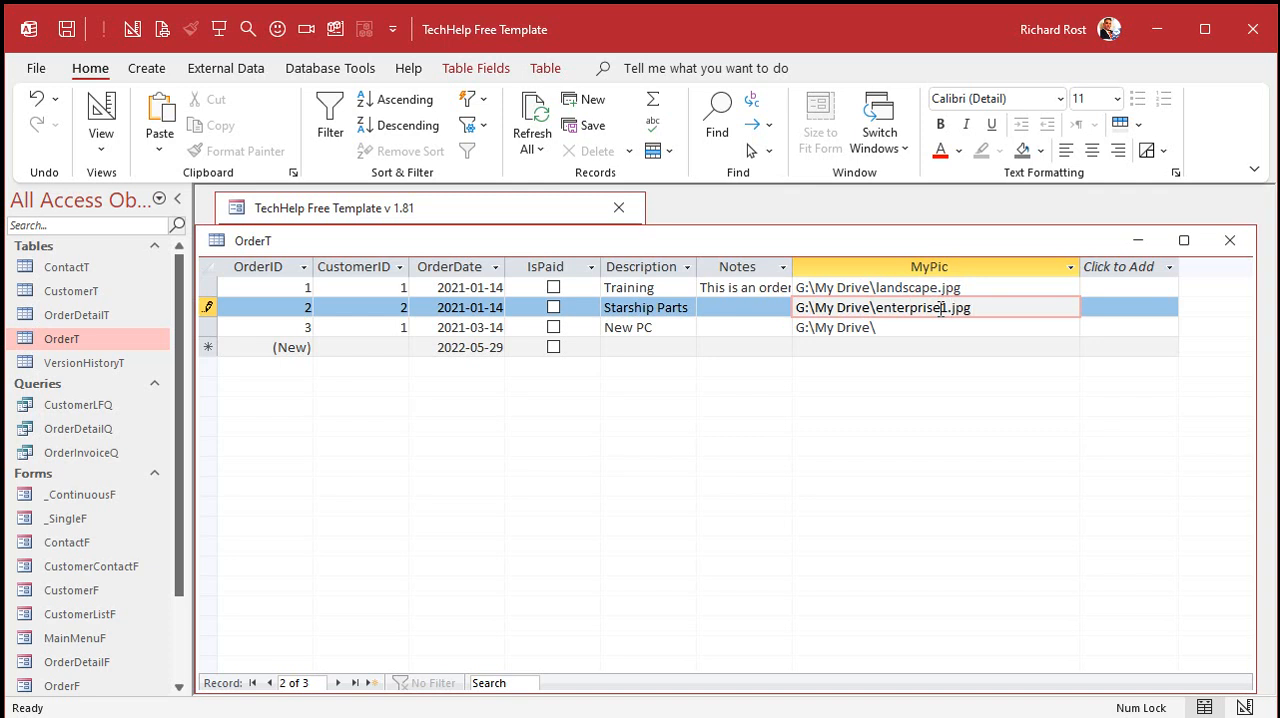
double_click(905, 307)
text(enterprise2.jpg)
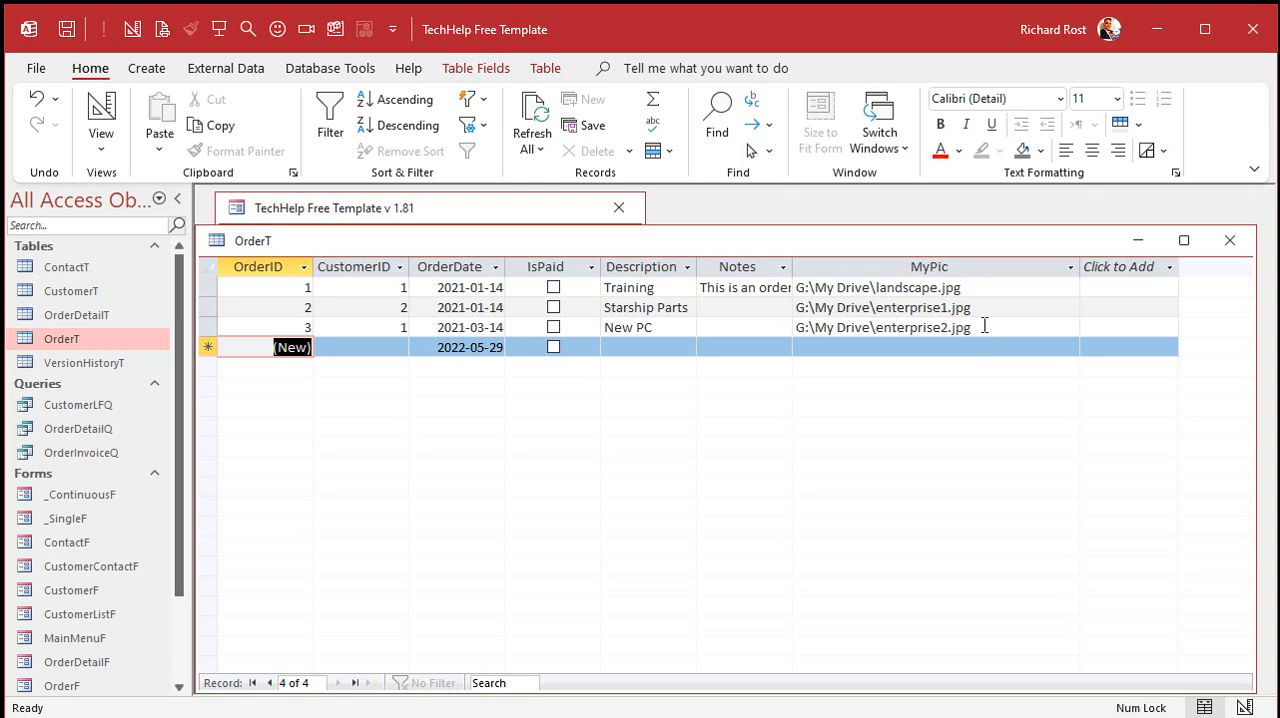
mouse_move(1013, 253)
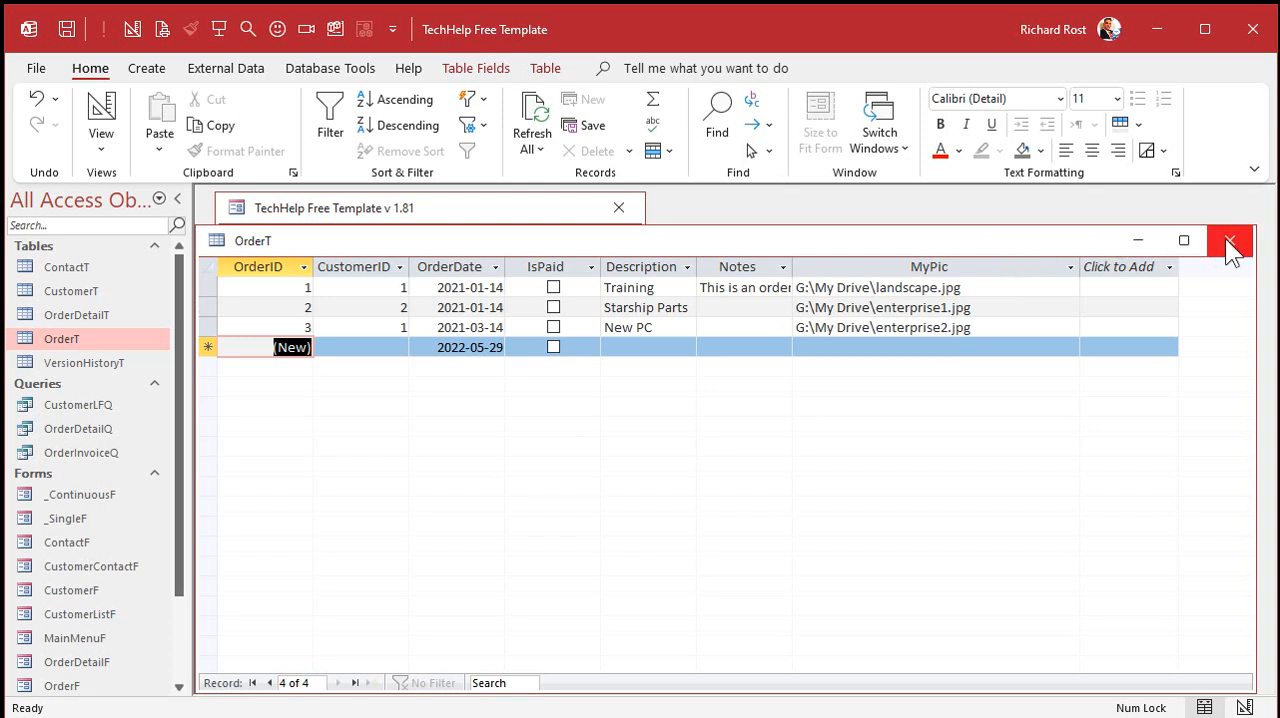
click(1229, 240)
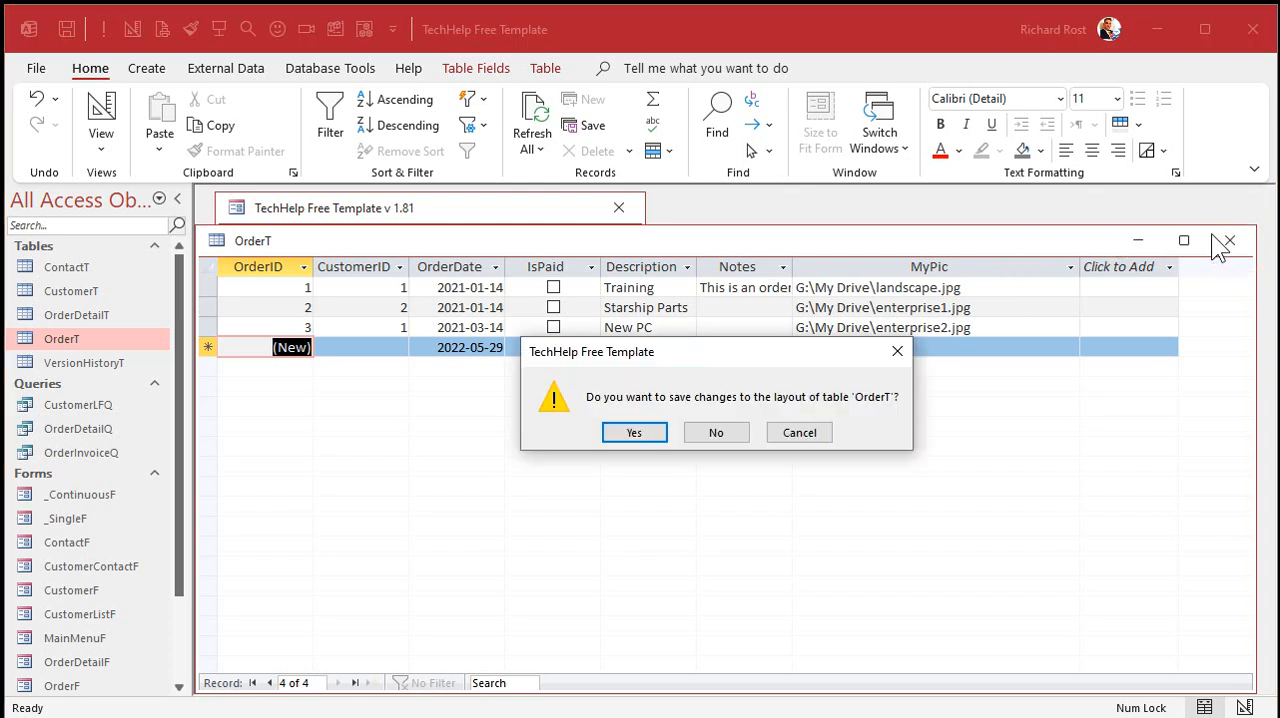
click(633, 432)
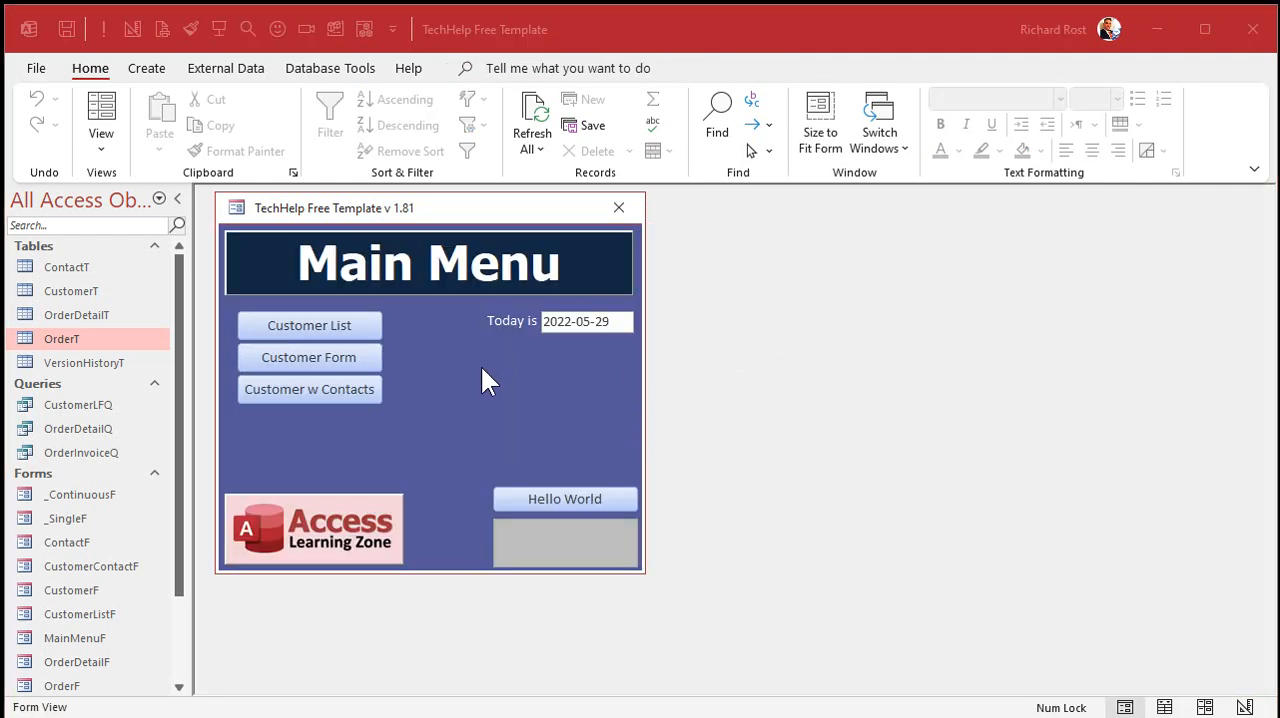
Scroll to the OrderInvoiceR report in the Navigation Pane and bring up its options
scroll(down, 3)
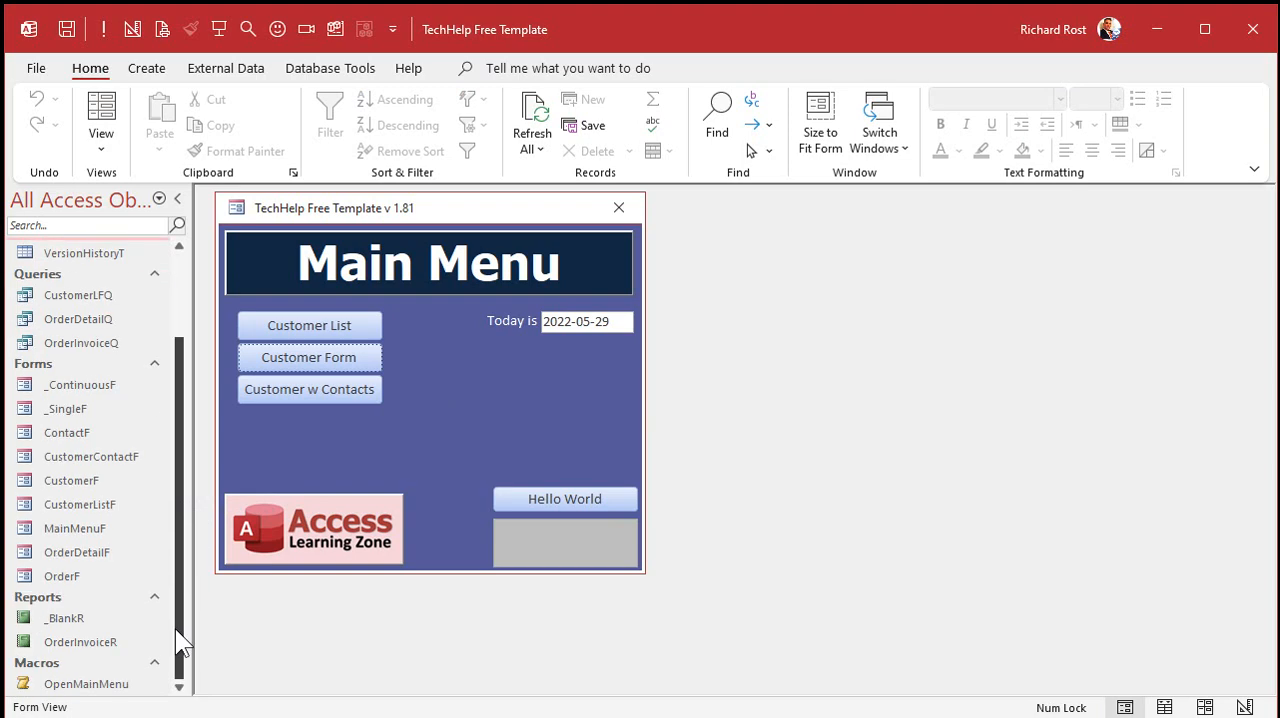
right_click(80, 641)
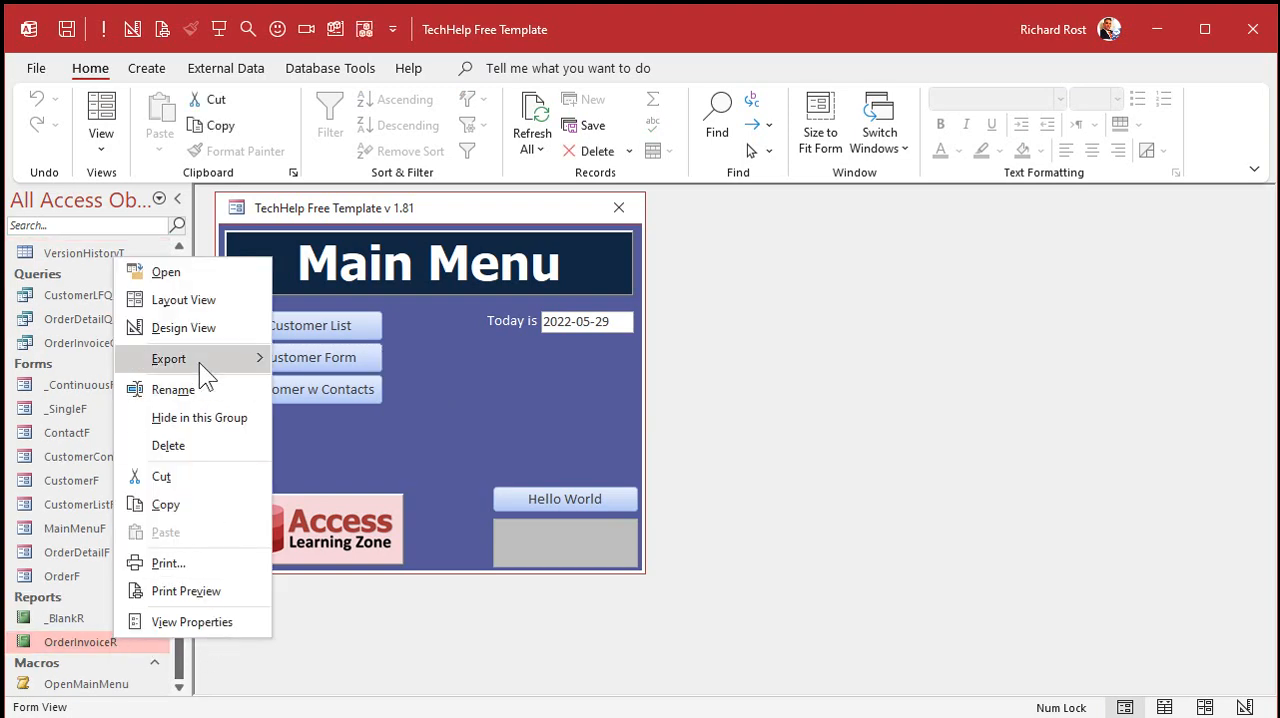
click(183, 327)
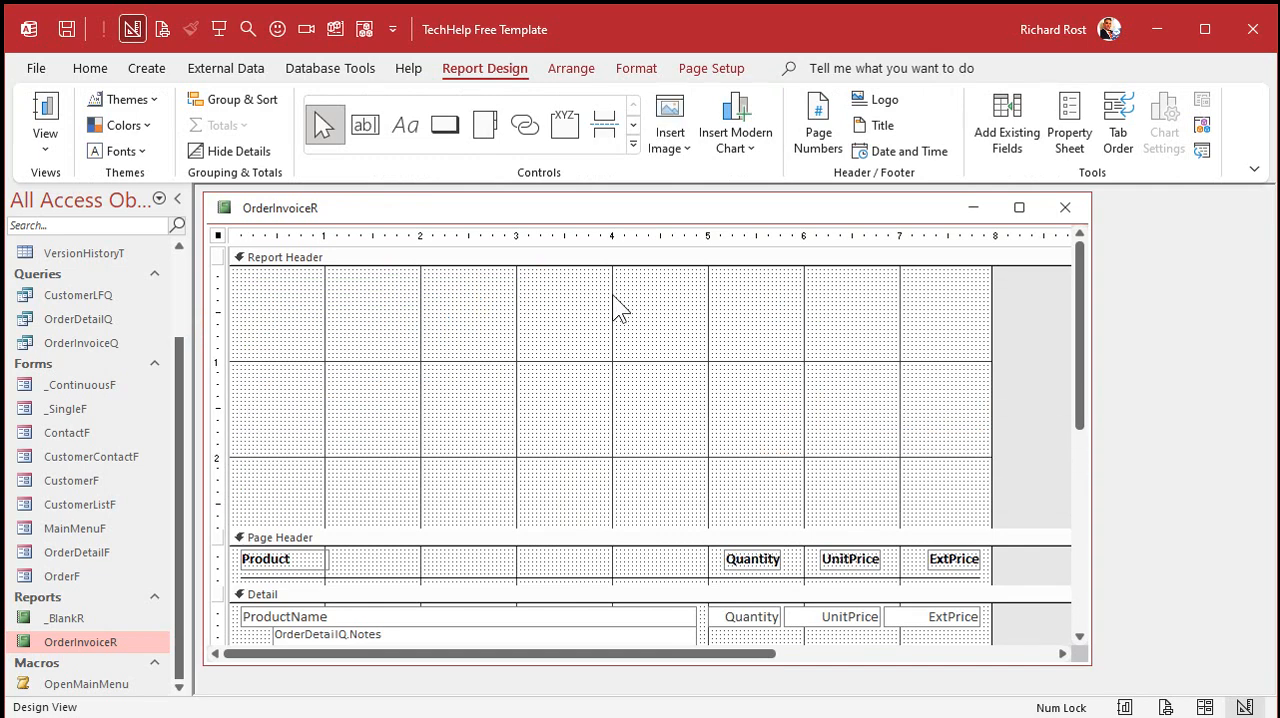
Draw an Image control from the expanded Controls gallery and cancel the Insert Picture dialog
click(633, 143)
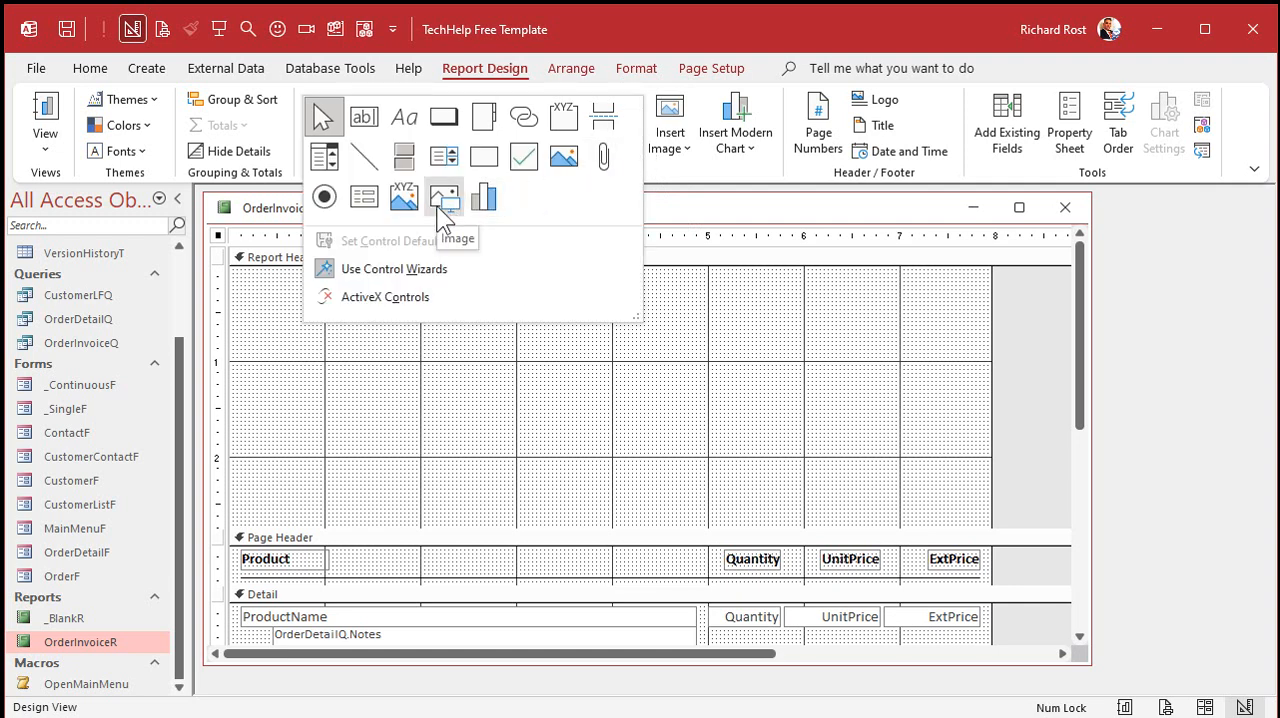
mouse_move(565, 158)
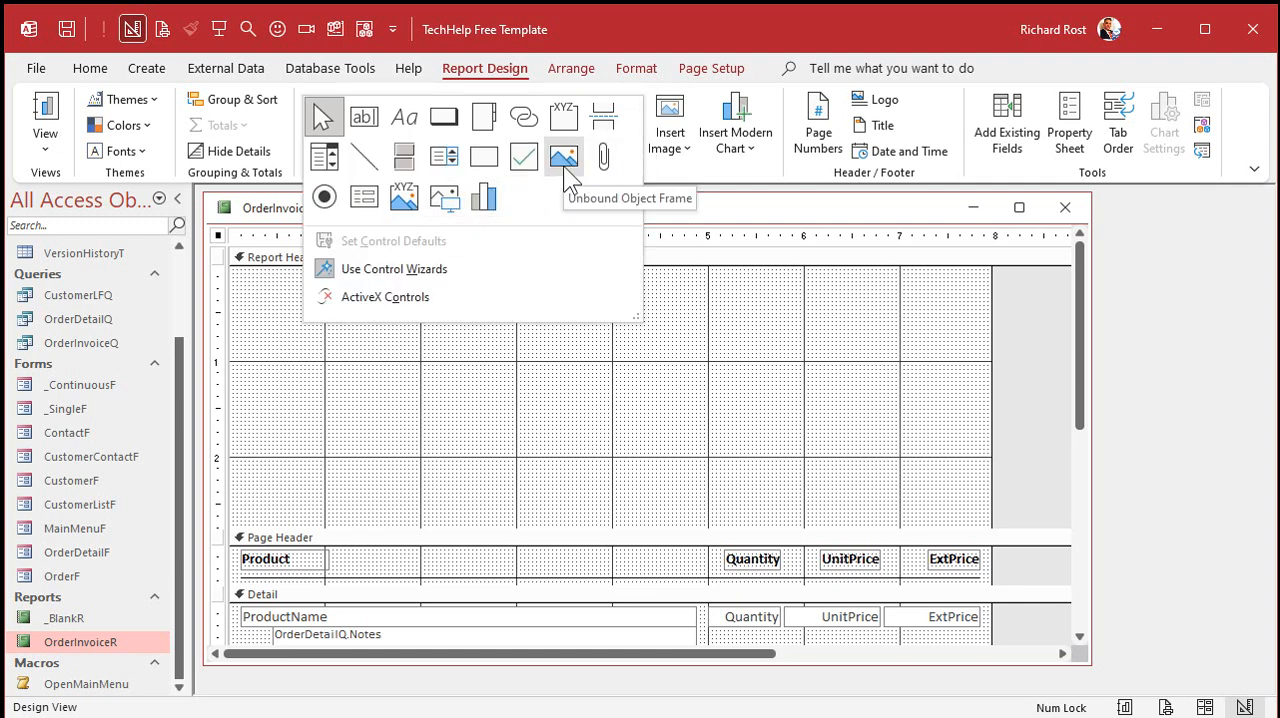
mouse_move(404, 197)
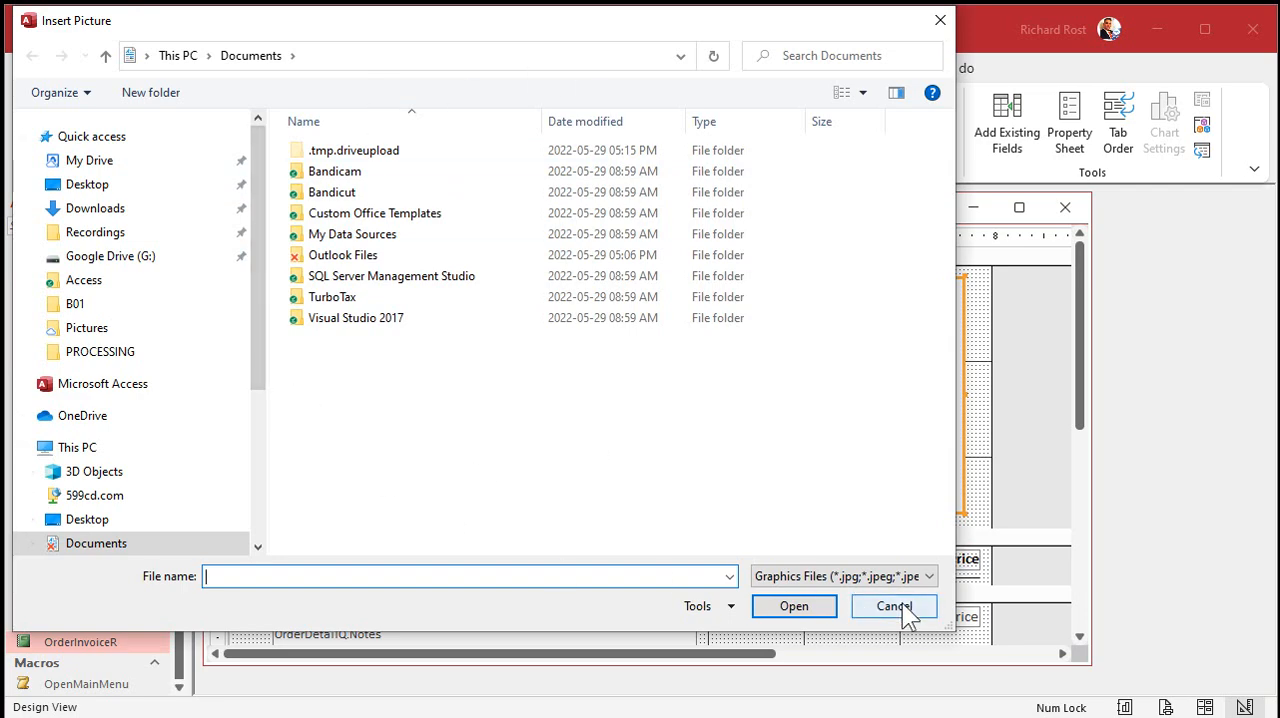
click(893, 606)
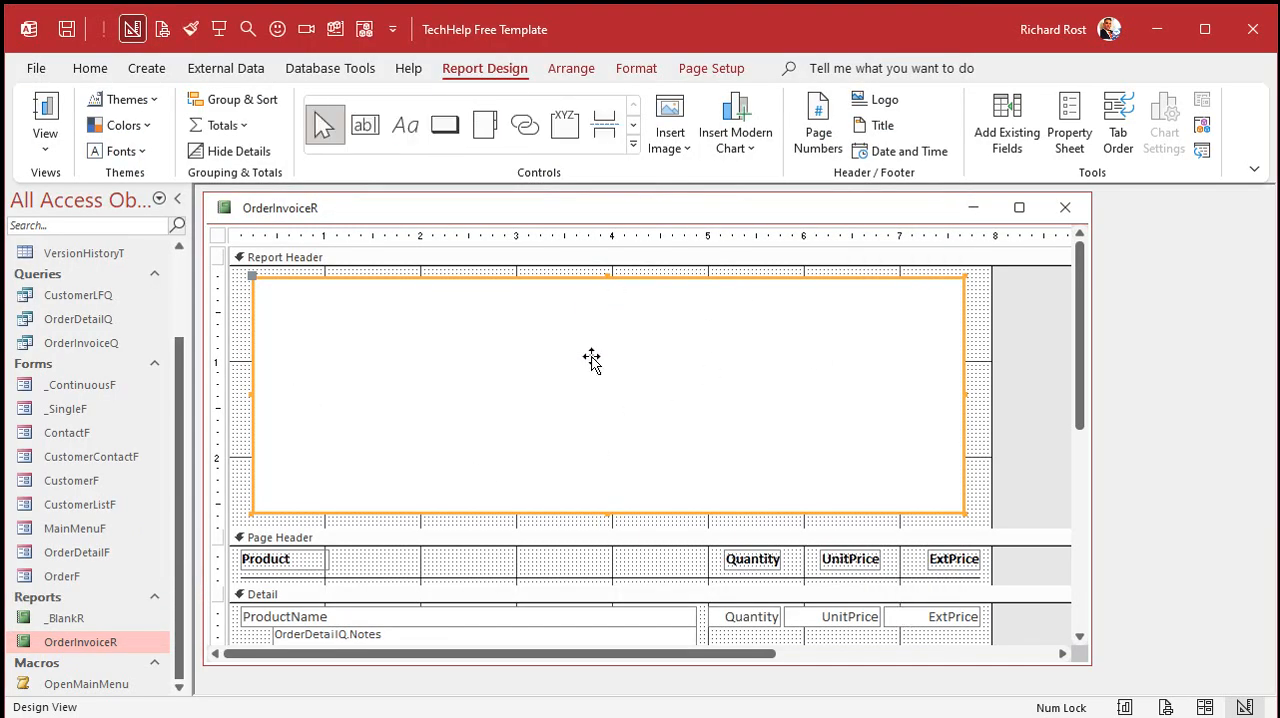
mouse_move(748, 588)
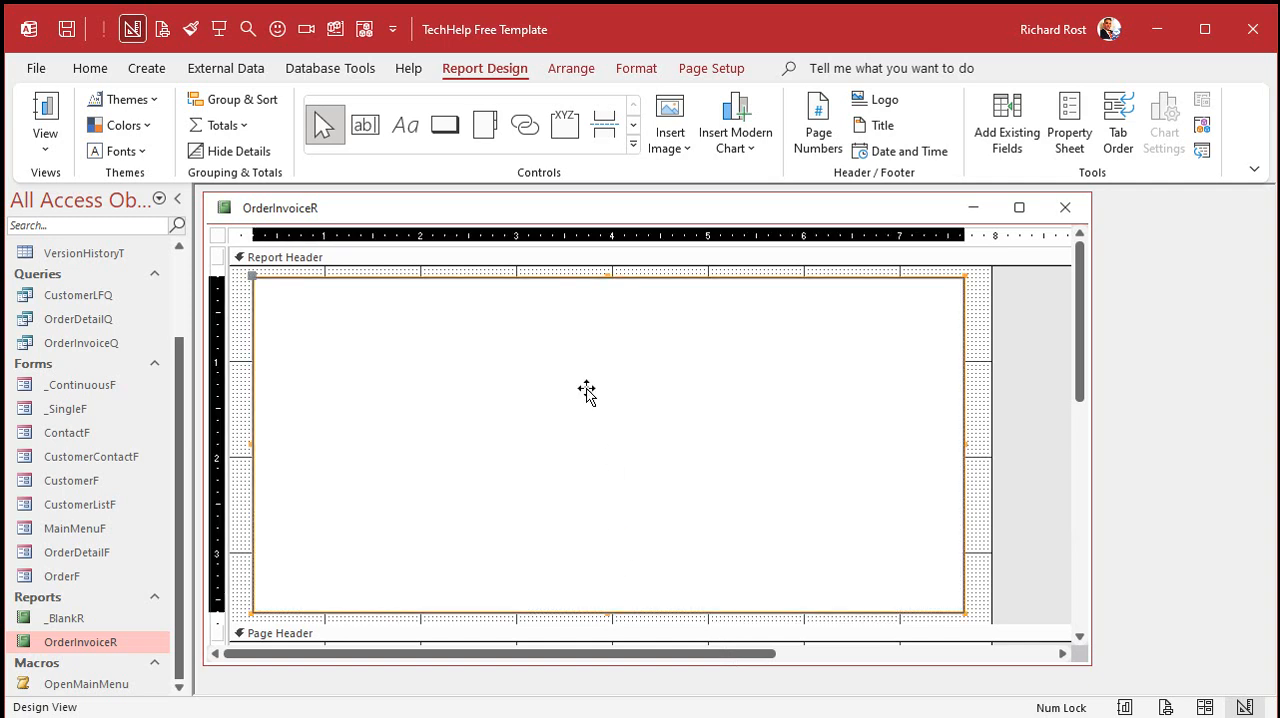
Set the header image's Control Source to MyPic on the All tab and check Size Mode
click(1069, 120)
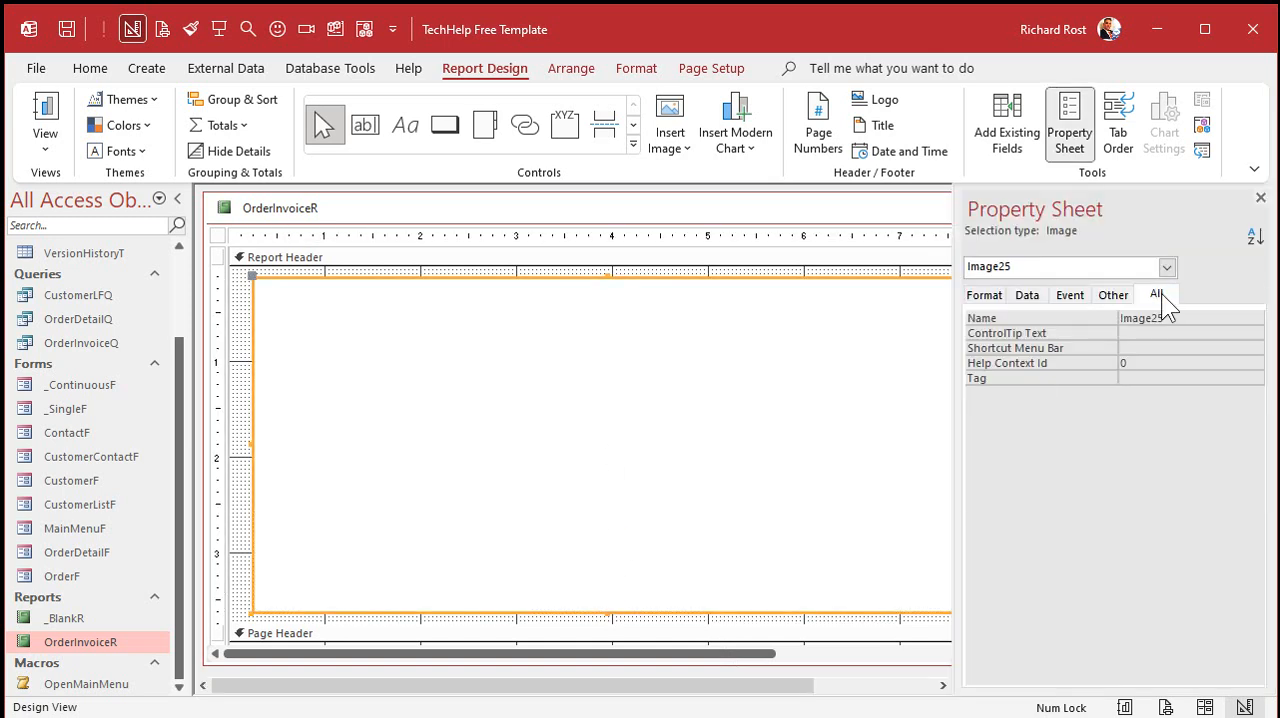
click(1157, 294)
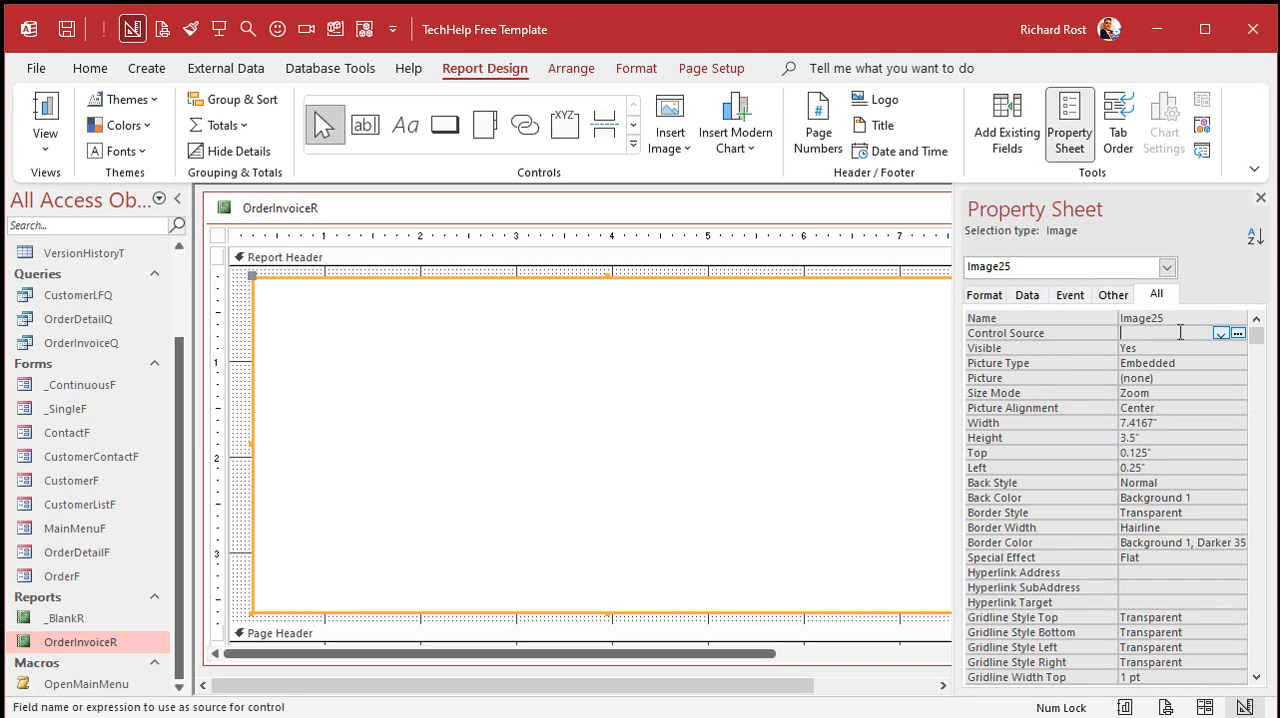
click(1219, 333)
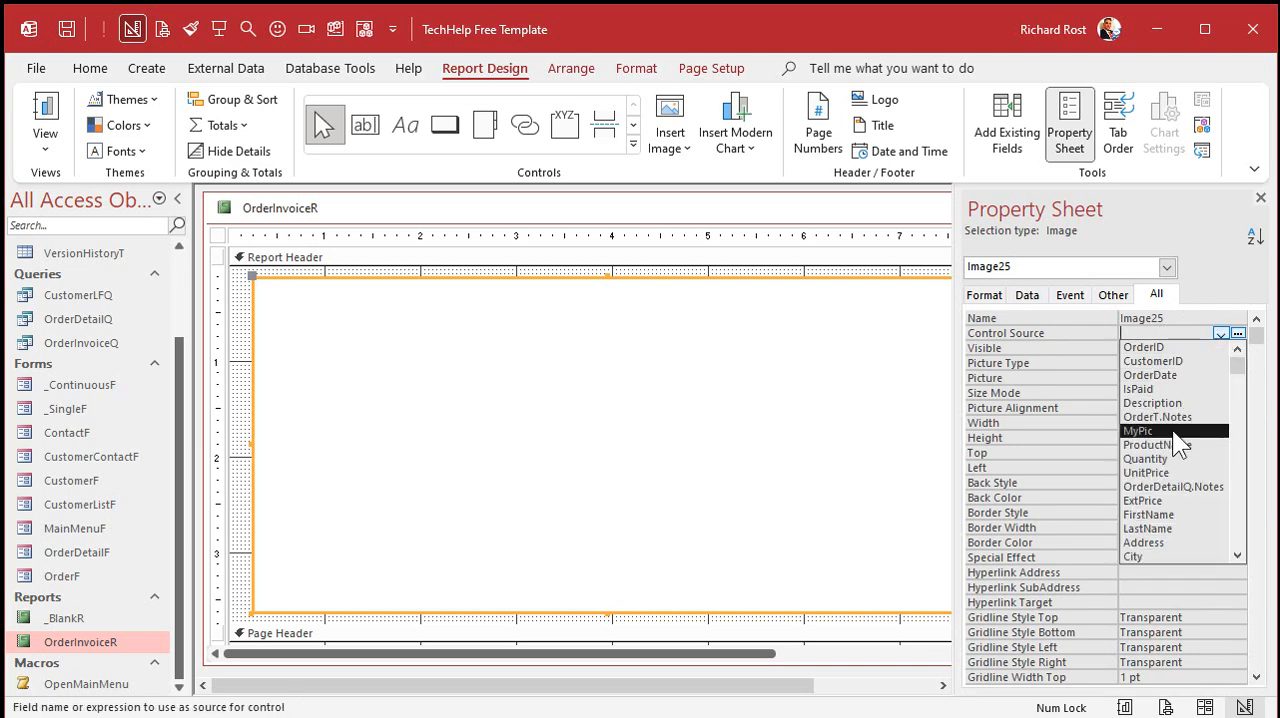
click(1138, 431)
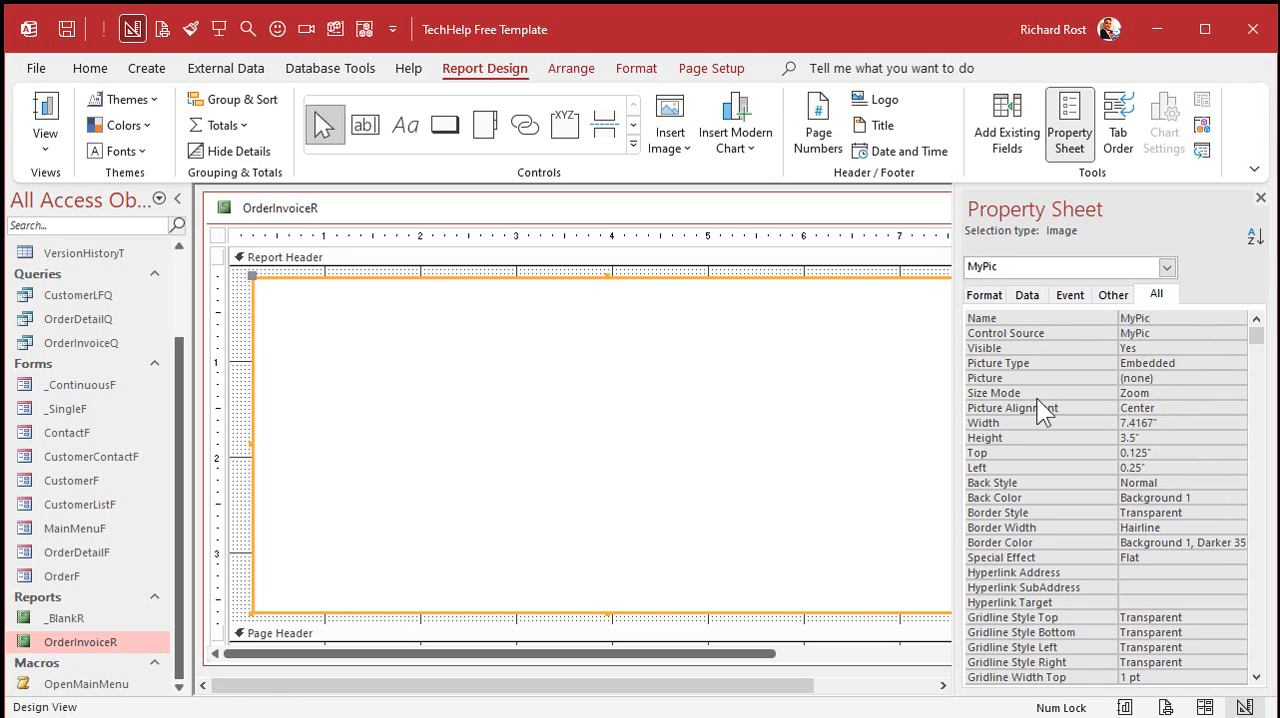
click(1238, 392)
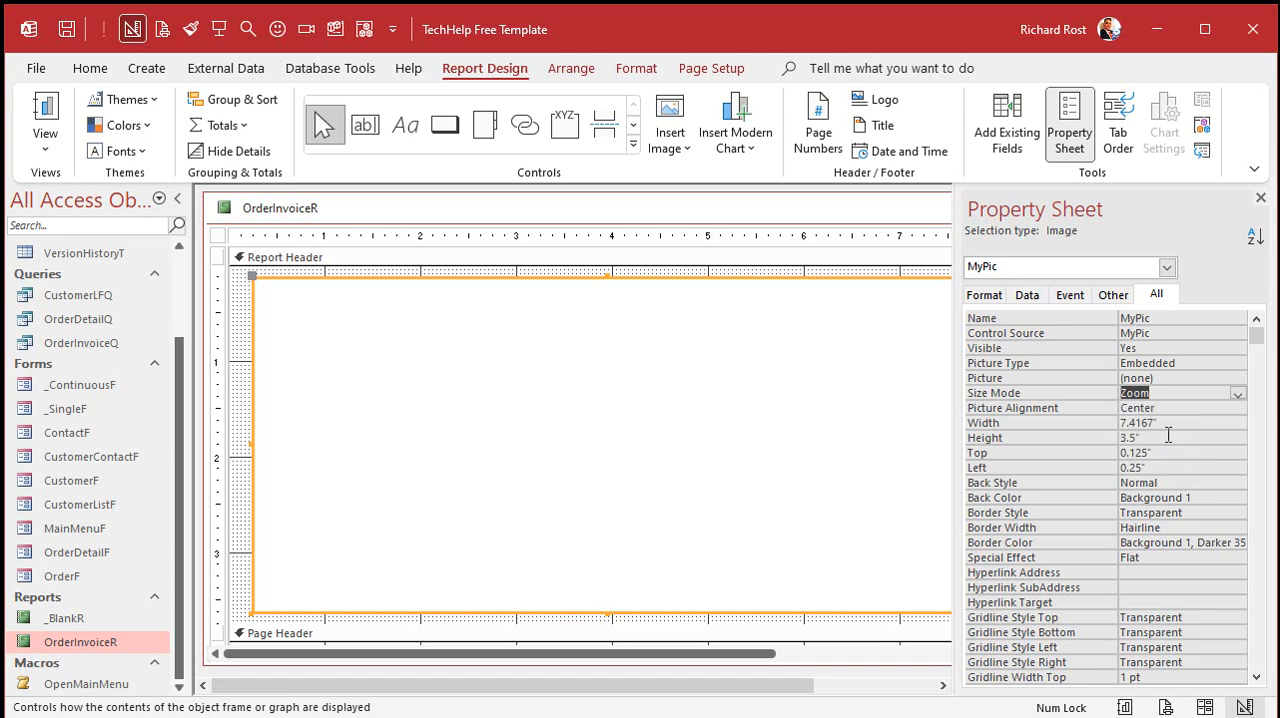
mouse_move(1150, 363)
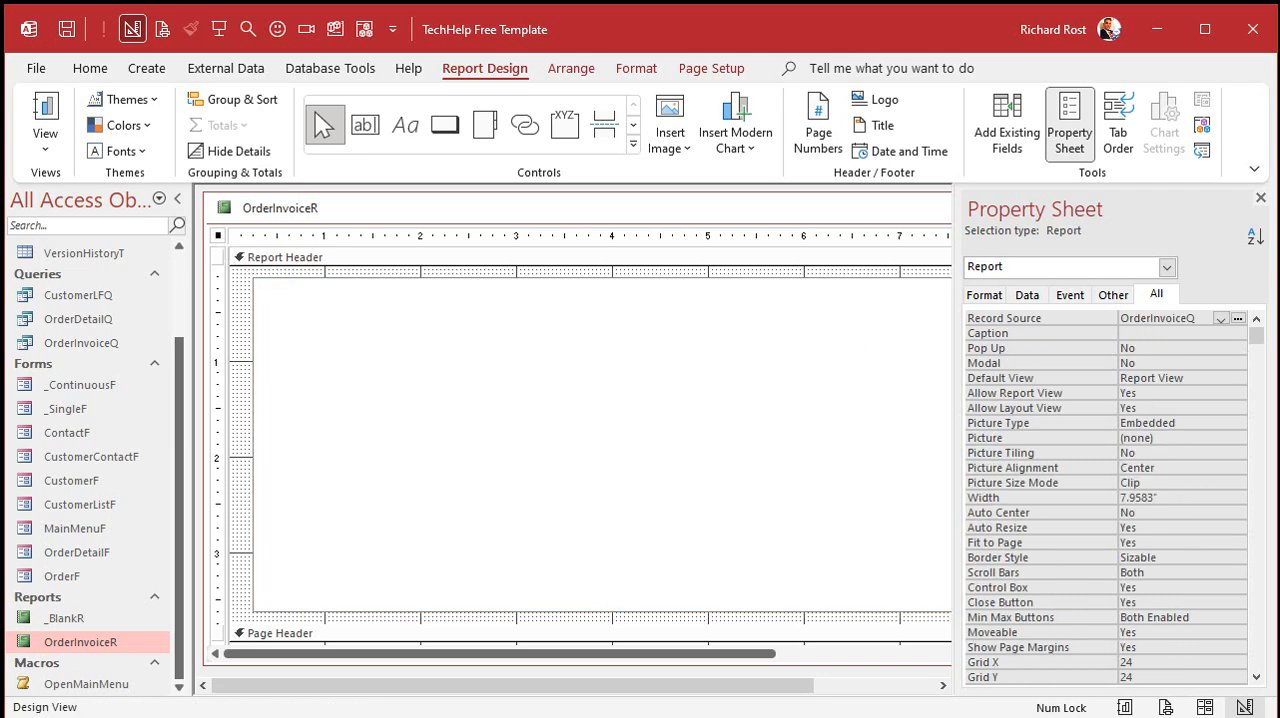
On the Other tab, set Fast Laser Printing to No and close the Property Sheet
click(1112, 294)
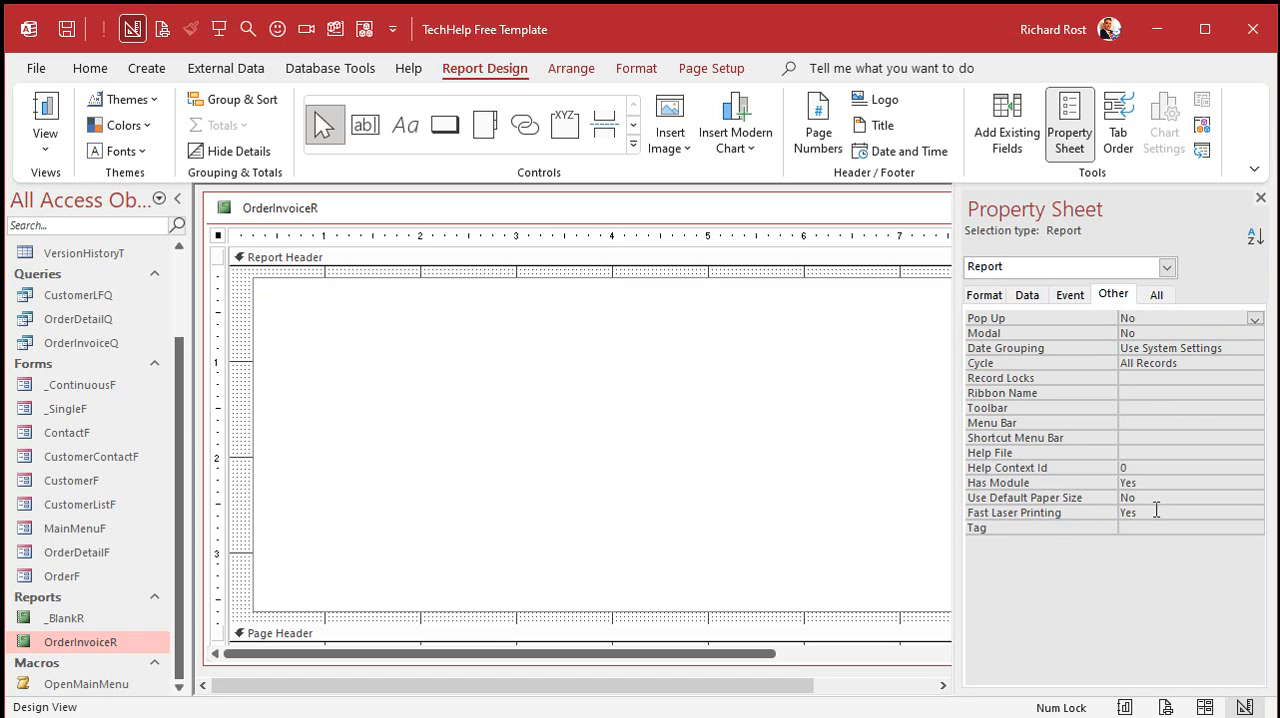
click(1190, 512)
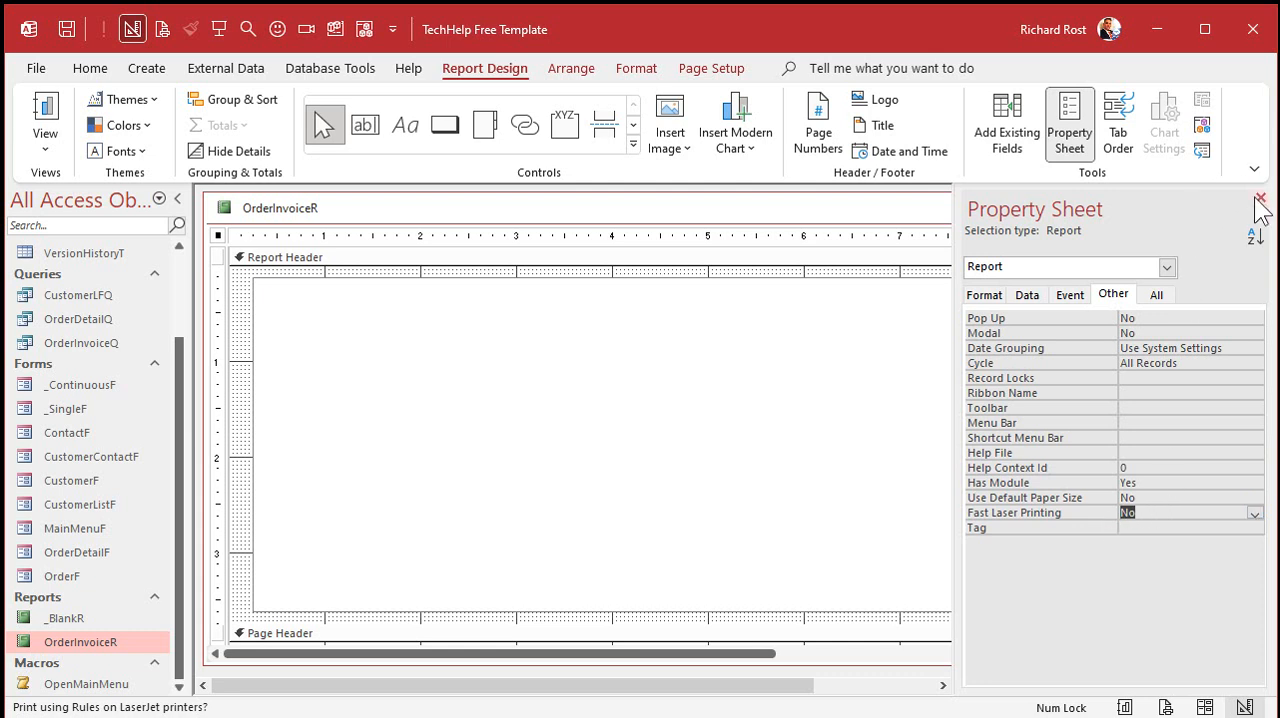
click(1259, 197)
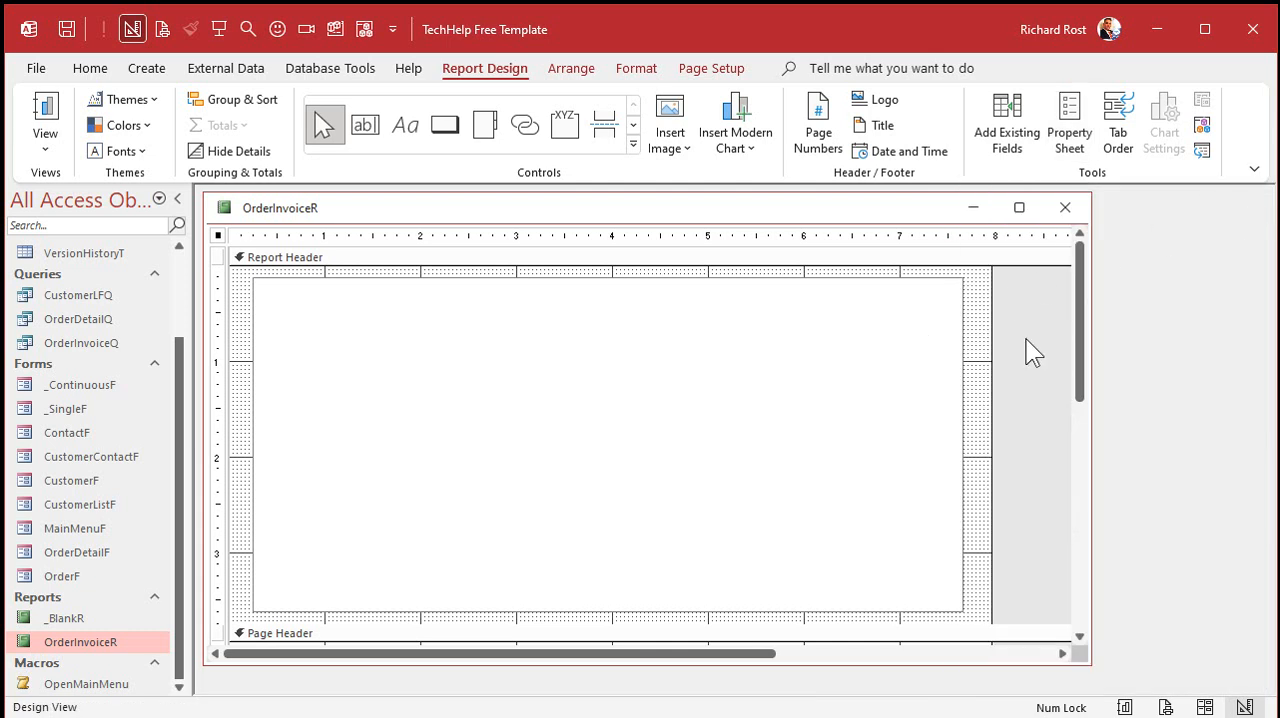
mouse_move(990, 362)
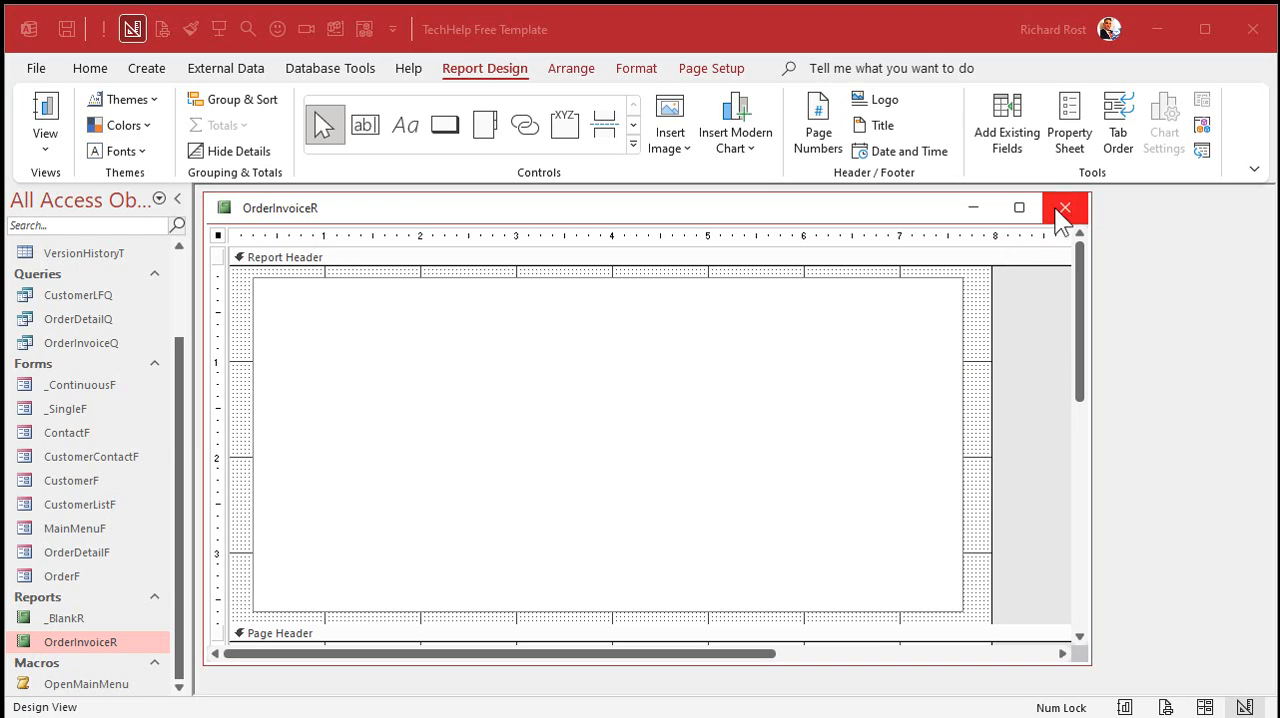
Close the report design, open Customer Form and preview the current order's invoice
click(1064, 207)
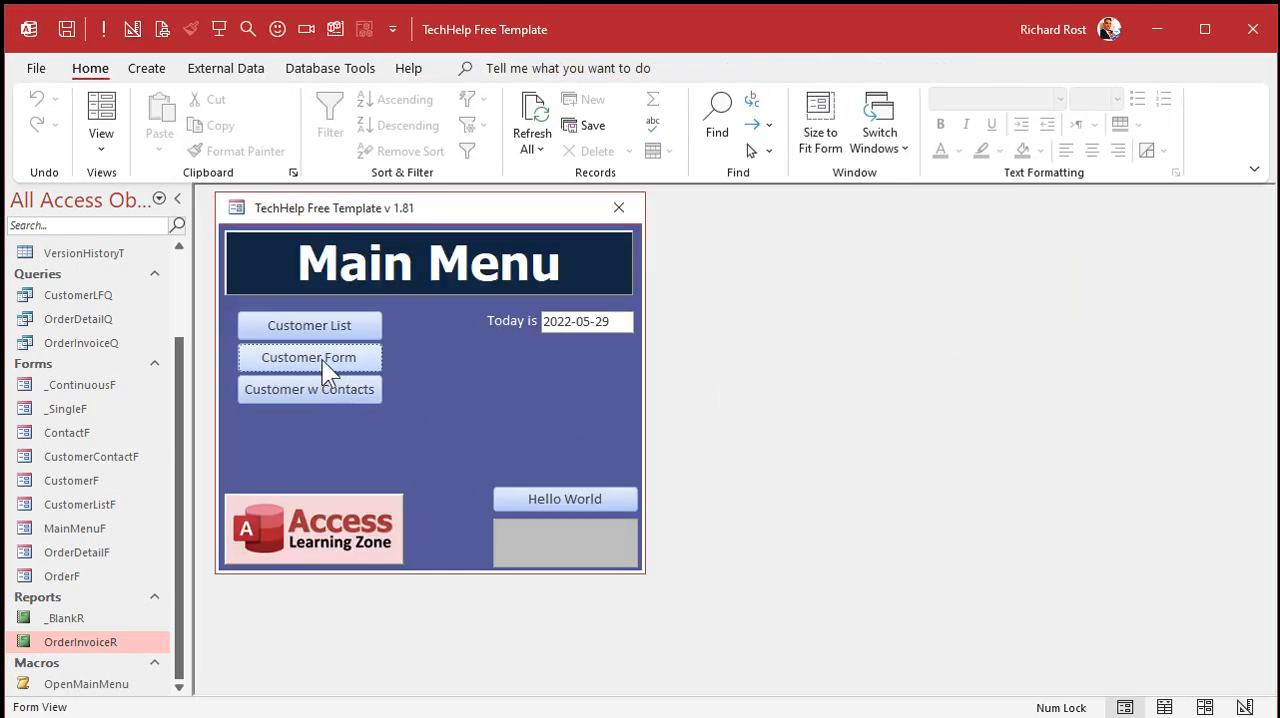
click(309, 357)
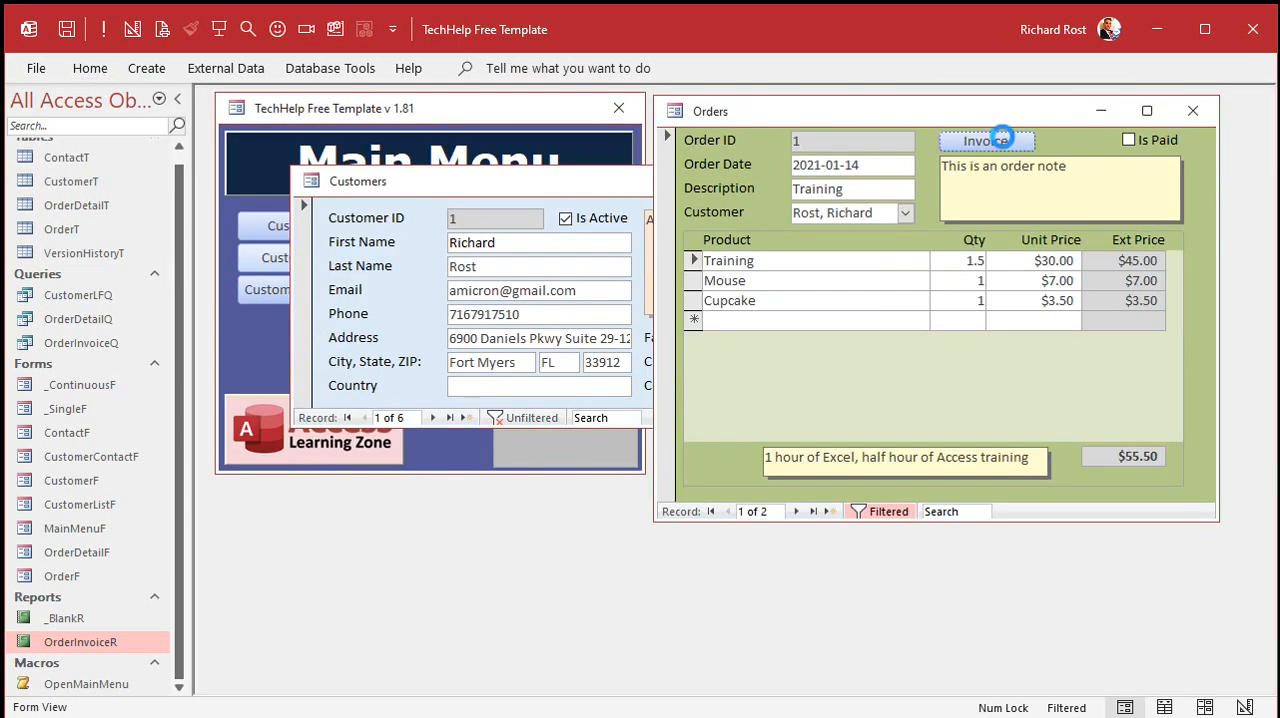
click(986, 140)
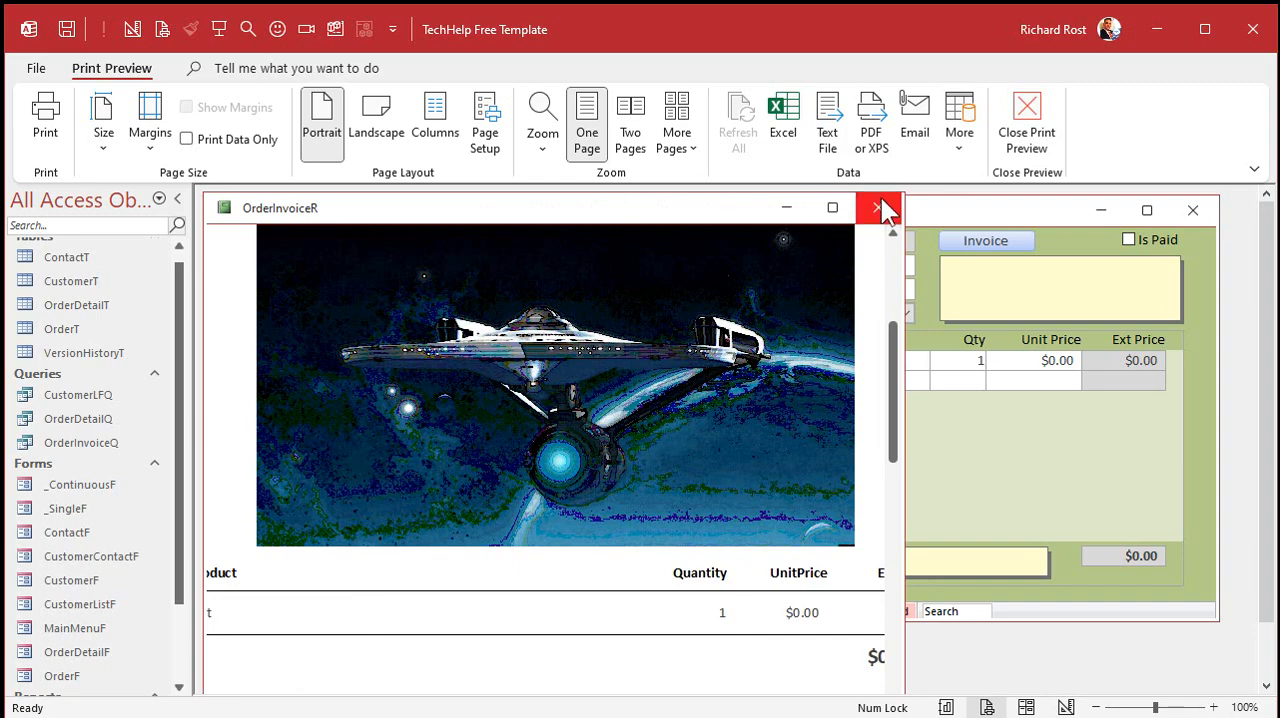
click(878, 208)
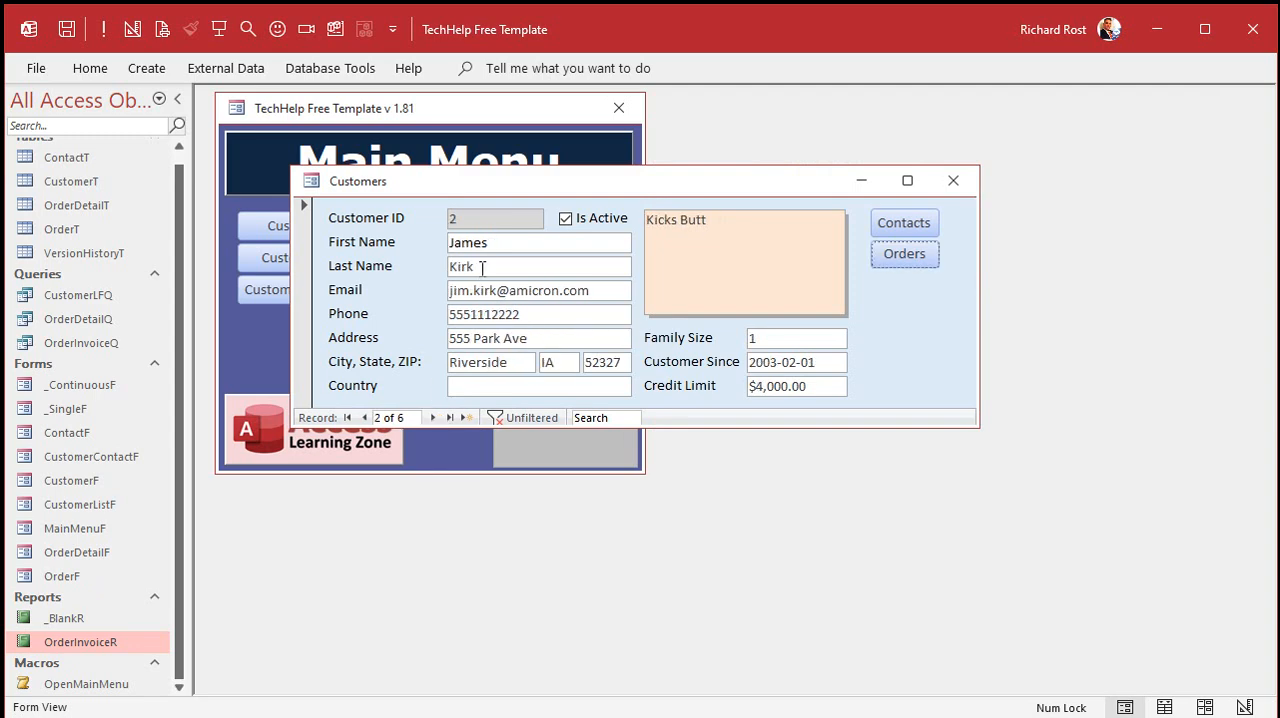
Open the customer's orders and preview invoices for other orders, including New PC
click(903, 253)
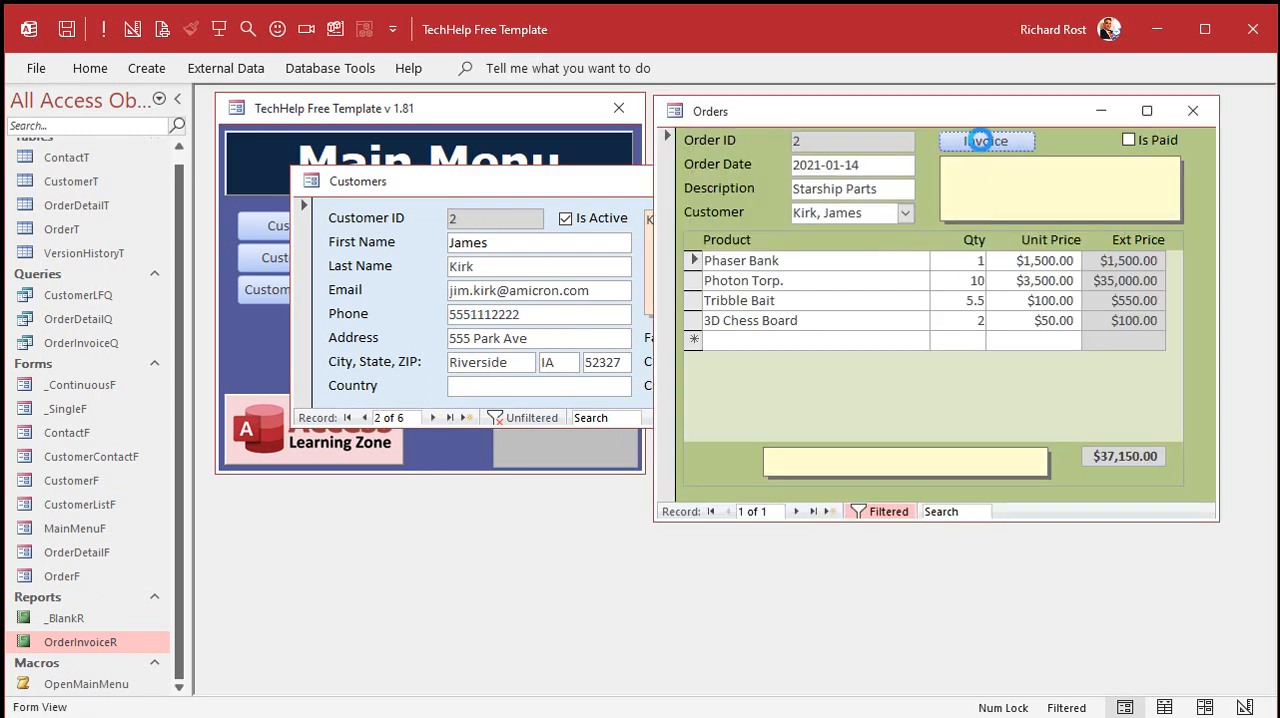
click(985, 140)
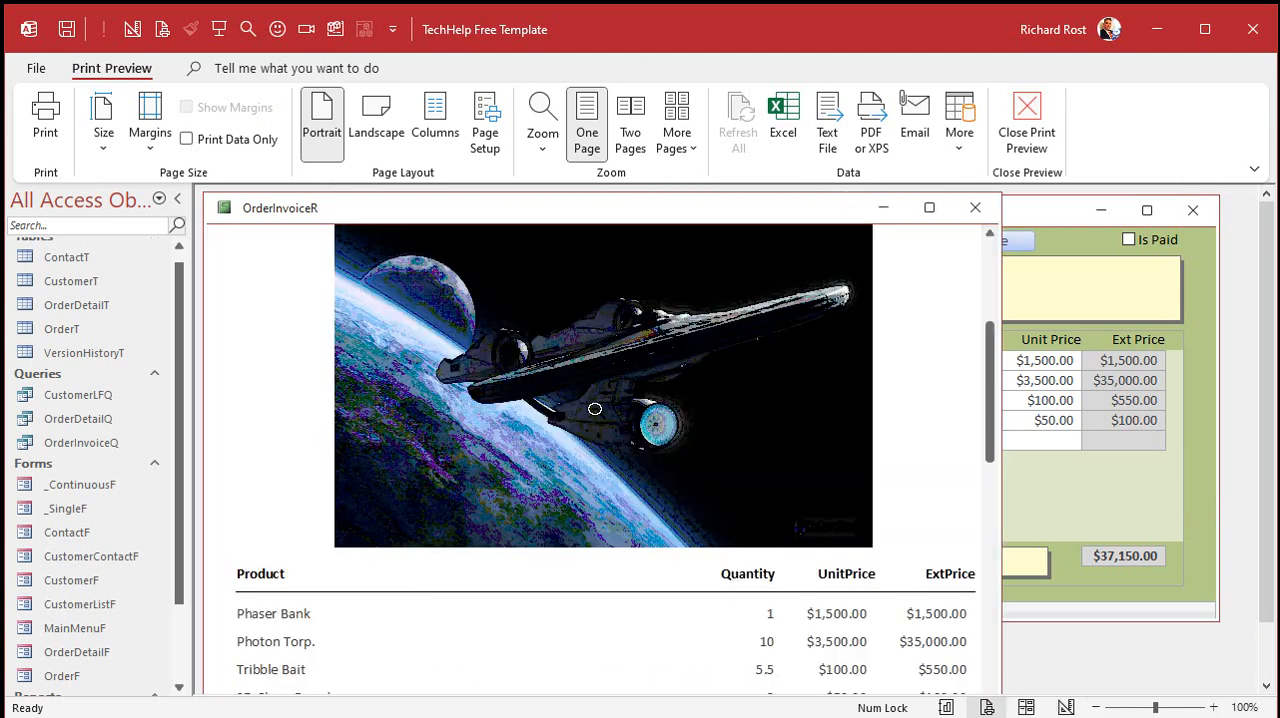
mouse_move(668, 411)
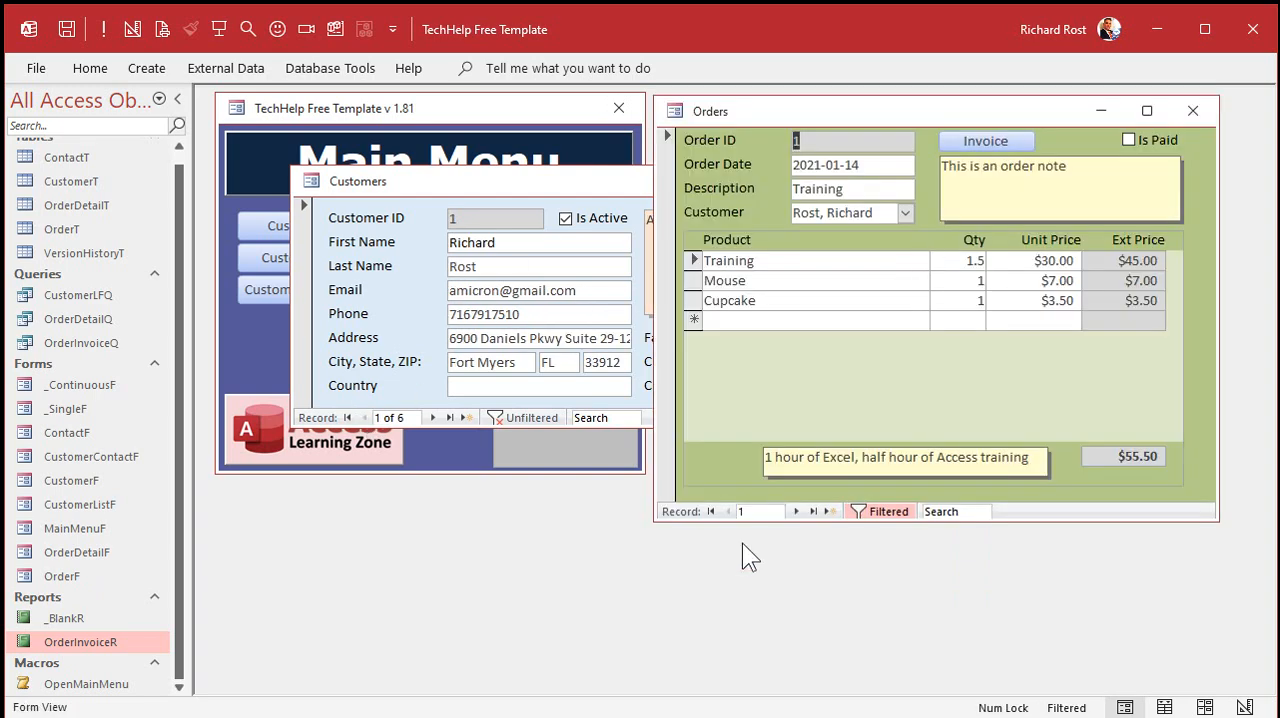
click(797, 511)
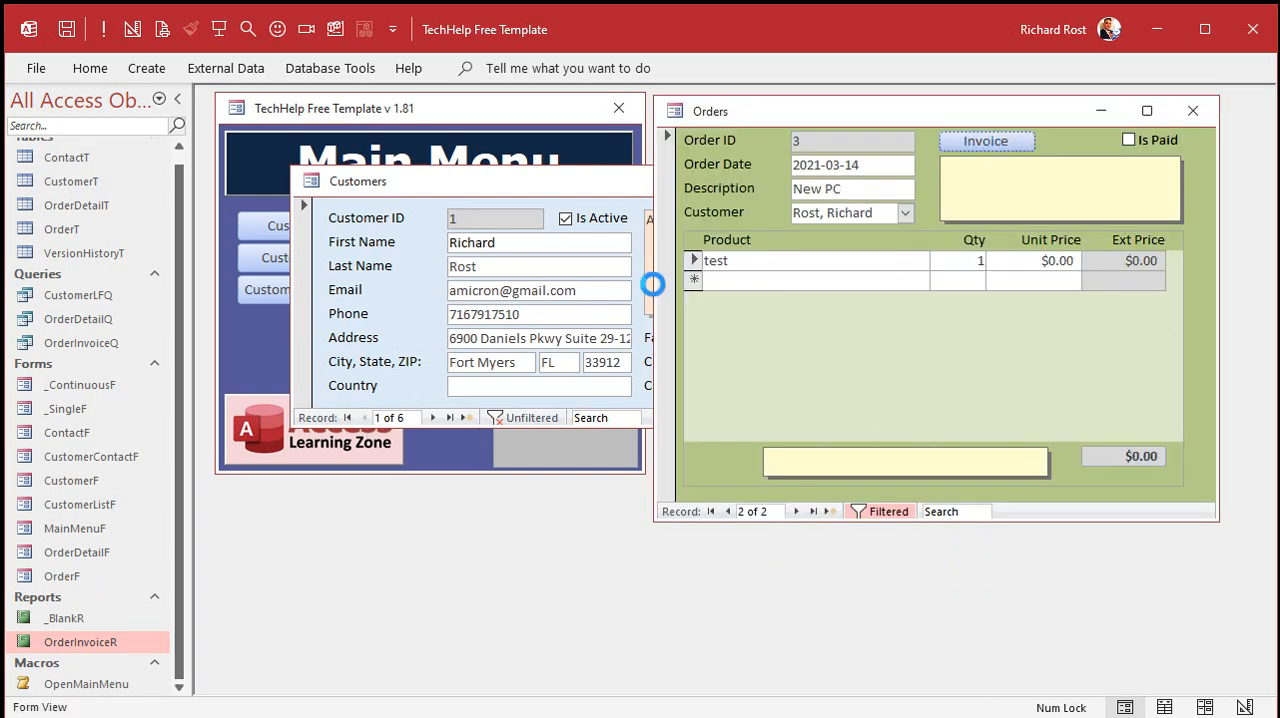
click(985, 140)
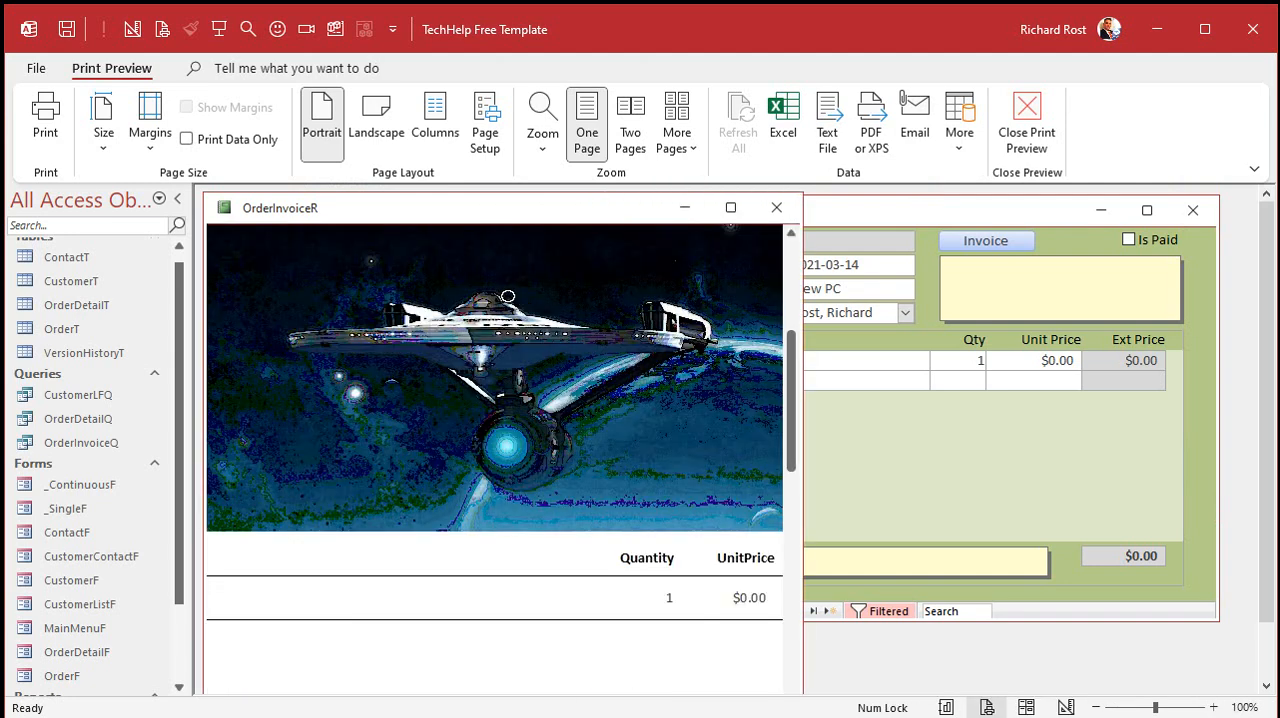
mouse_move(871, 120)
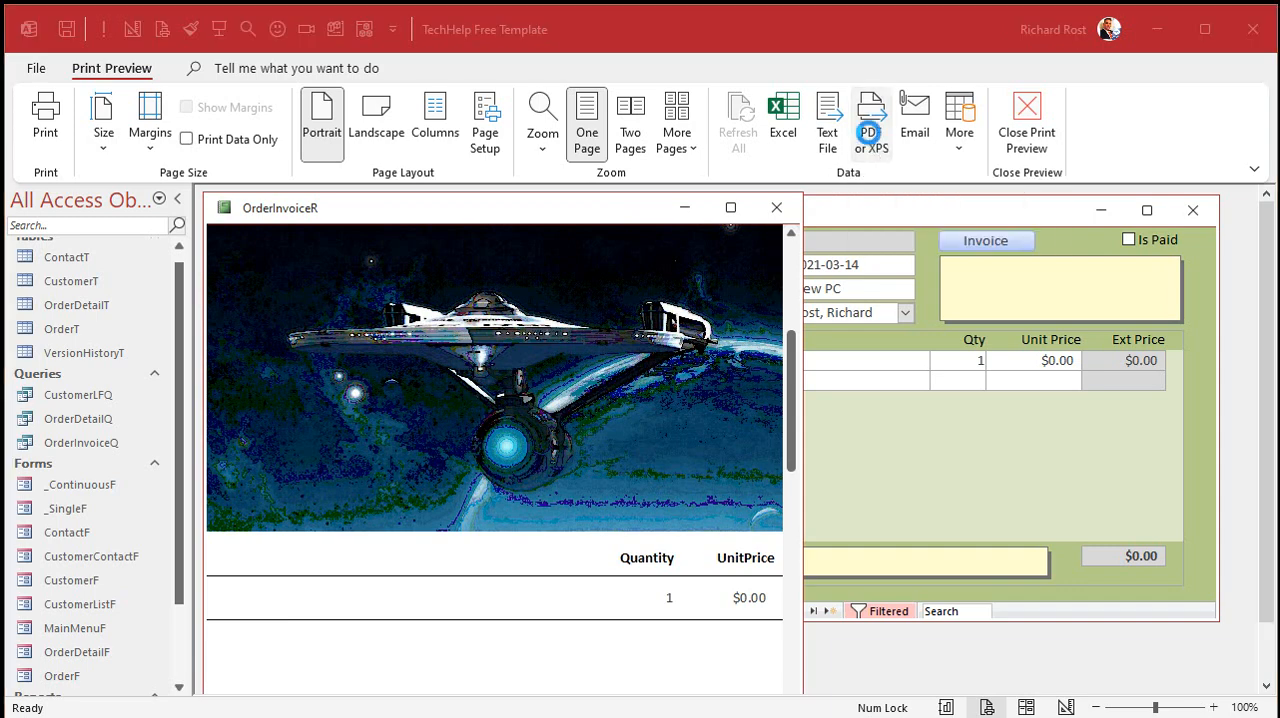
Publish the invoice as PDF, replacing OrderInvoiceR.pdf, and close the export summary
click(870, 120)
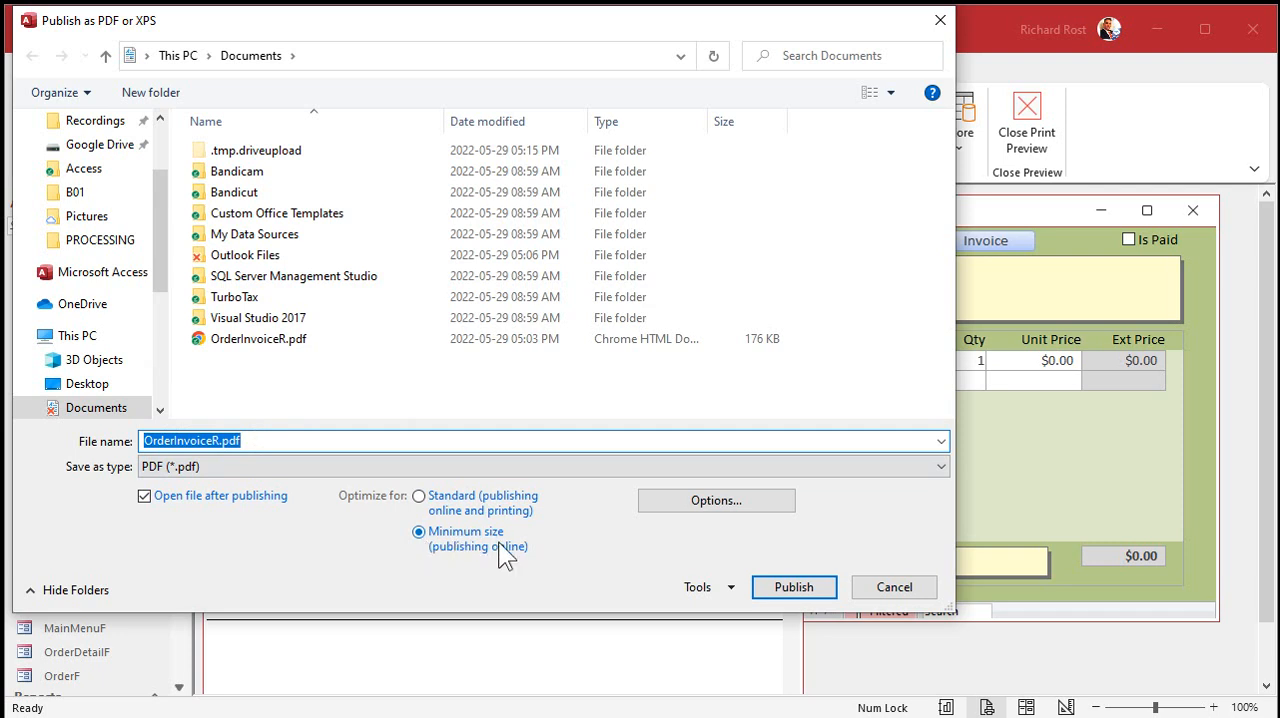
mouse_move(470, 562)
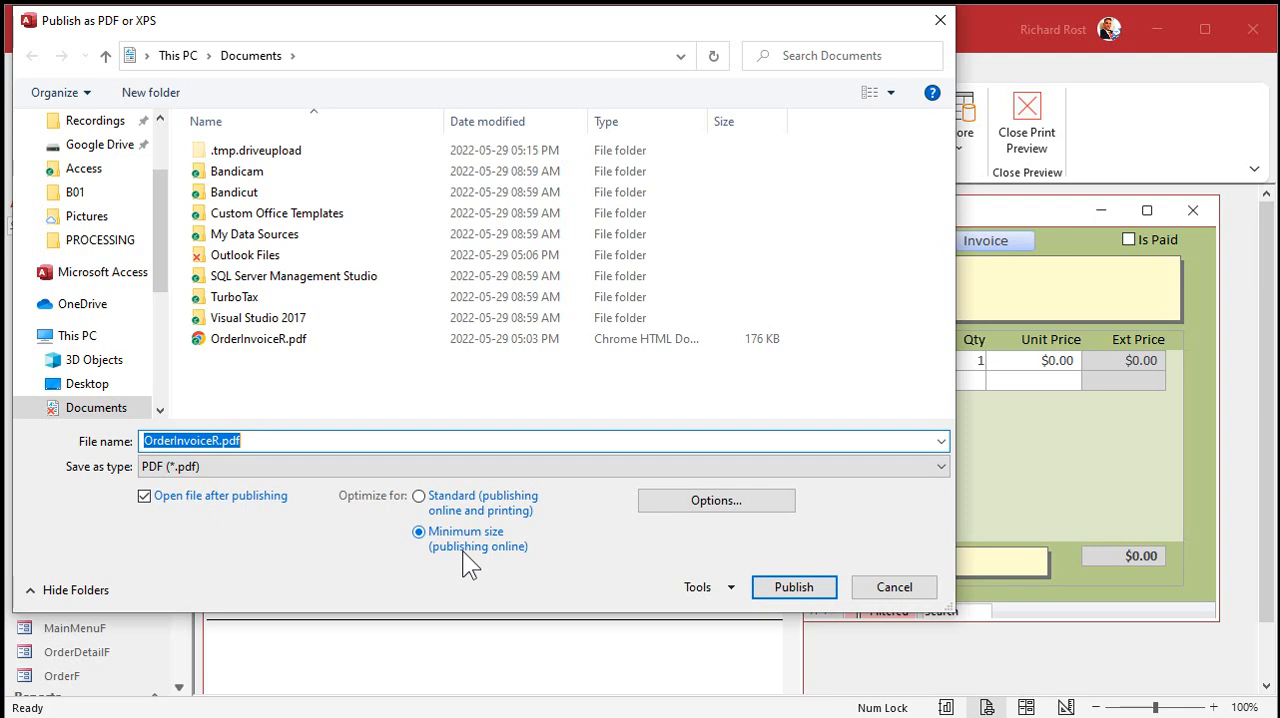
mouse_move(629, 578)
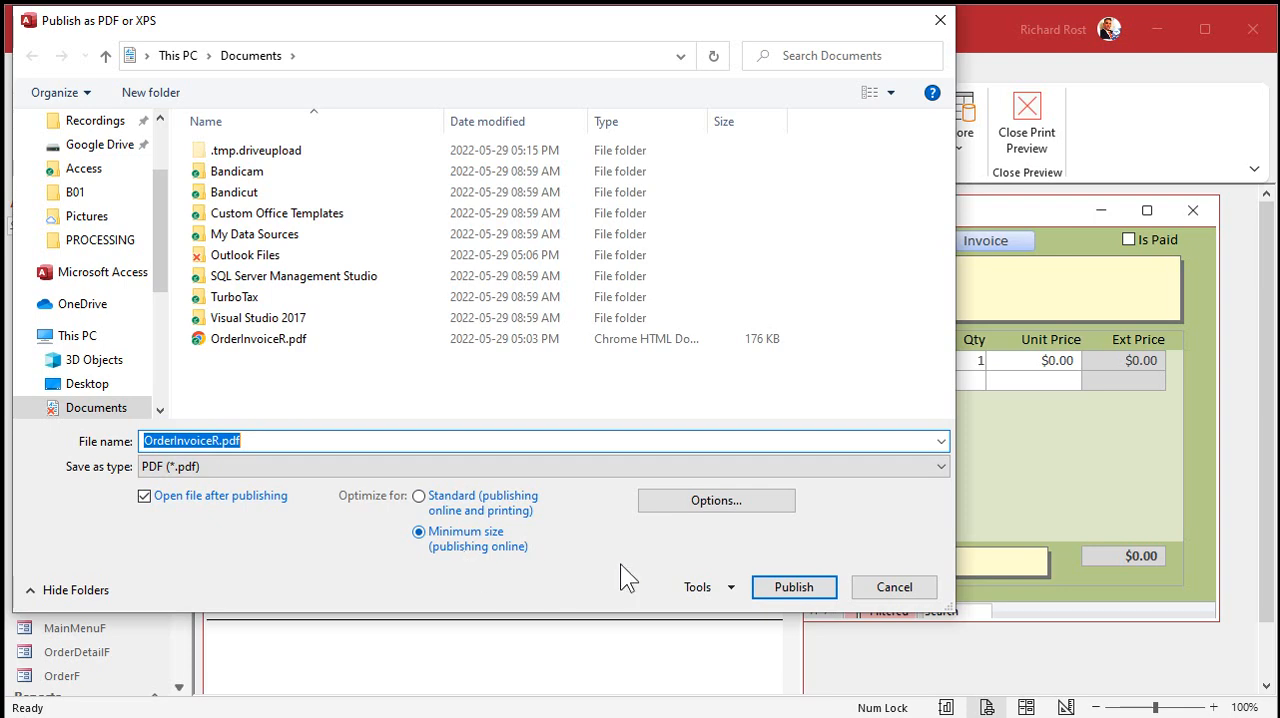
click(793, 587)
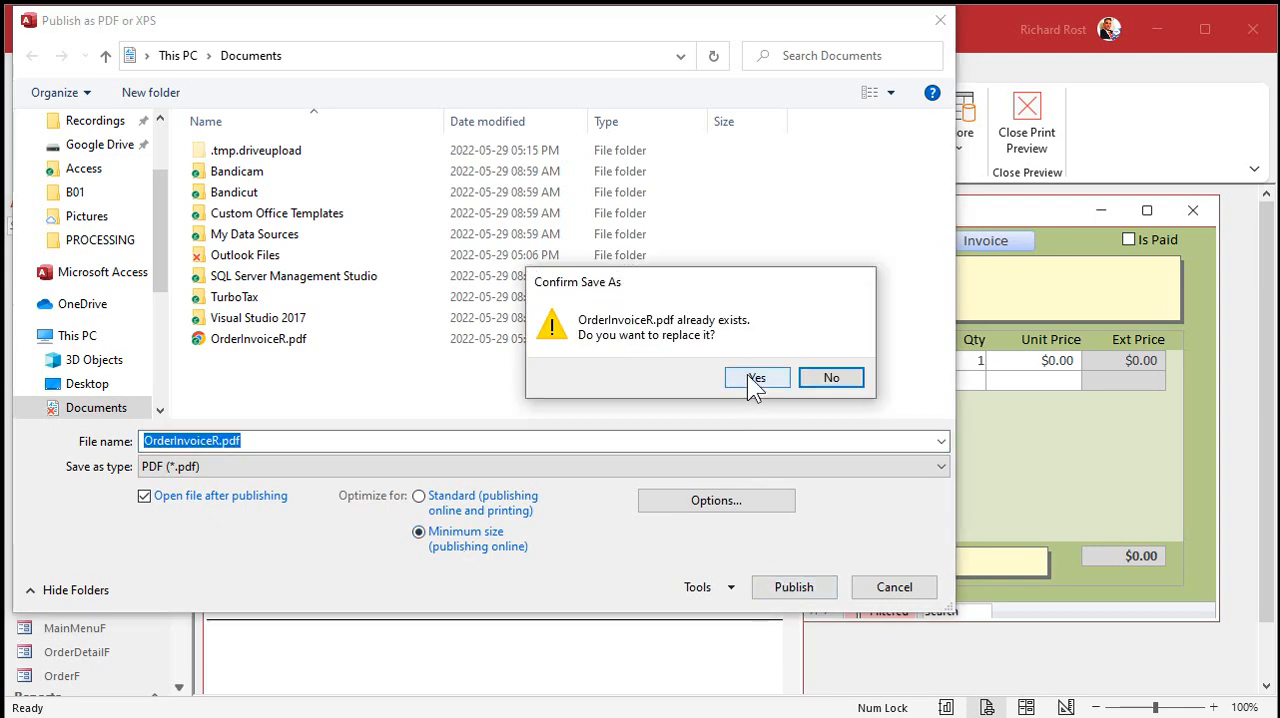
click(757, 377)
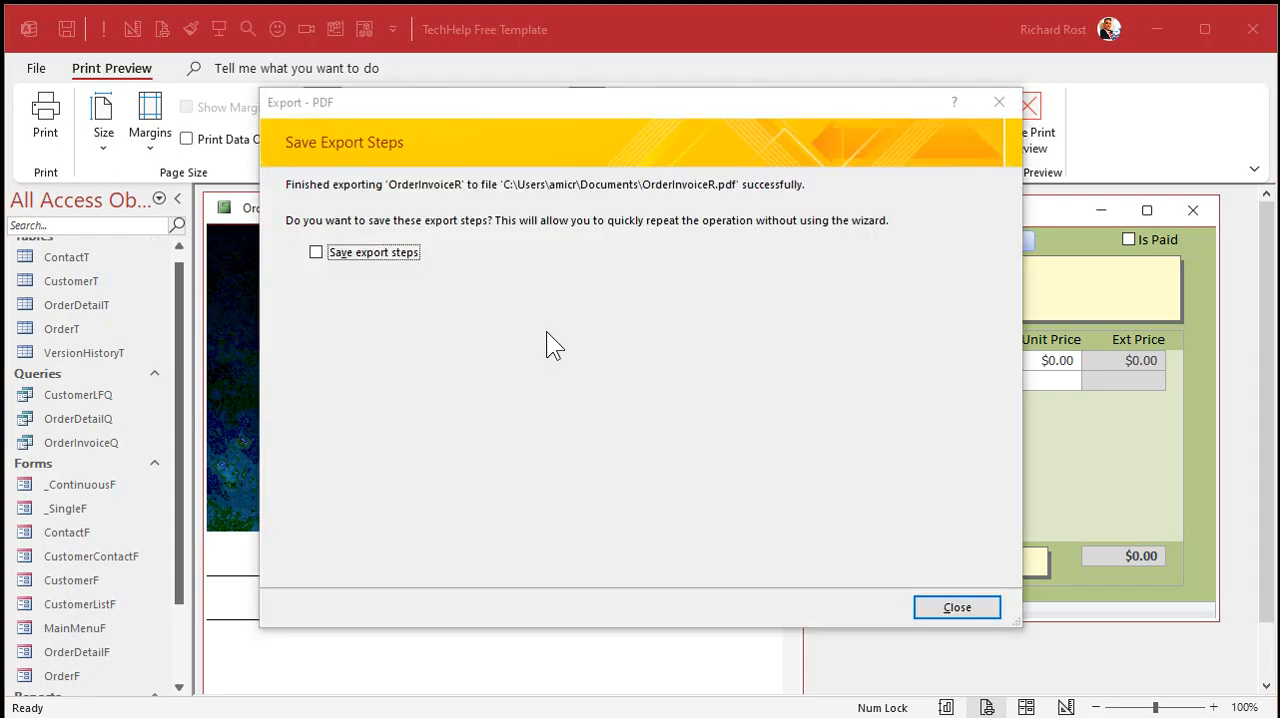
click(956, 607)
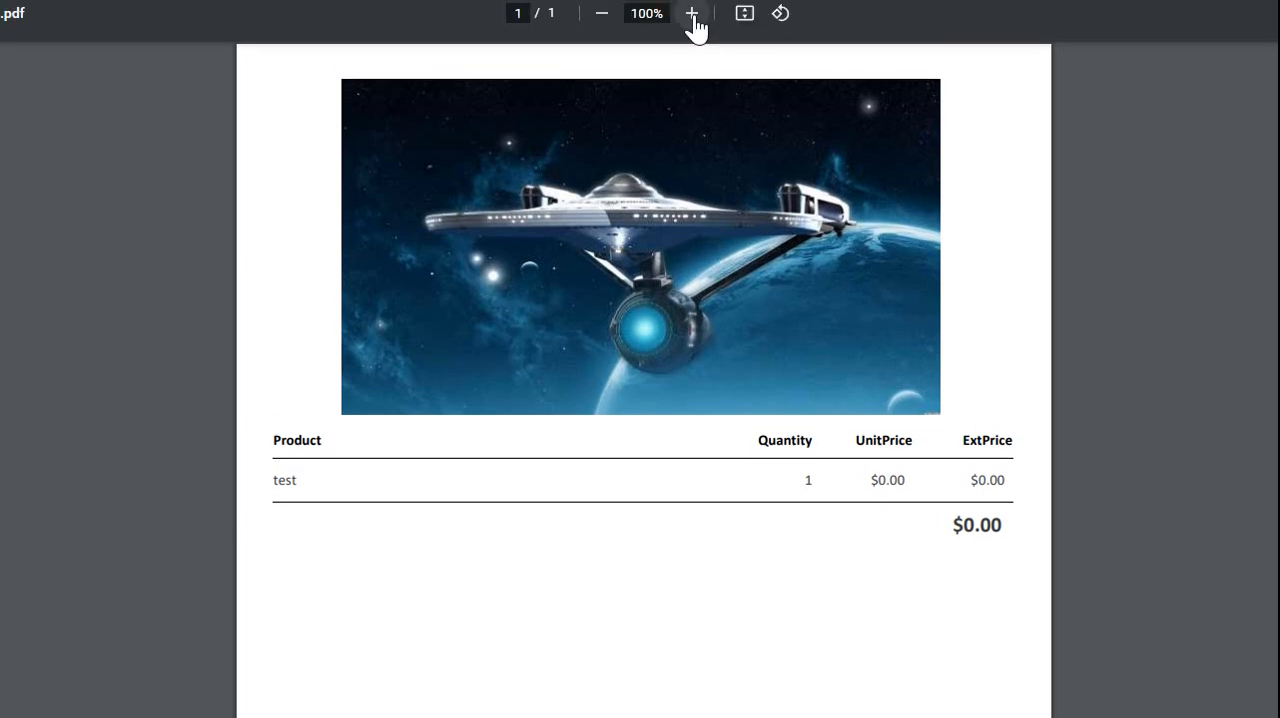
Zoom the exported invoice PDF in Chrome to 200% to inspect the spaceship picture
click(691, 13)
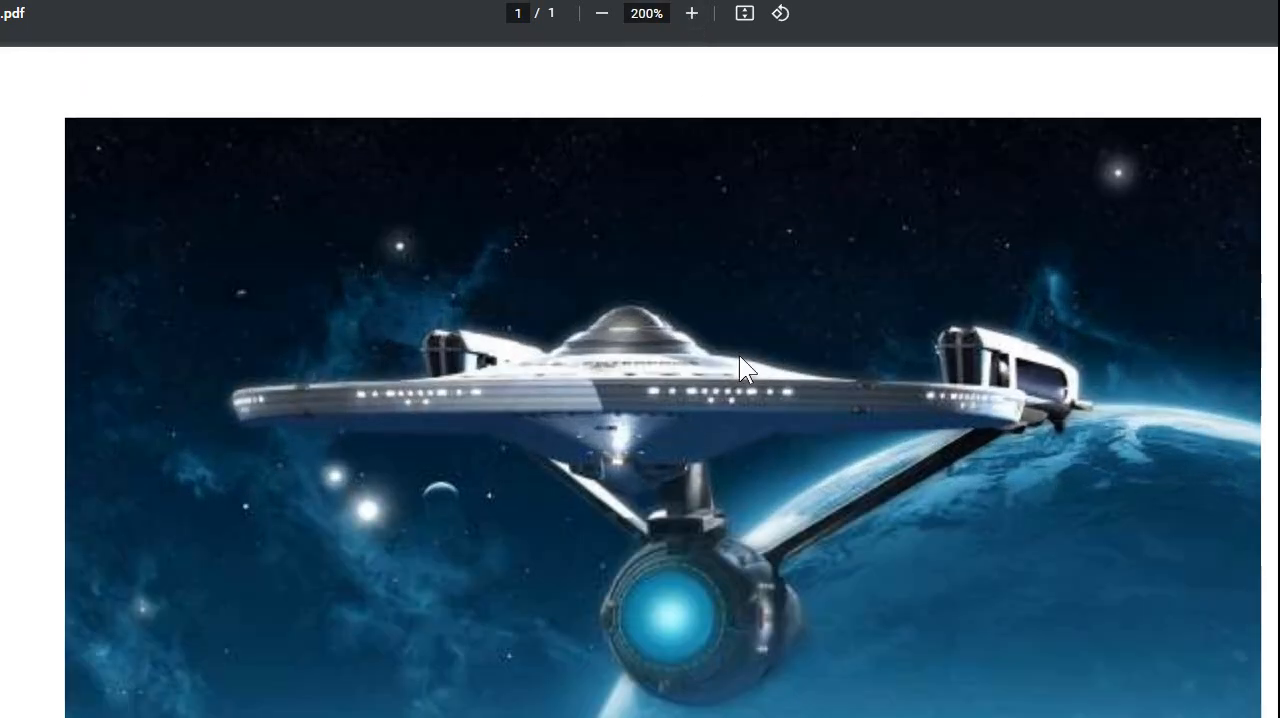
mouse_move(845, 412)
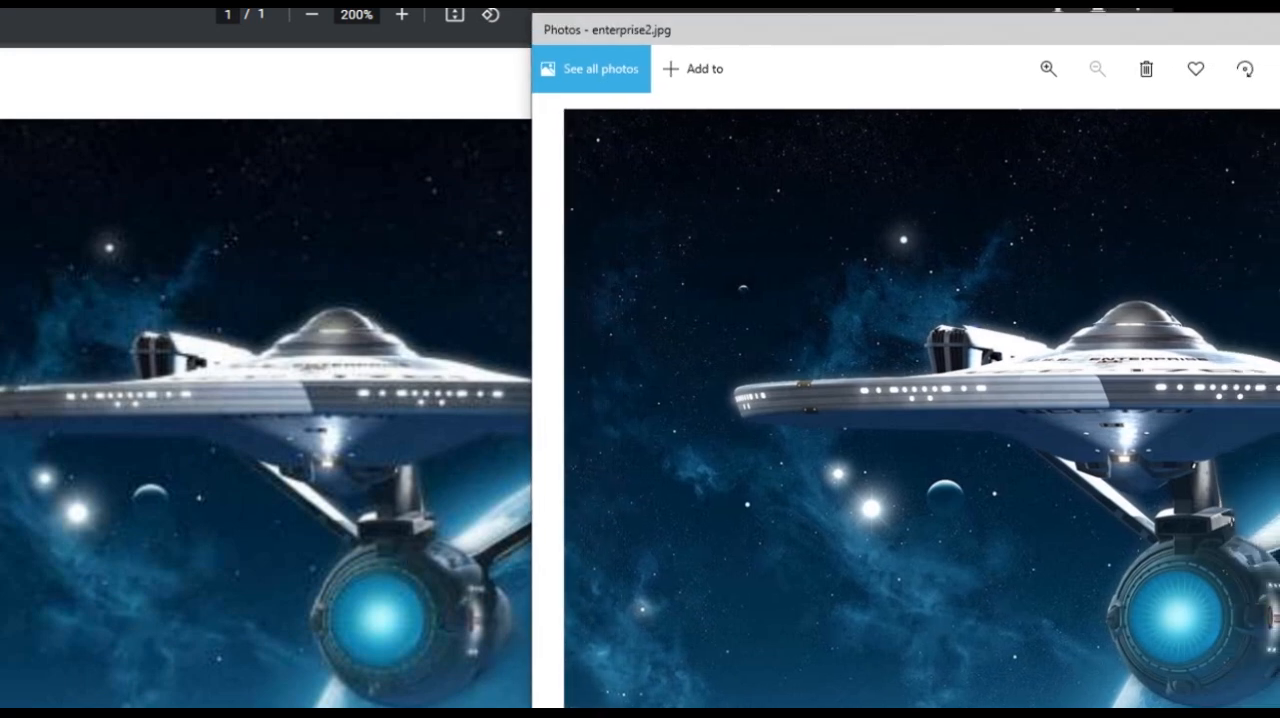
mouse_move(248, 398)
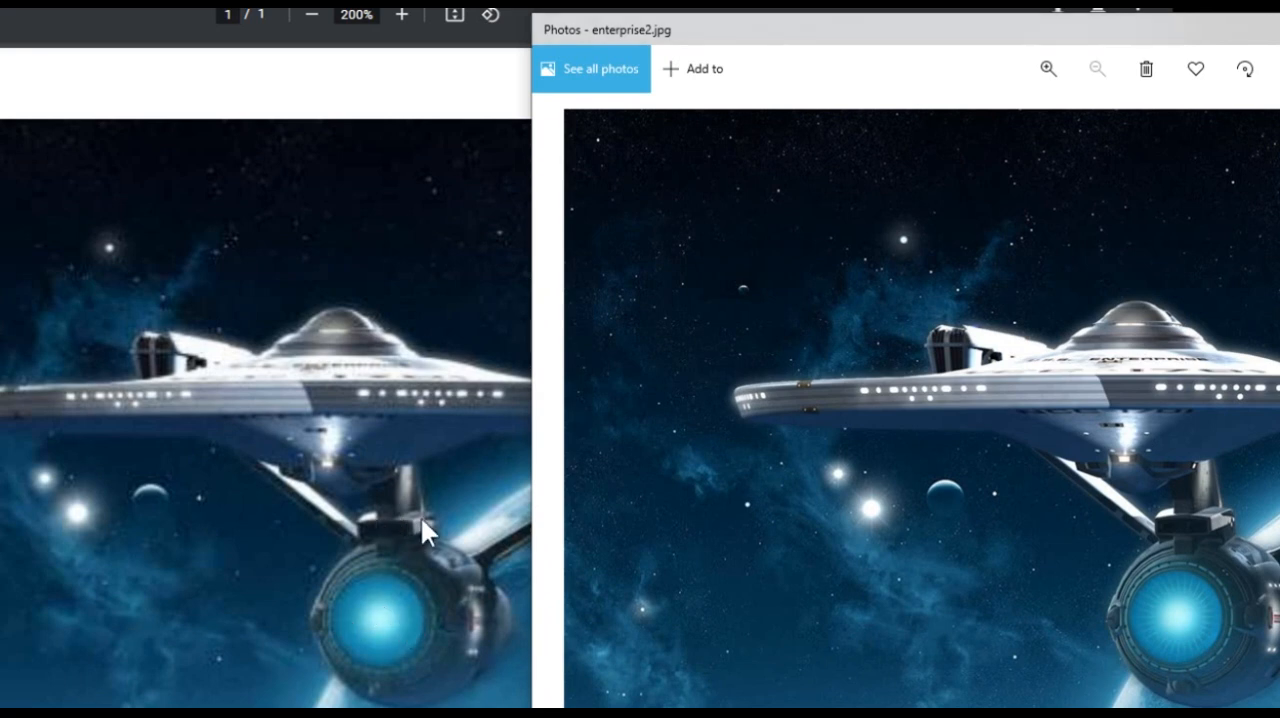
mouse_move(405, 485)
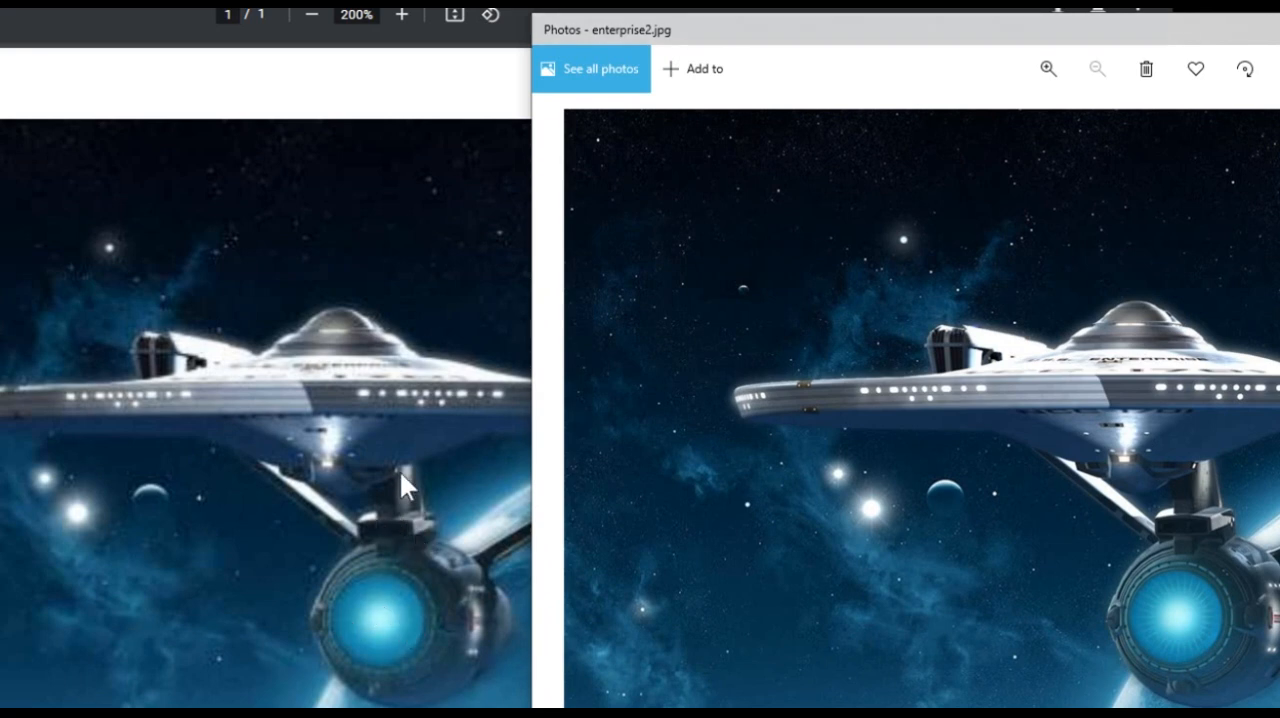
mouse_move(850, 435)
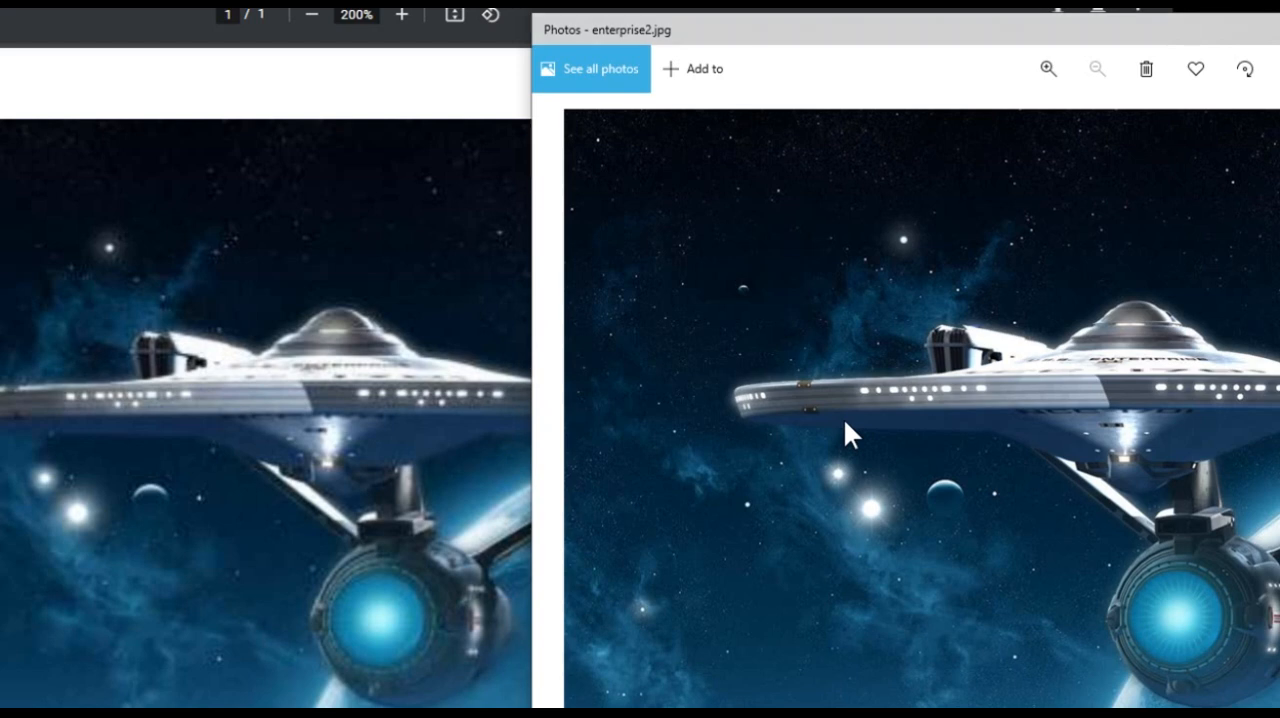
mouse_move(825, 440)
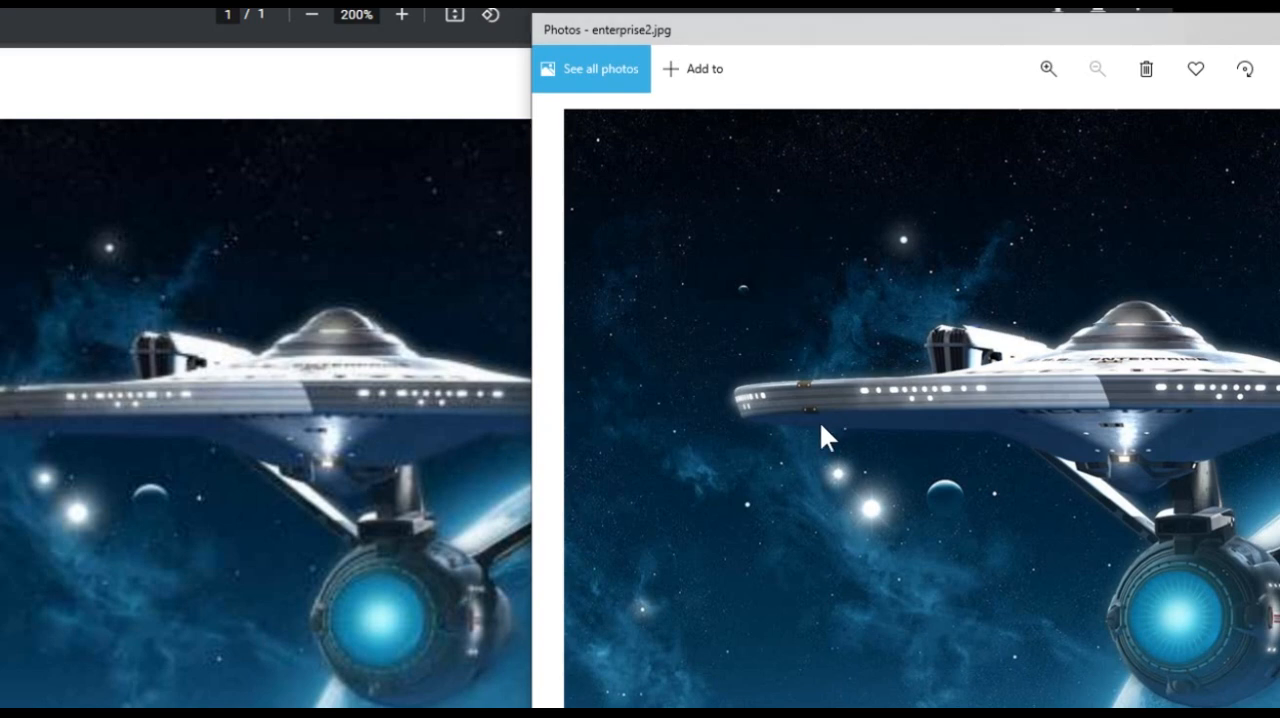
mouse_move(350, 460)
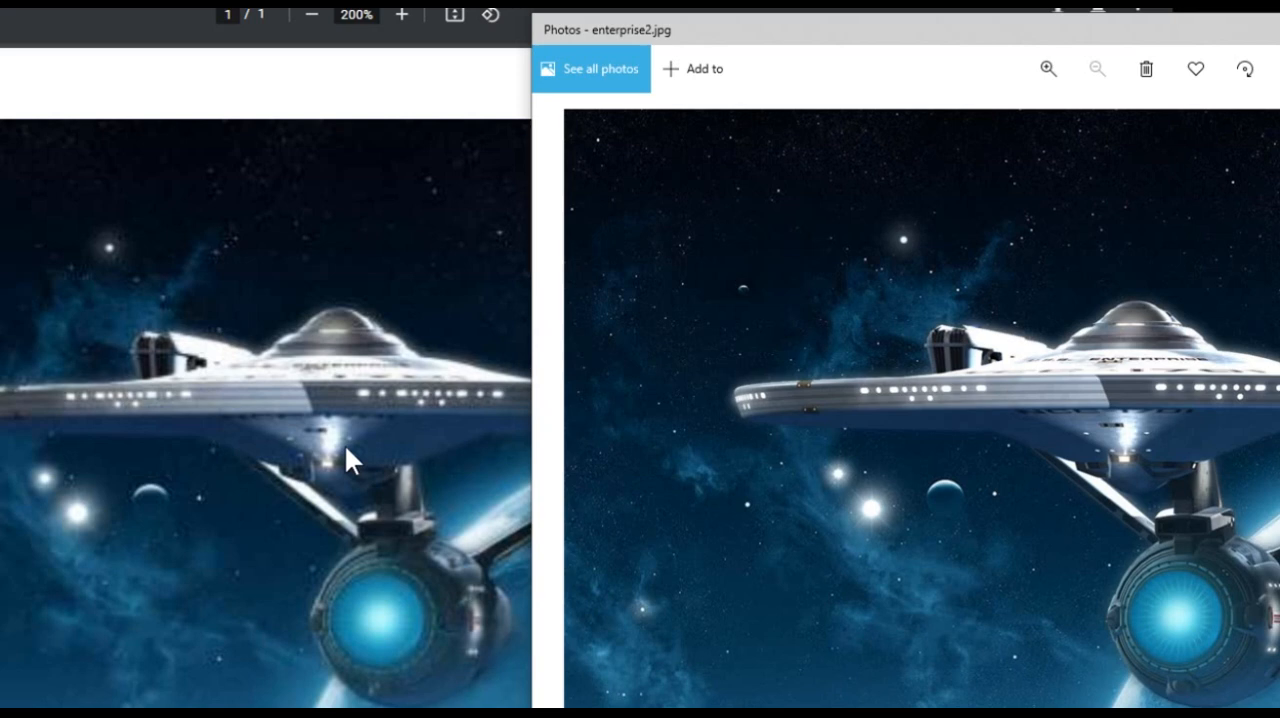
mouse_move(432, 432)
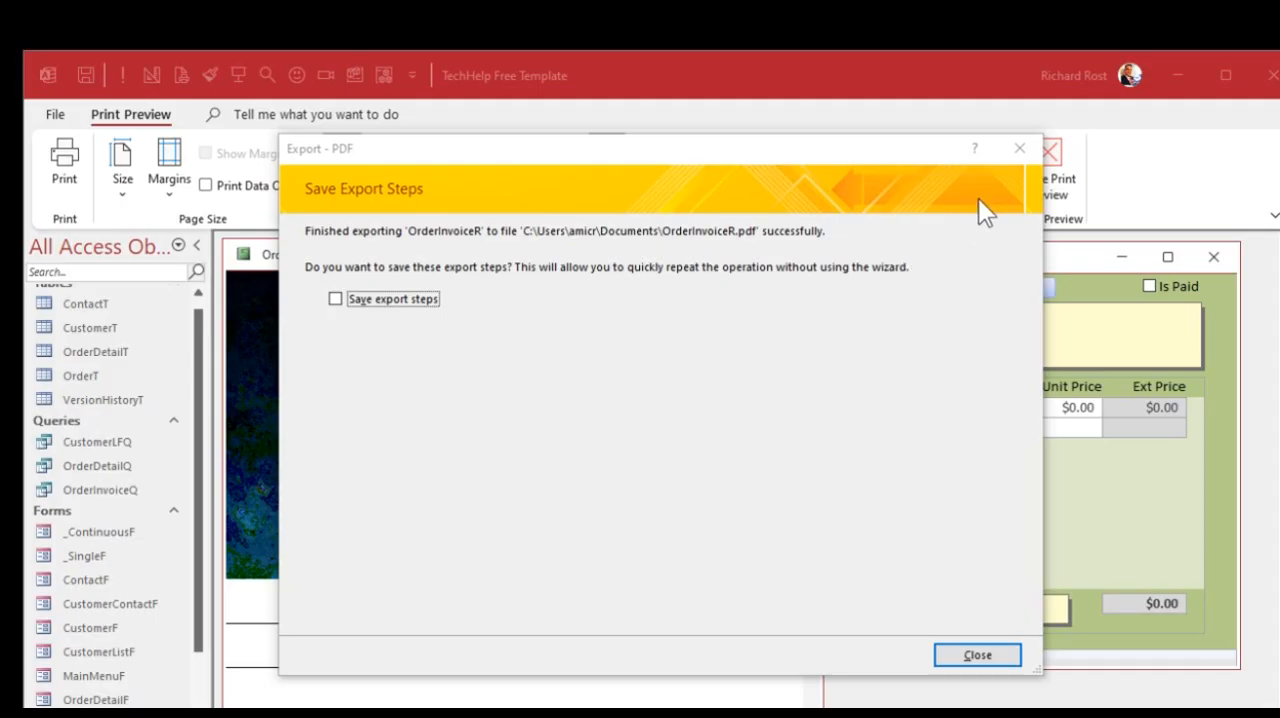
Re-export OrderInvoiceR to PDF optimized for Standard, replacing the existing file
click(977, 654)
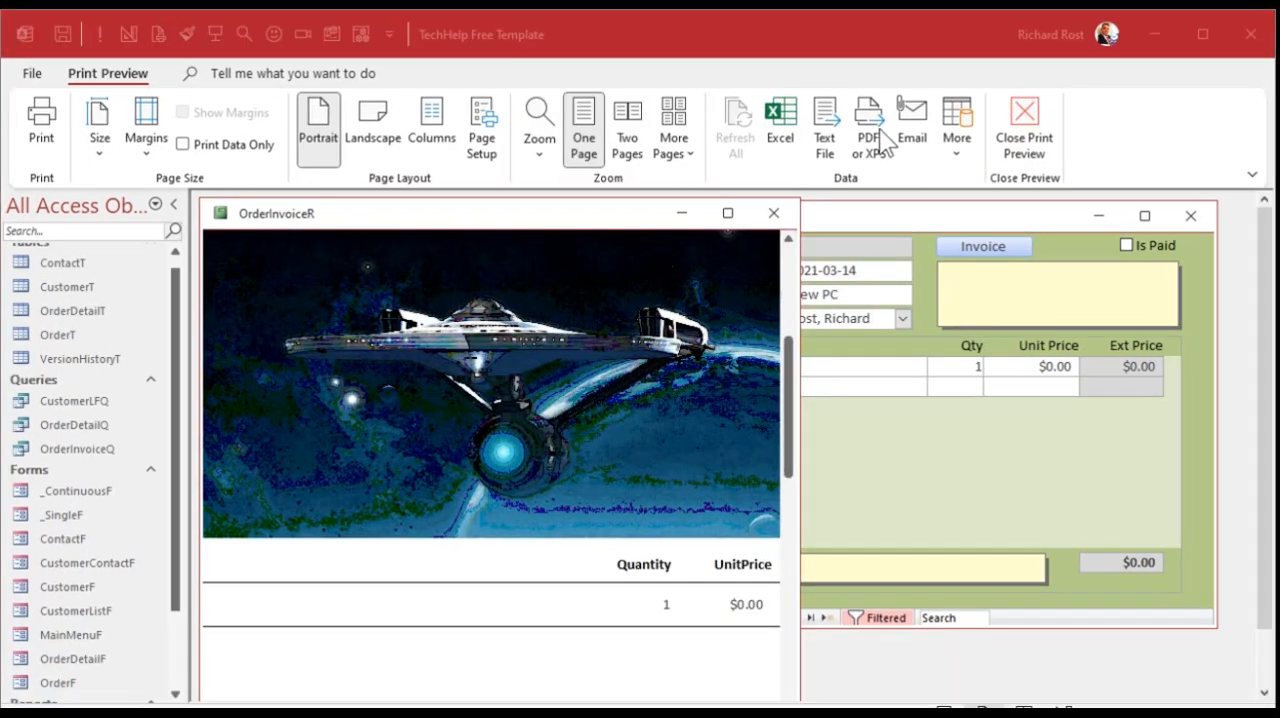
click(869, 120)
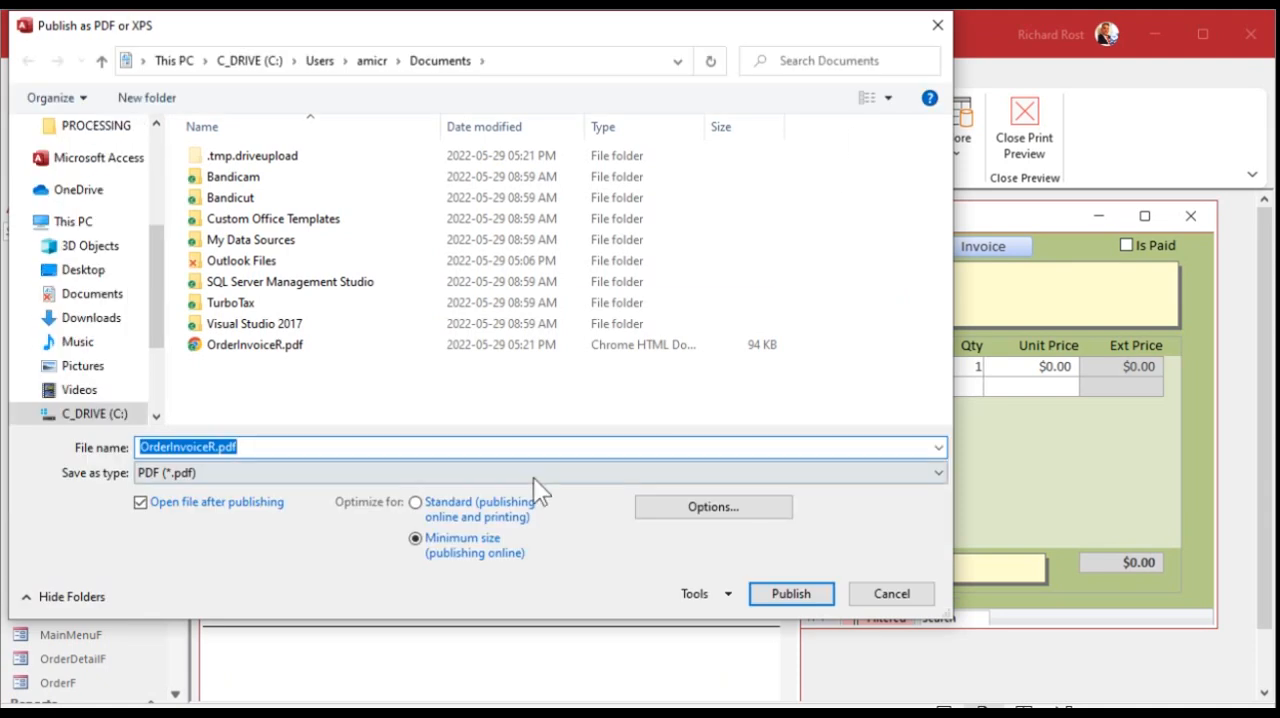
click(414, 502)
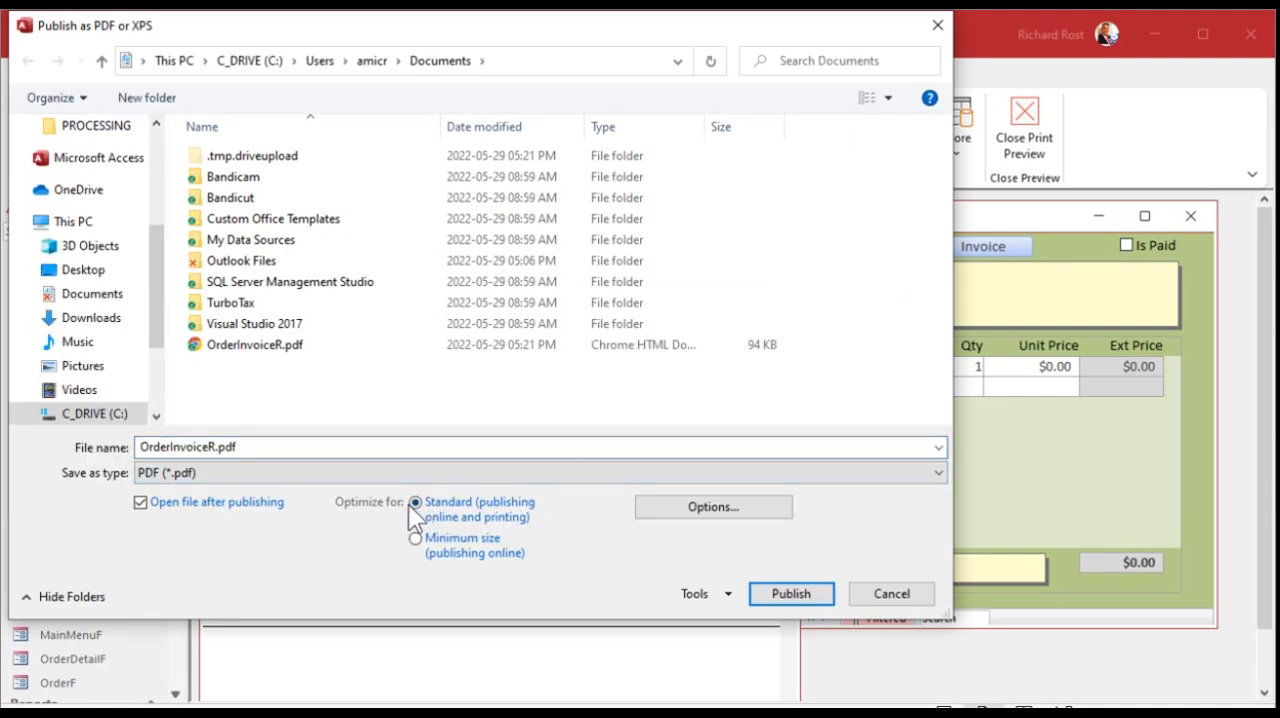
click(790, 593)
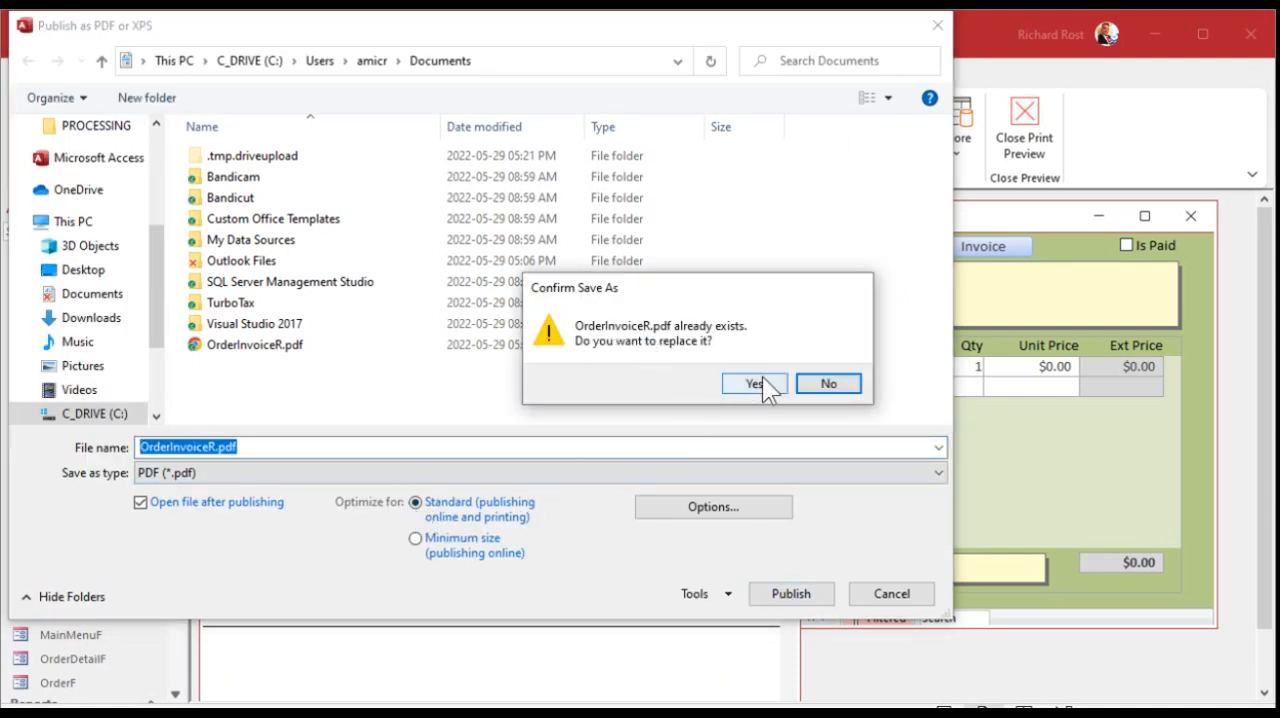
click(753, 383)
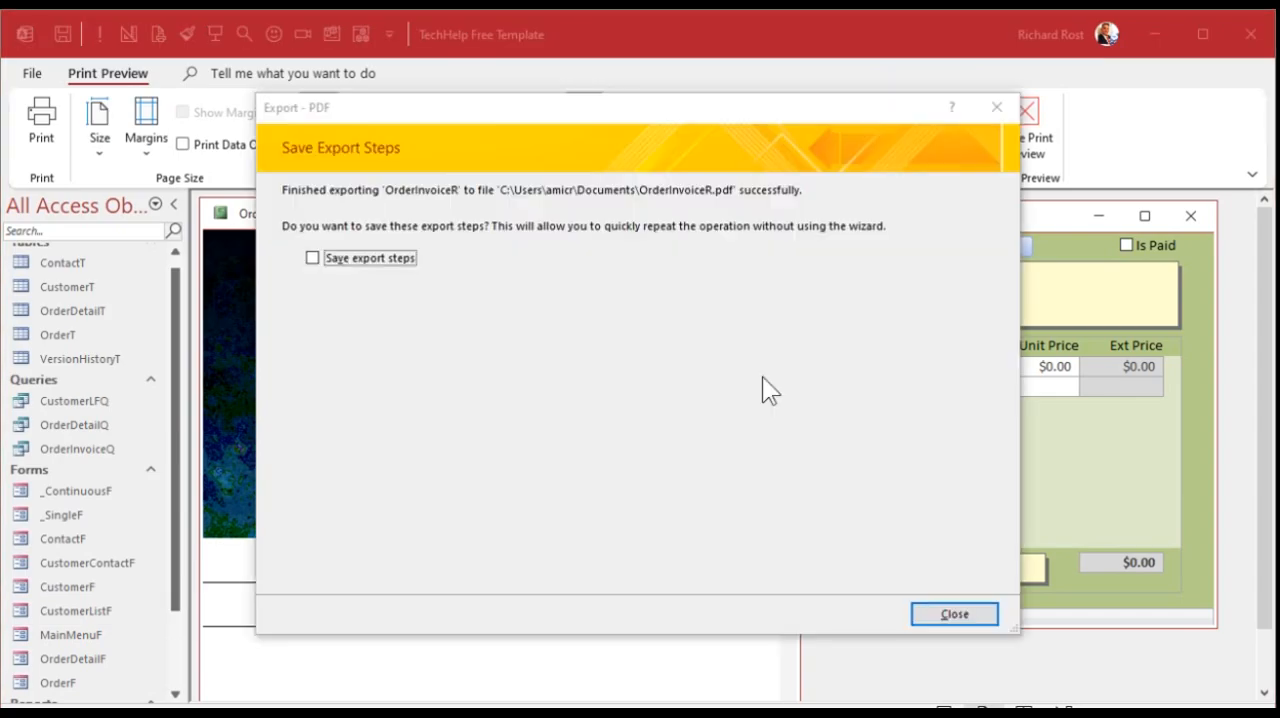
click(952, 613)
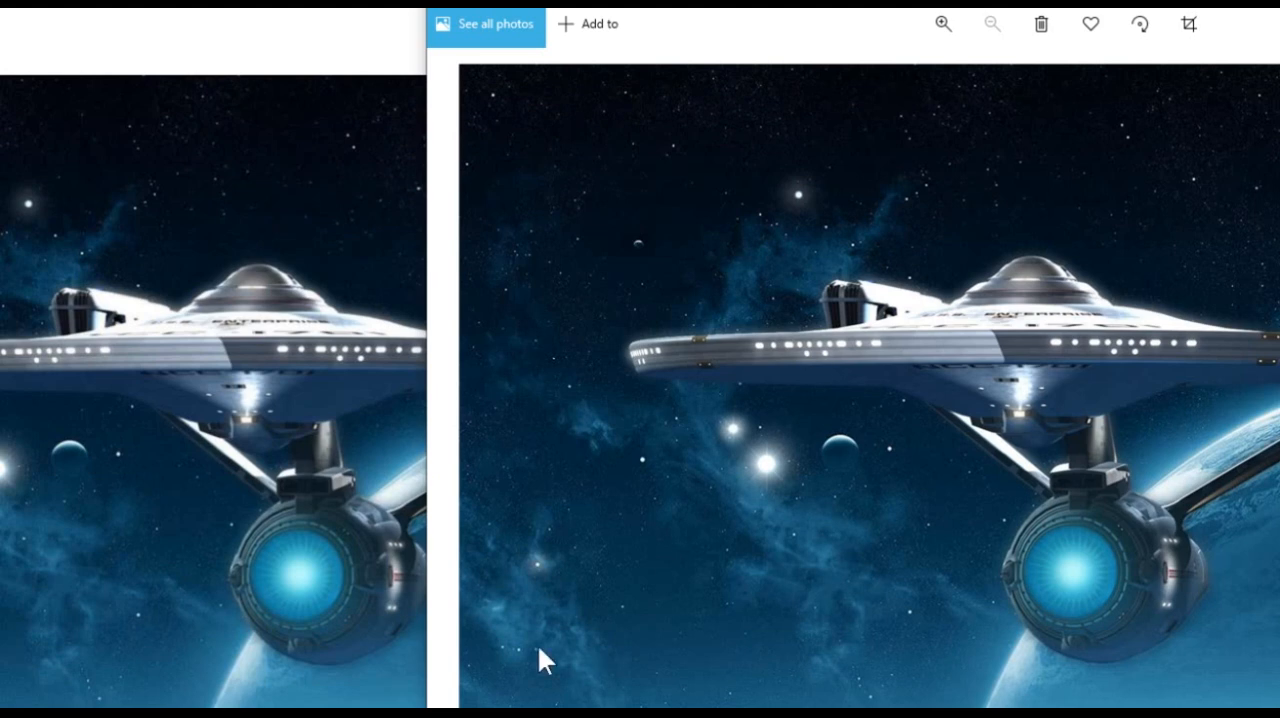
mouse_move(1050, 560)
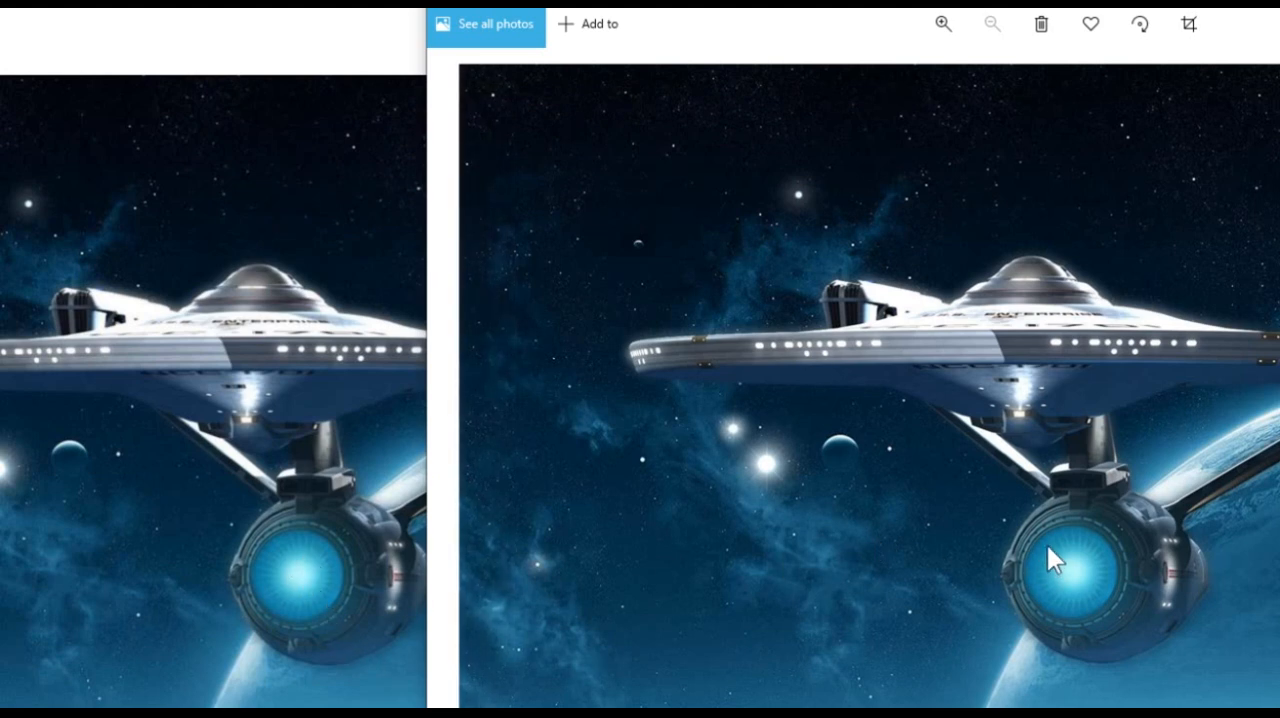
mouse_move(1060, 550)
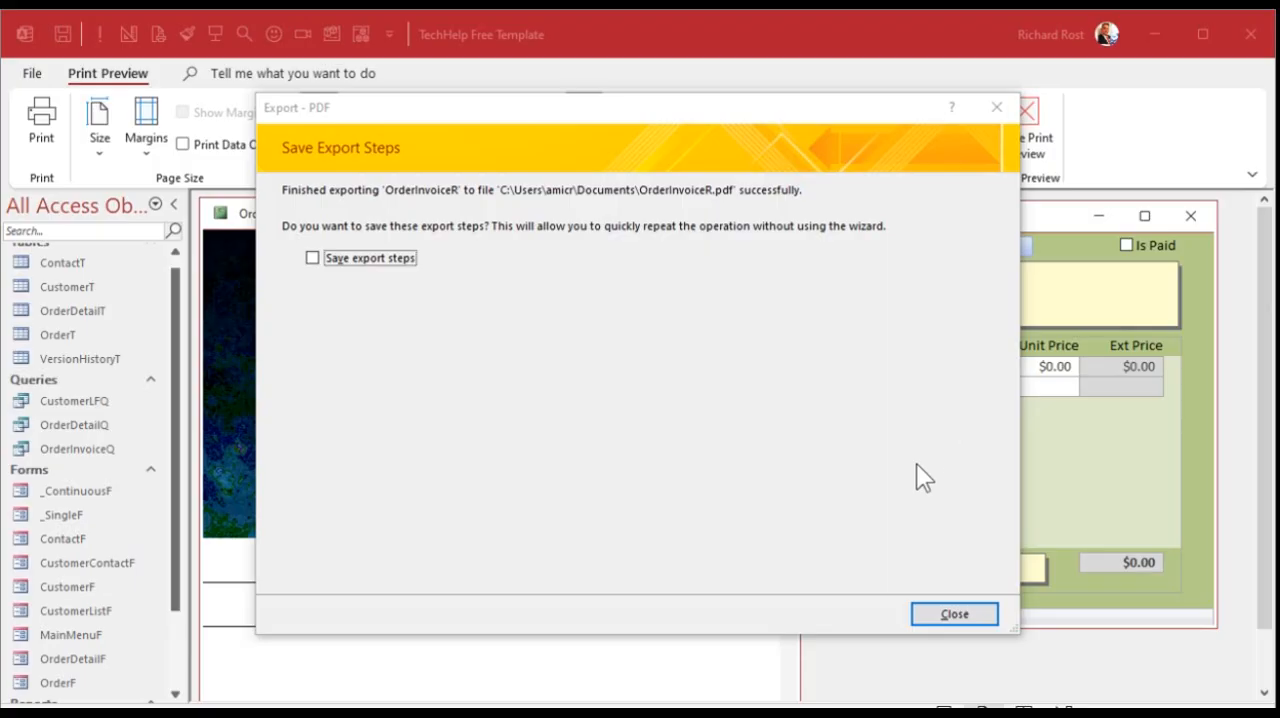
Close the Export - PDF summary, the OrderInvoiceR preview and the Customers form
click(952, 613)
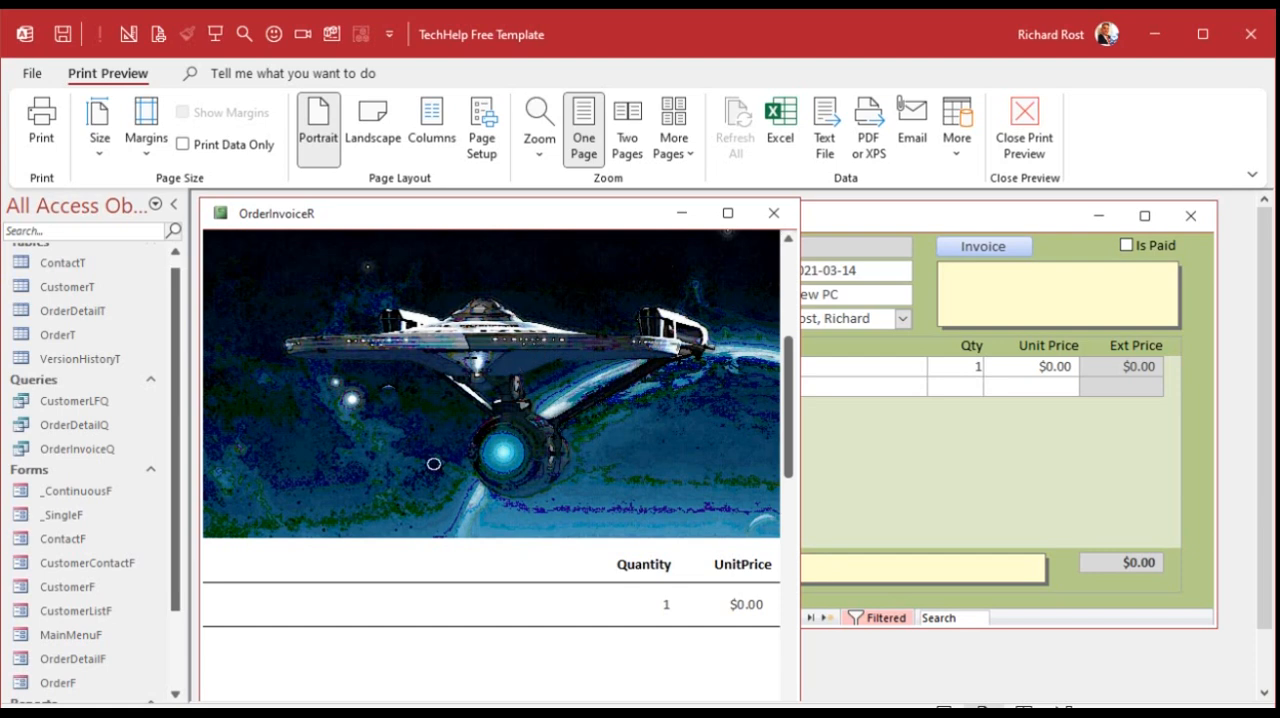
mouse_move(585, 455)
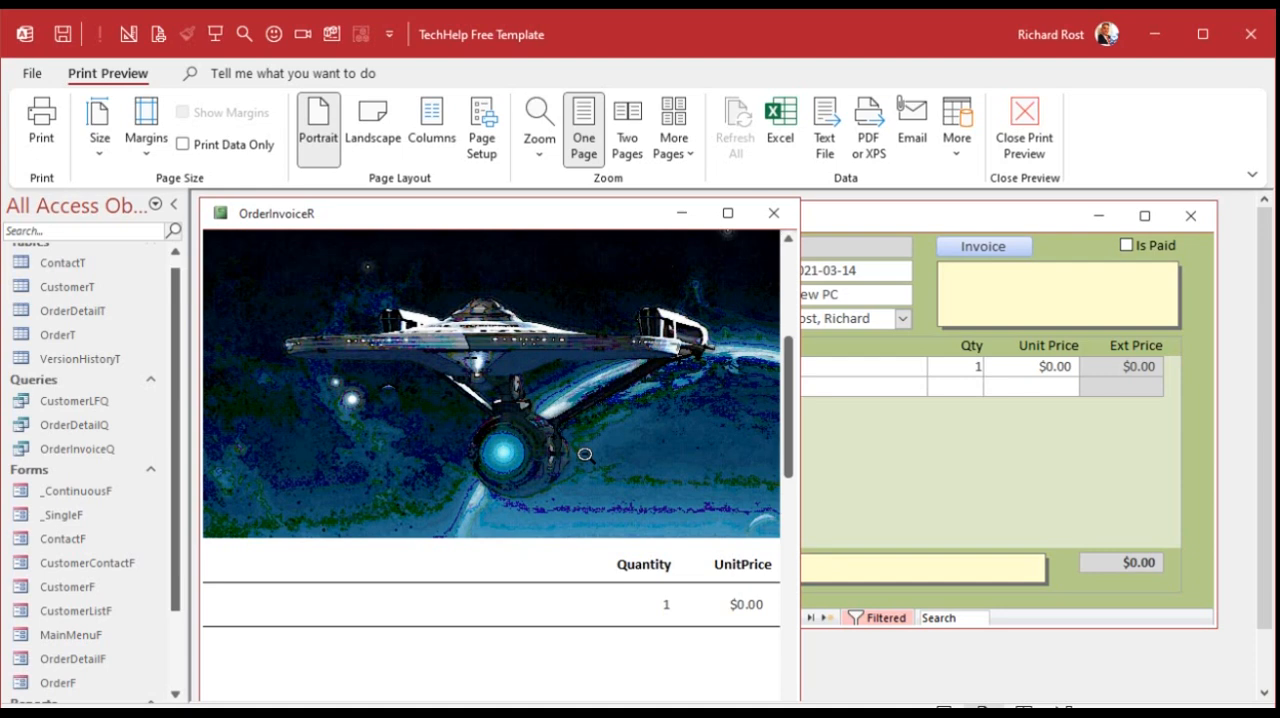
mouse_move(772, 213)
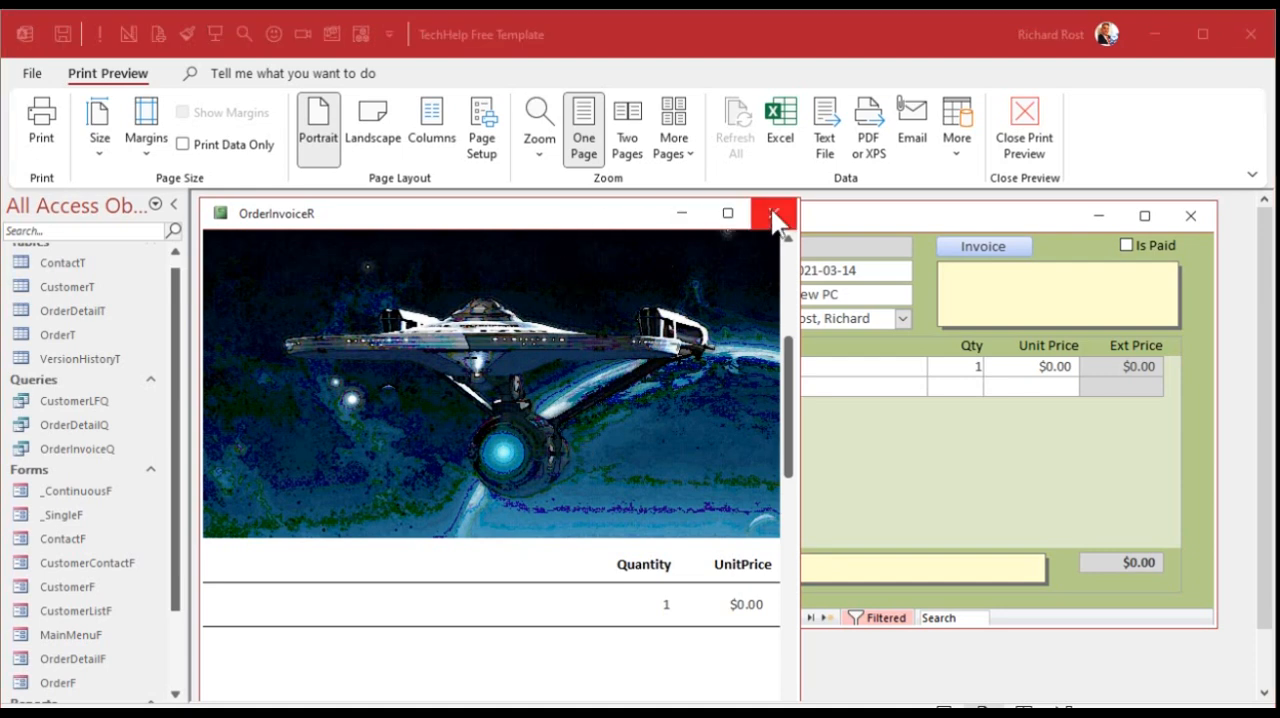
click(775, 217)
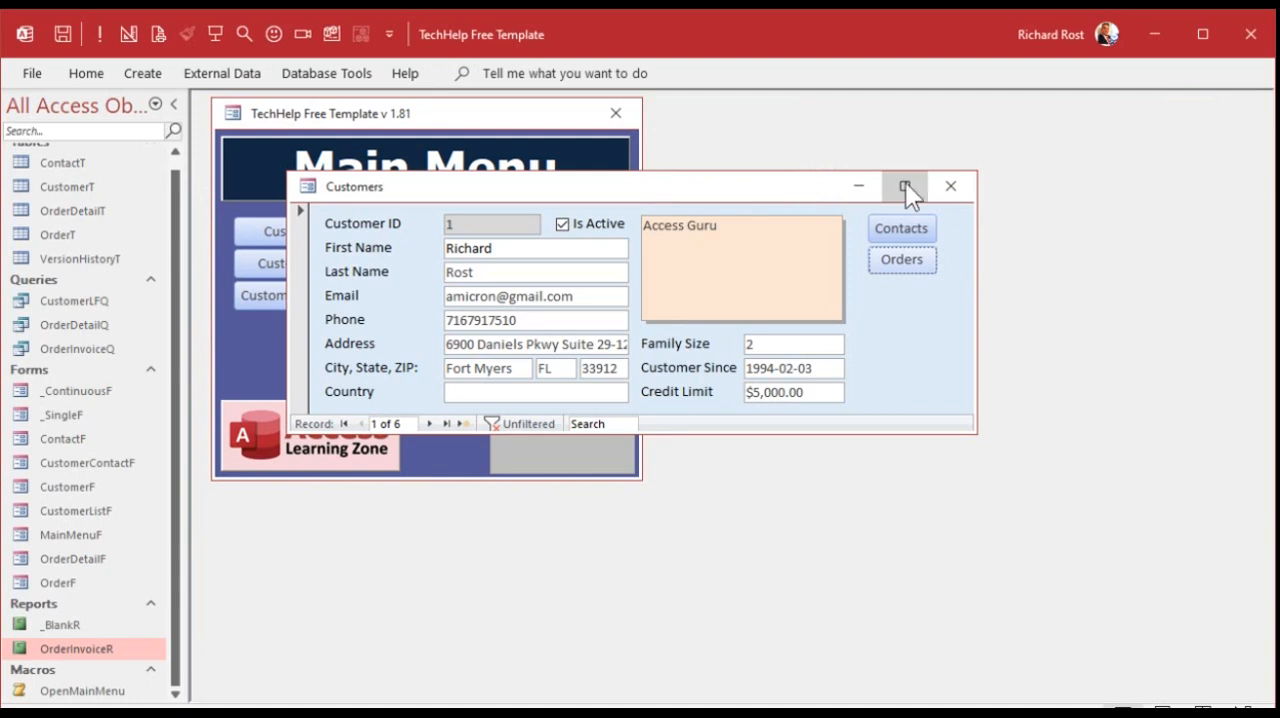
click(949, 186)
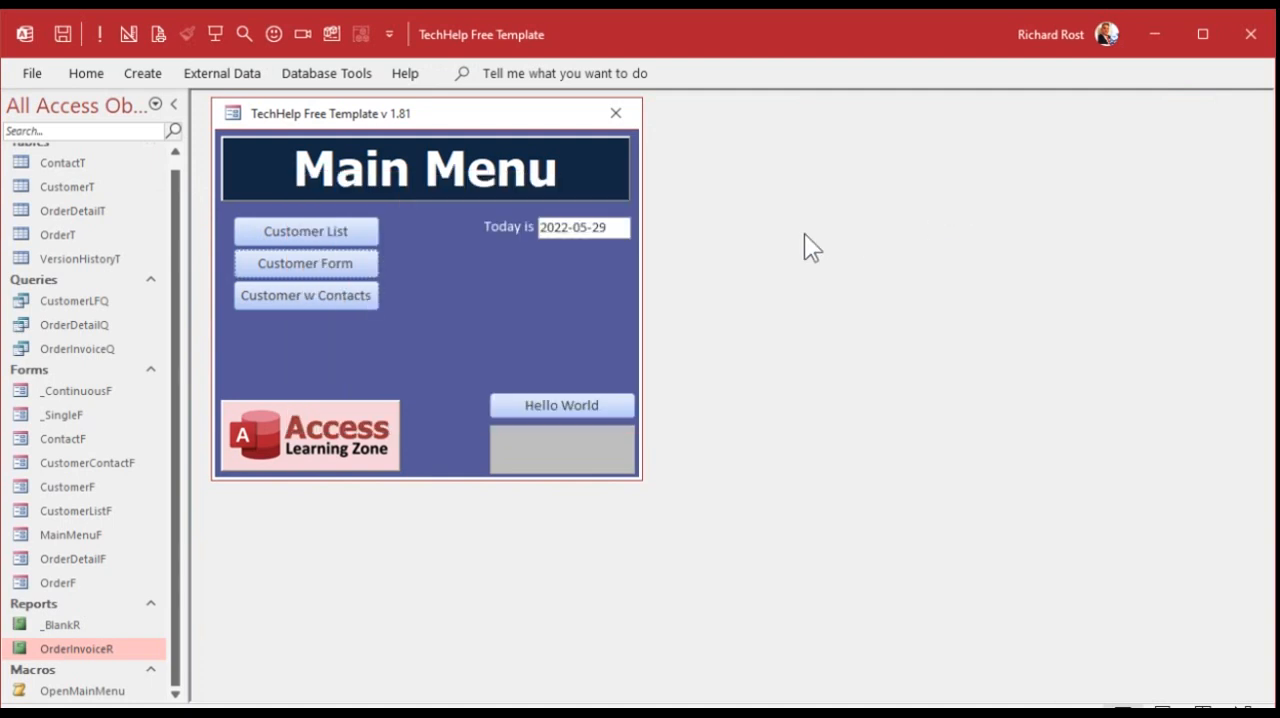
mouse_move(805, 245)
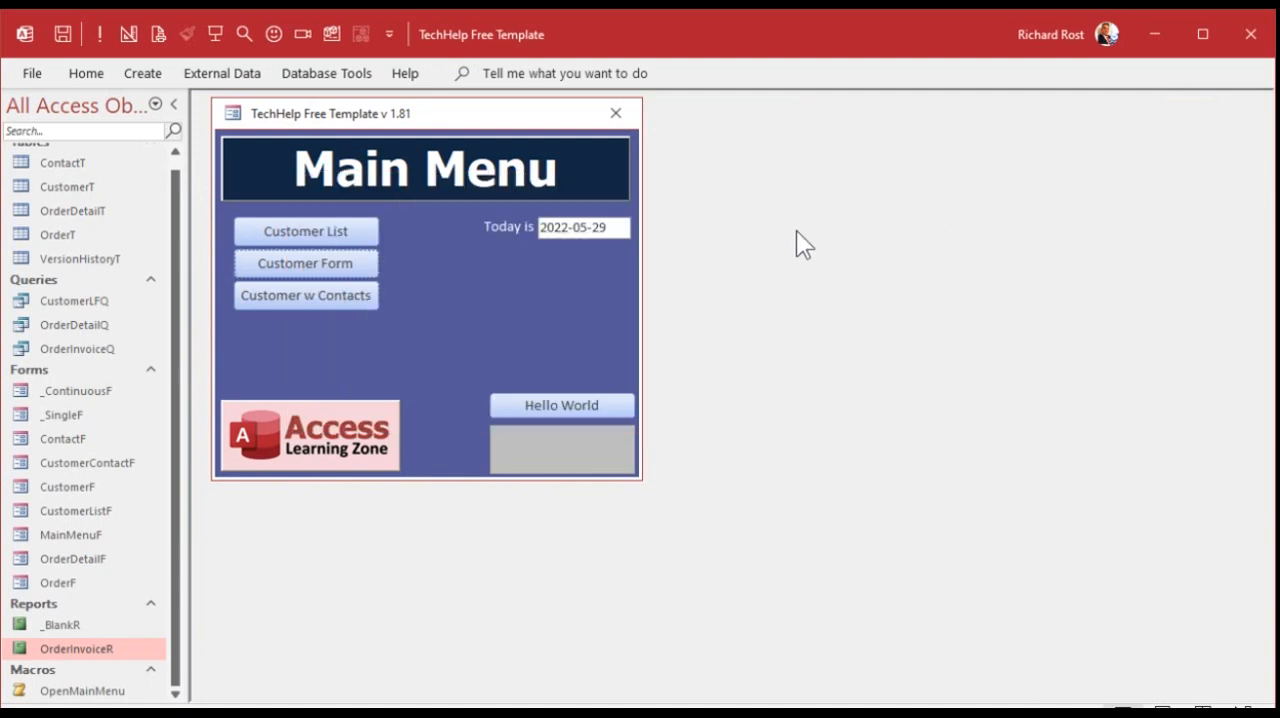
click(326, 73)
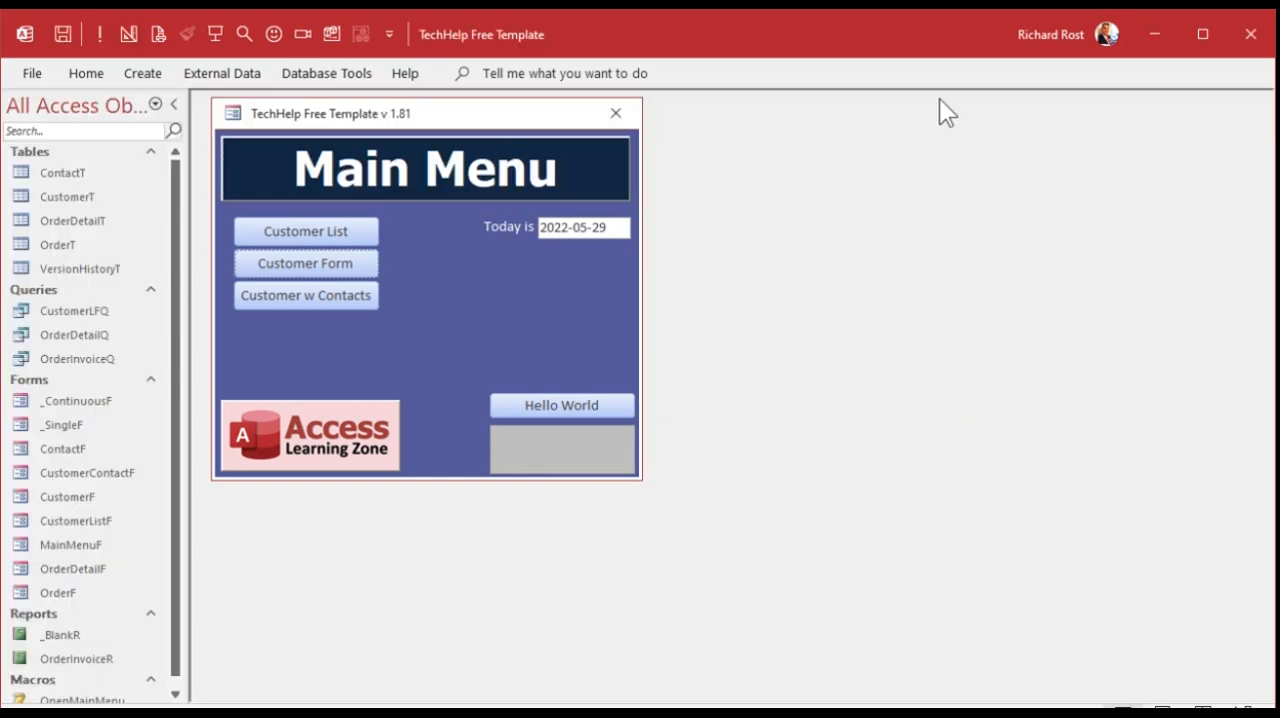
right_click(390, 240)
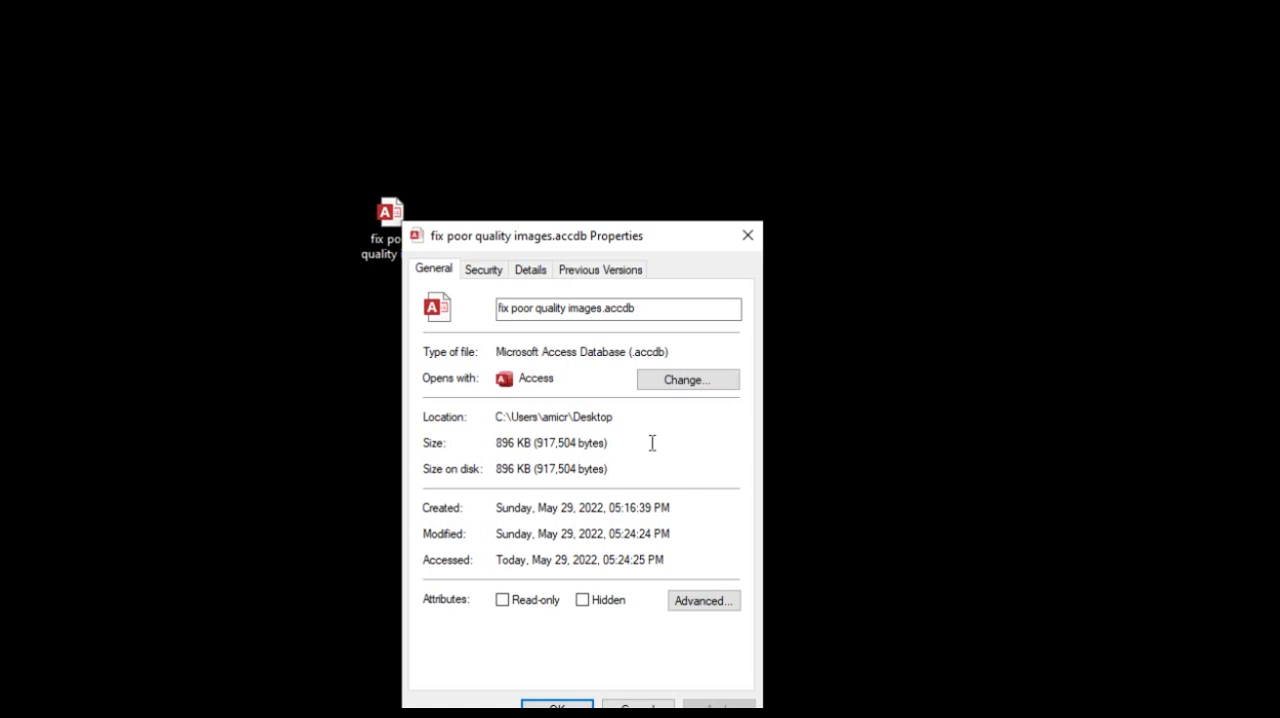
mouse_move(723, 340)
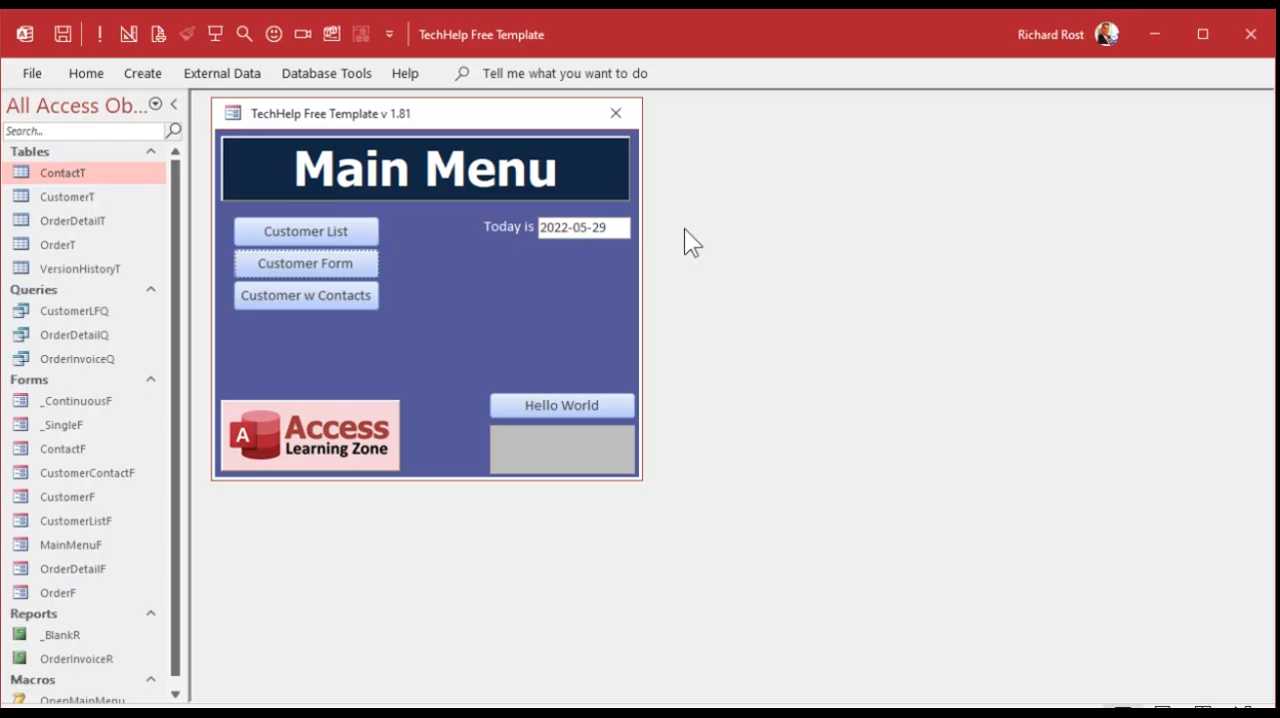
mouse_move(679, 227)
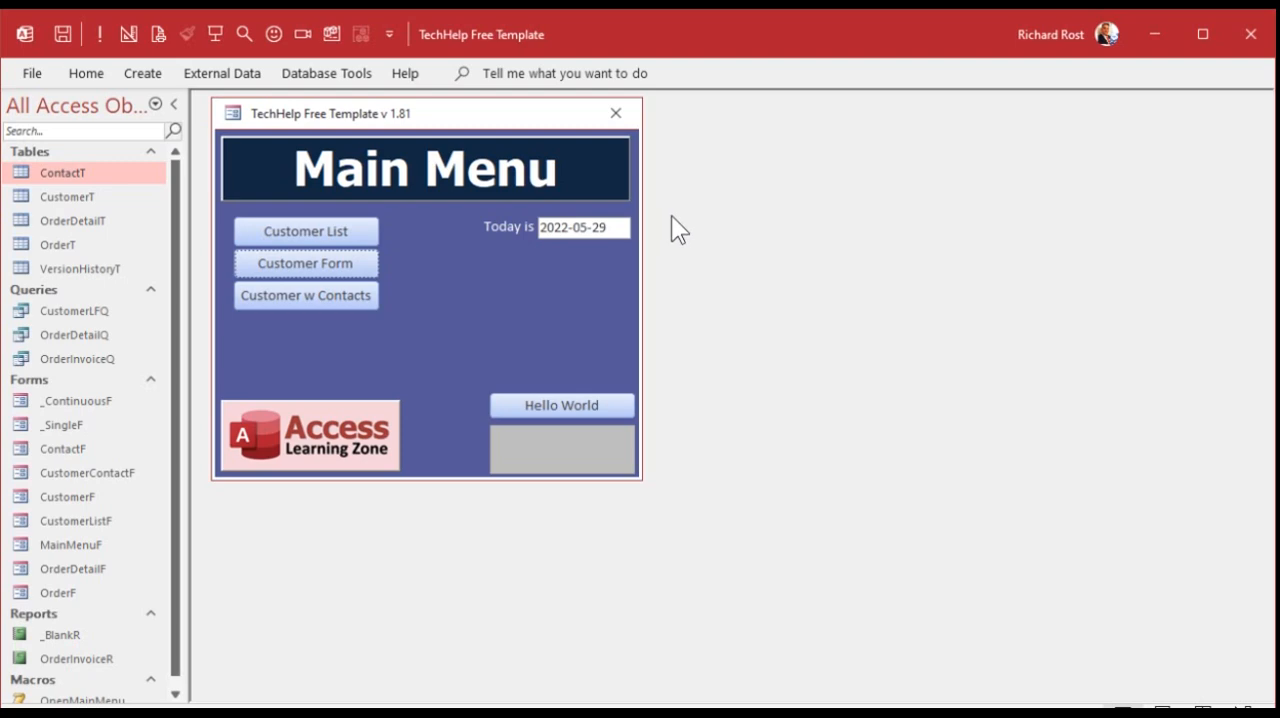
In File > Options > Current Database, choose 'Convert all picture data to bitmaps'
click(31, 72)
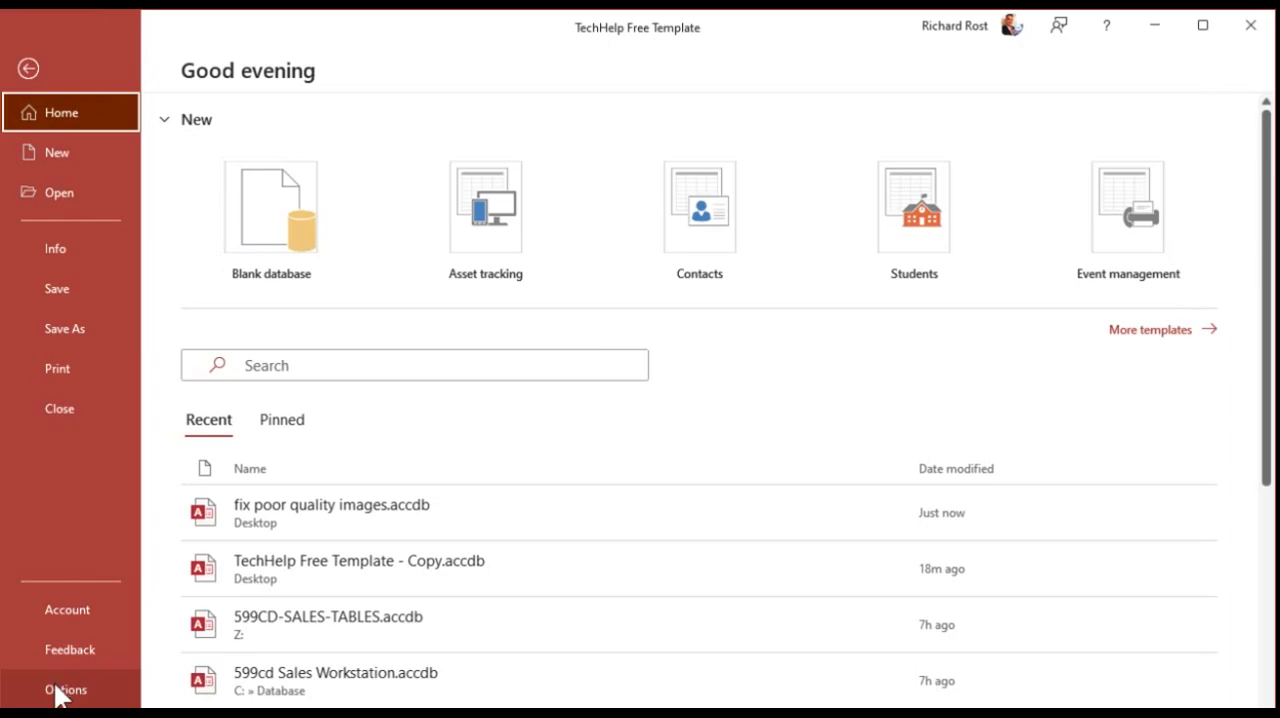
click(65, 689)
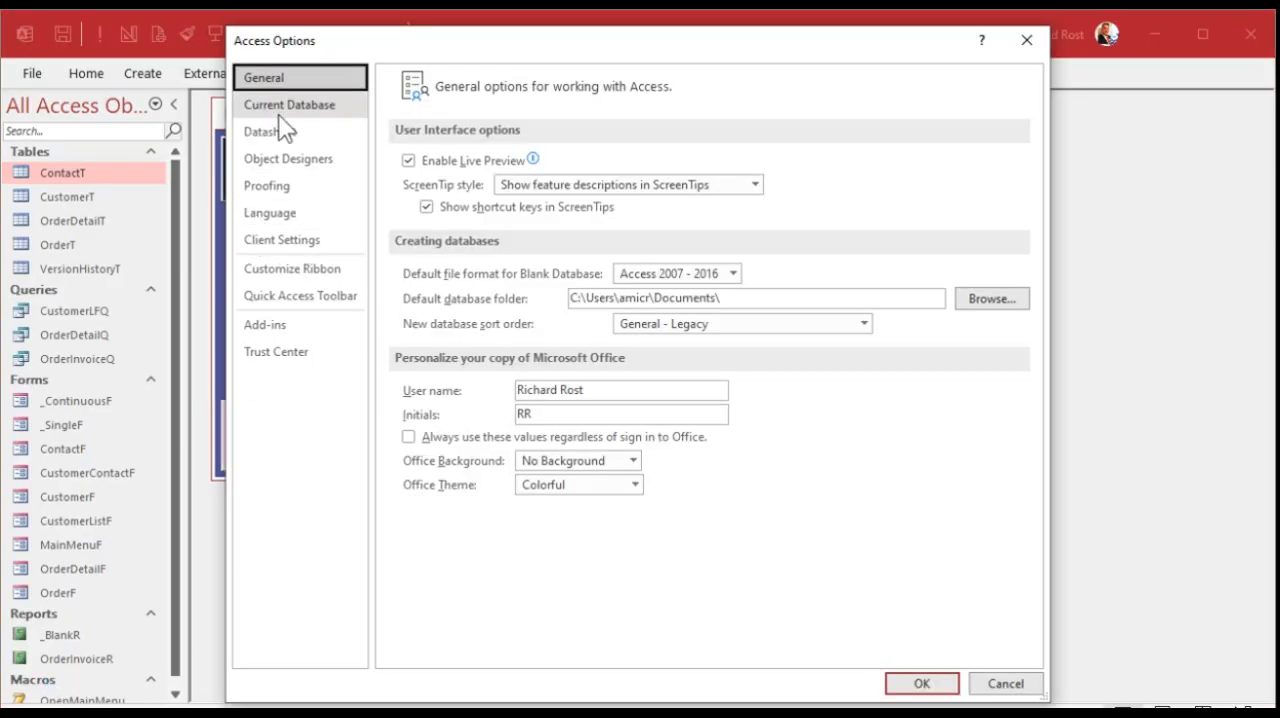
click(289, 104)
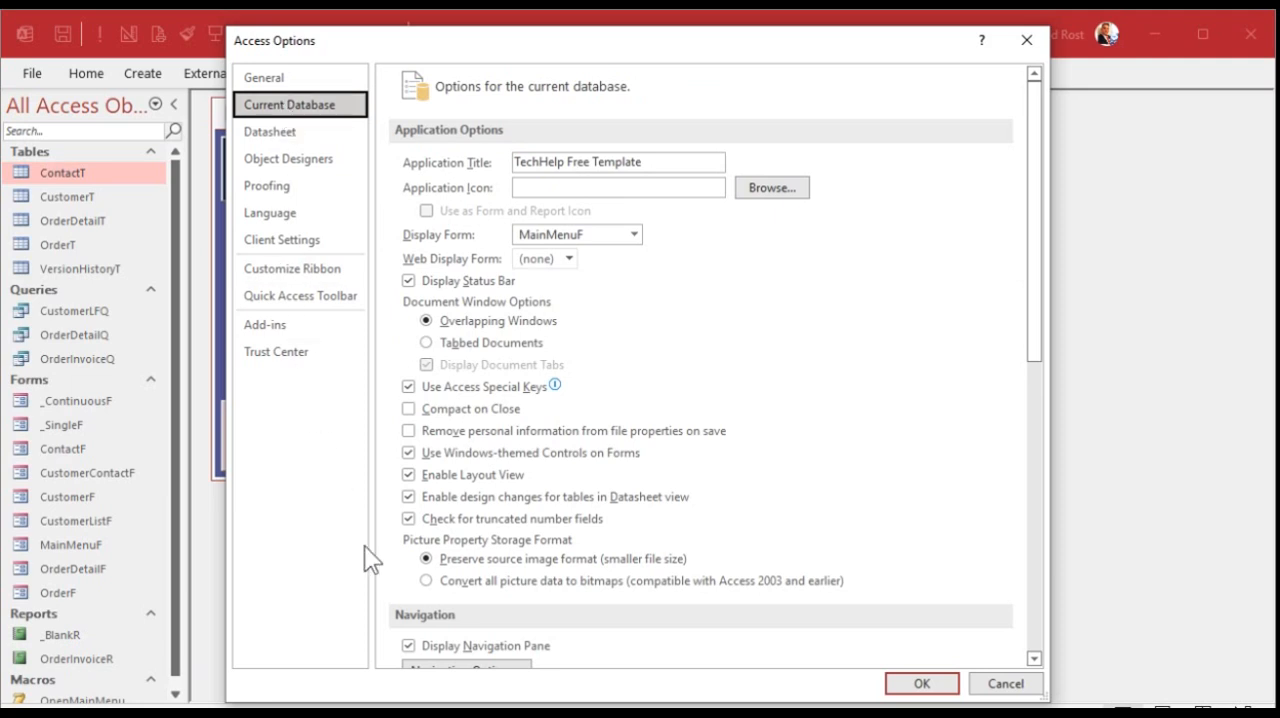
mouse_move(540, 562)
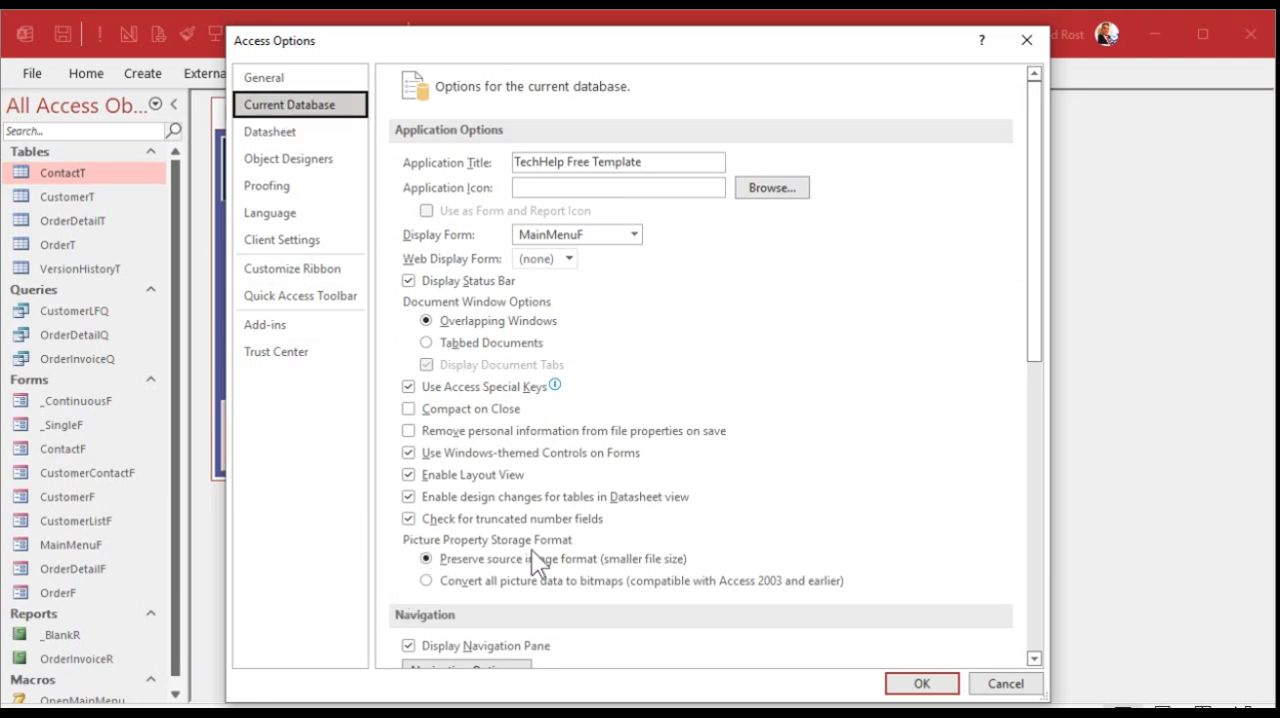
click(426, 580)
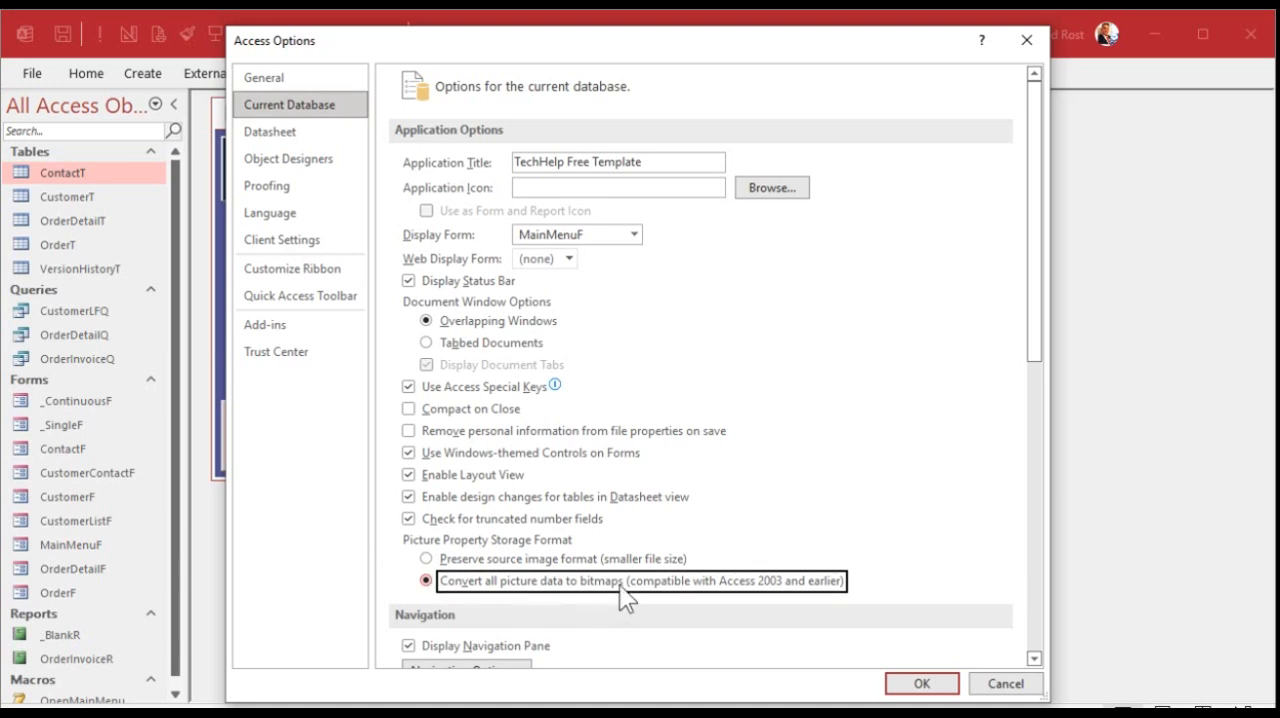
mouse_move(845, 610)
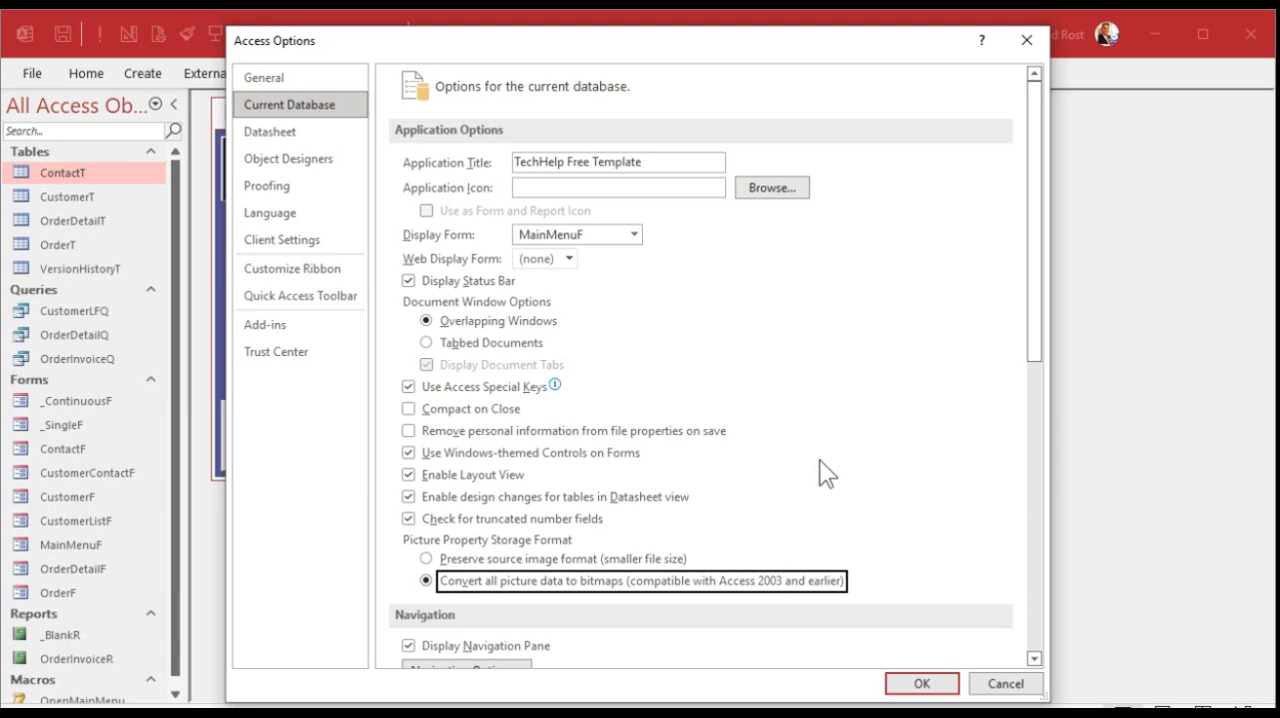
Apply the bitmap setting, acknowledge the reopen notice, and open the customer's orders
click(920, 683)
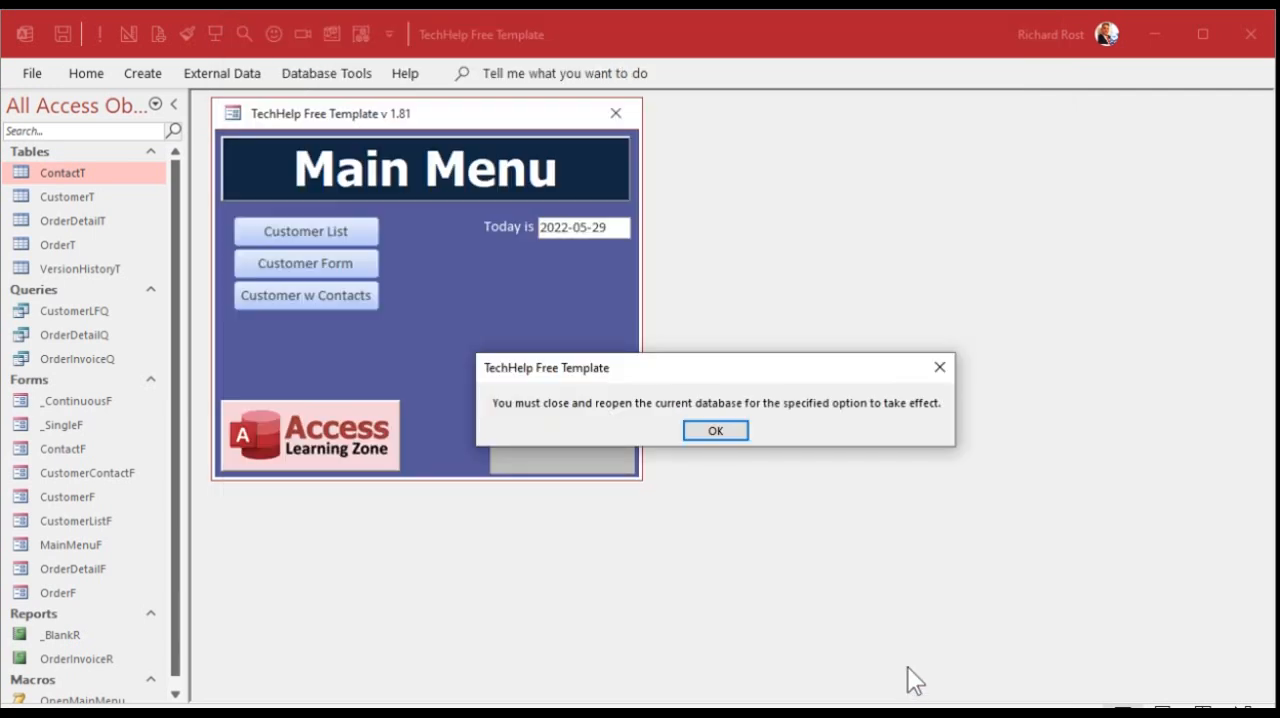
click(714, 430)
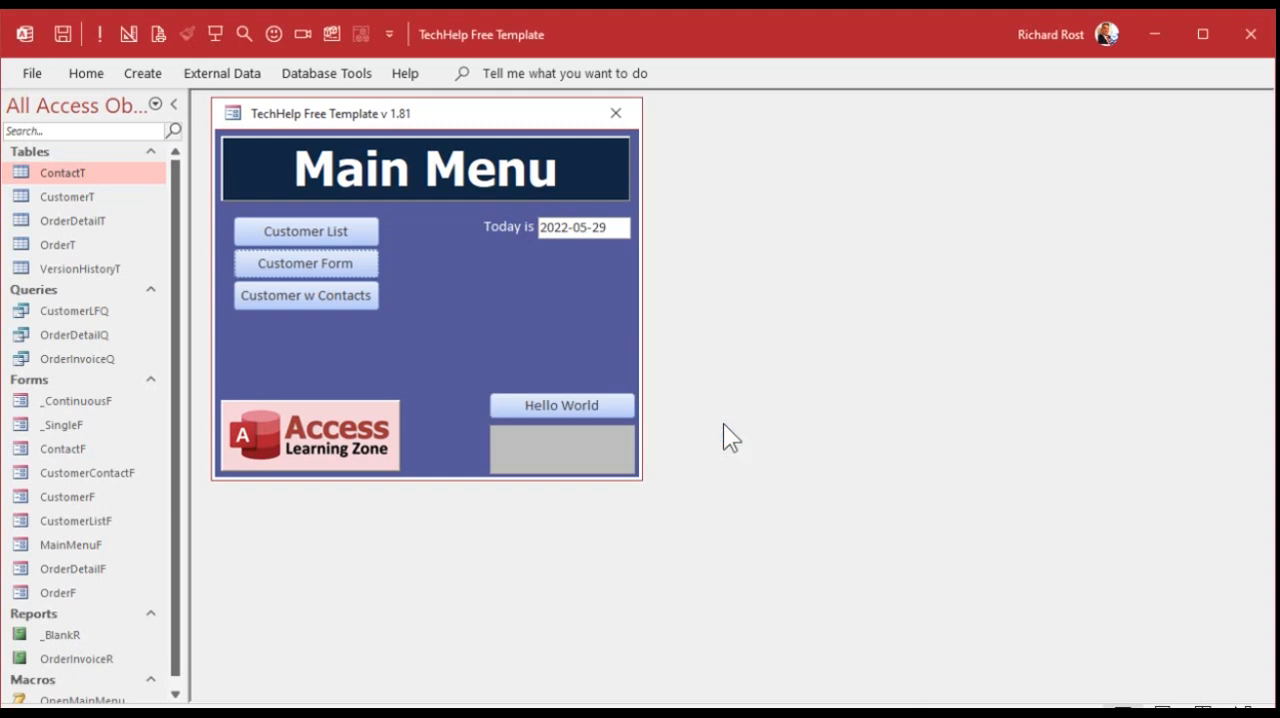
mouse_move(505, 318)
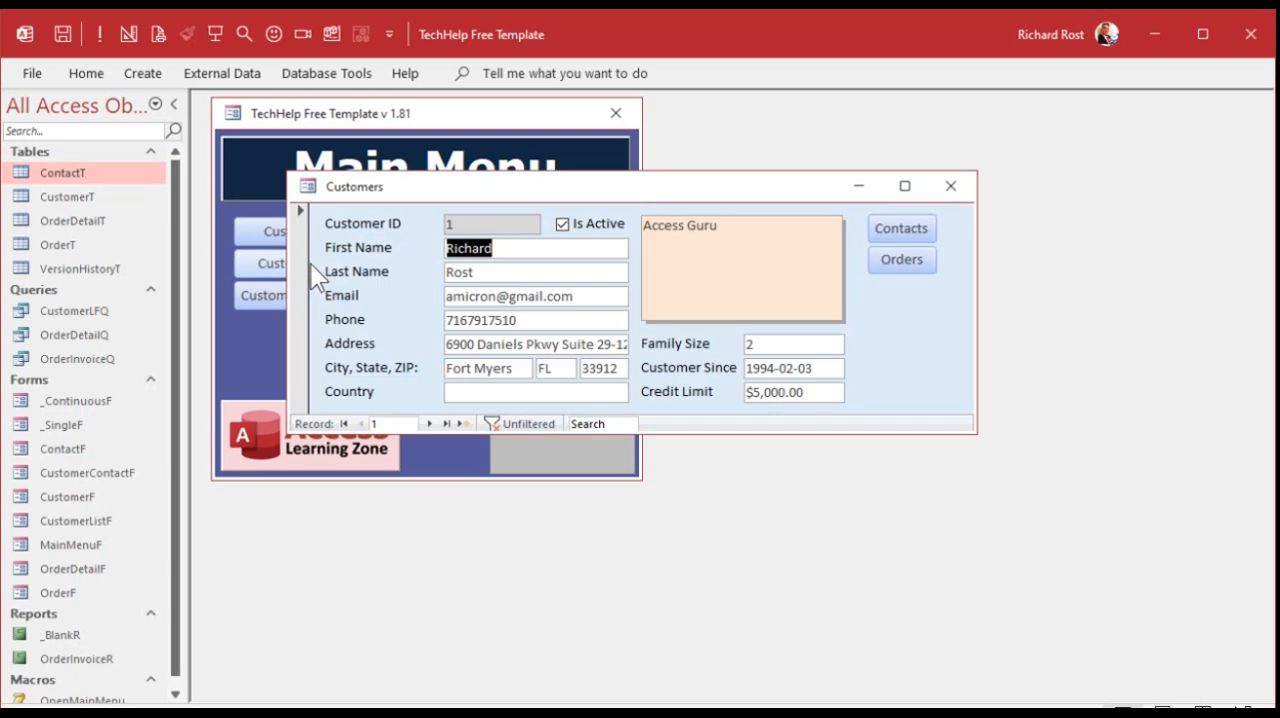
click(900, 259)
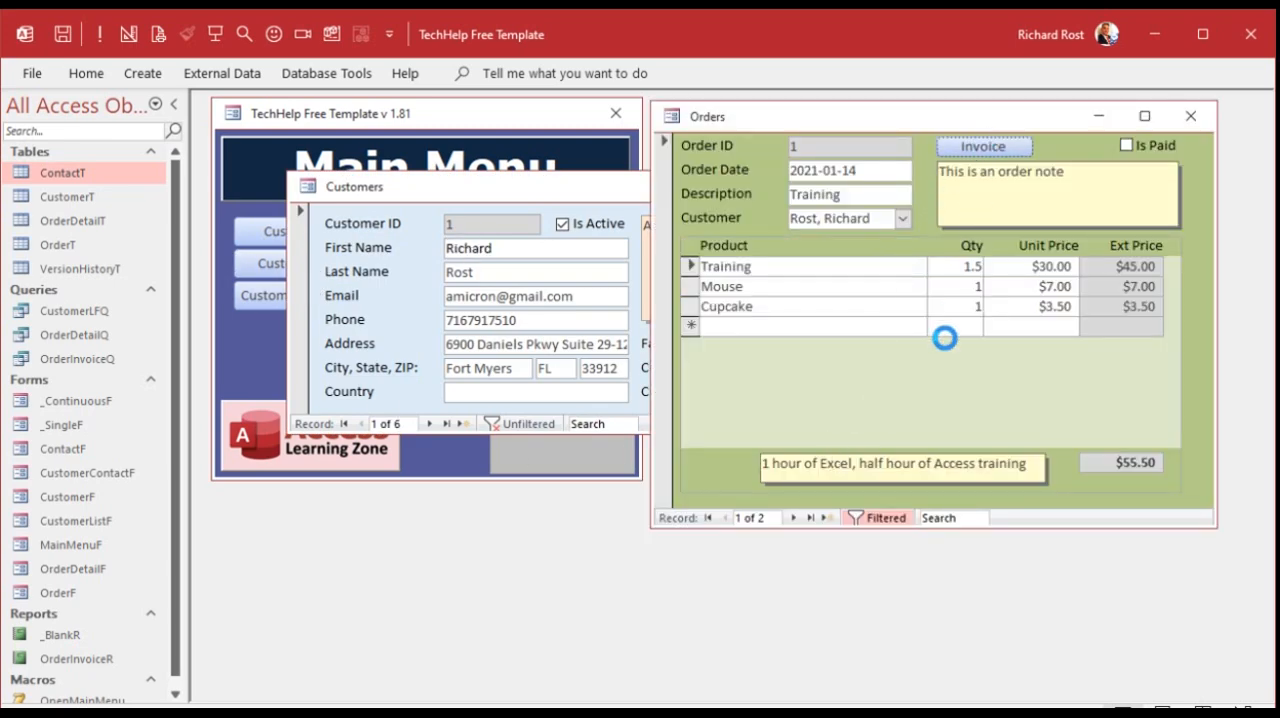
Preview and scroll through the invoices for the Training and New PC orders
click(982, 146)
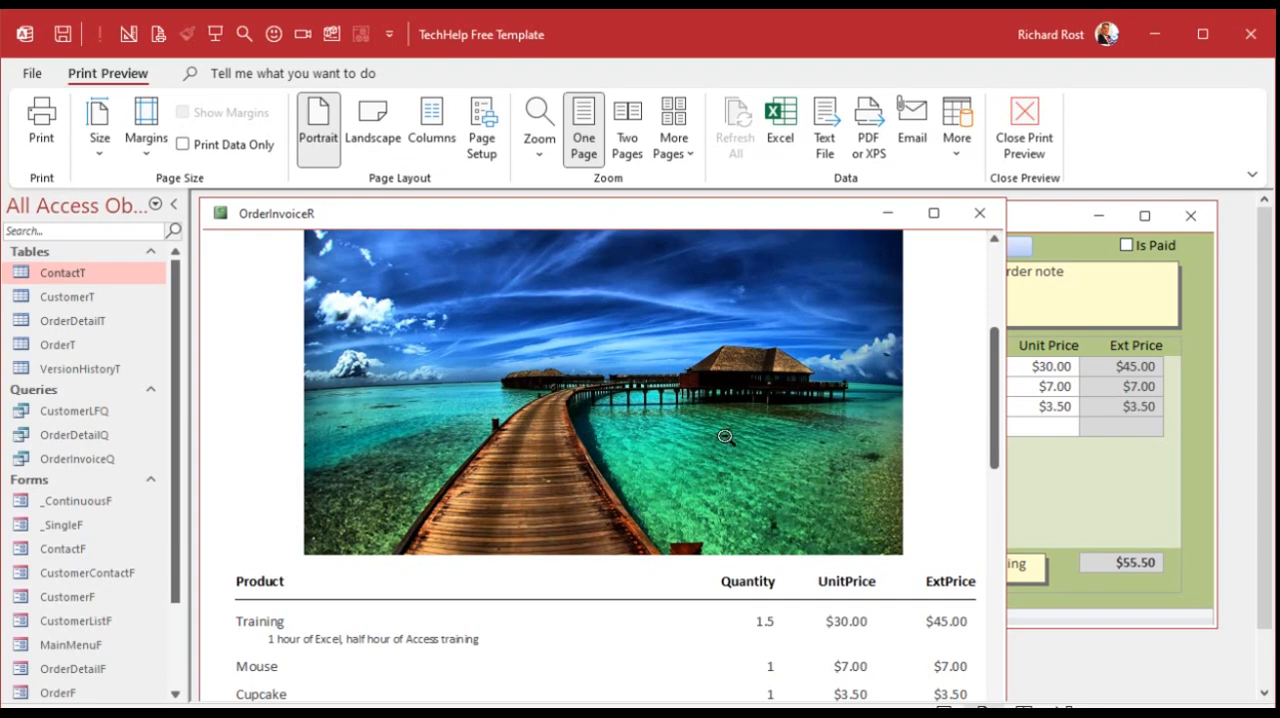
scroll(down, 3)
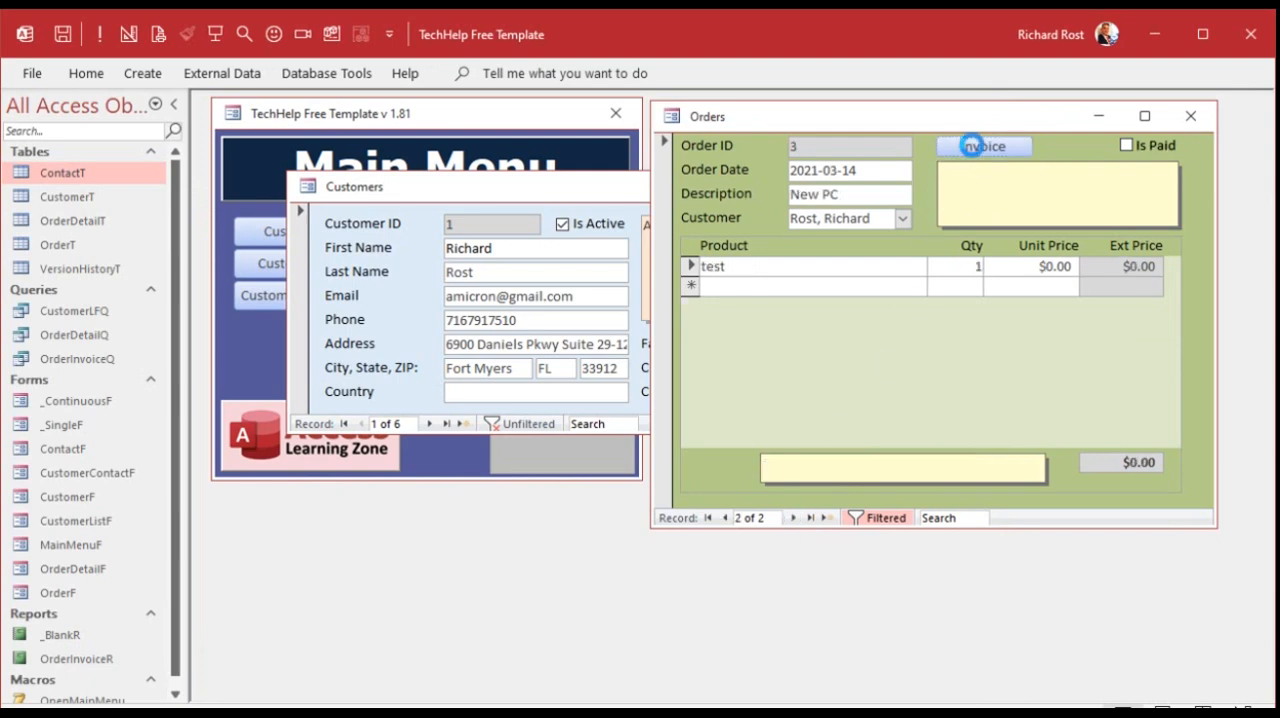
click(984, 146)
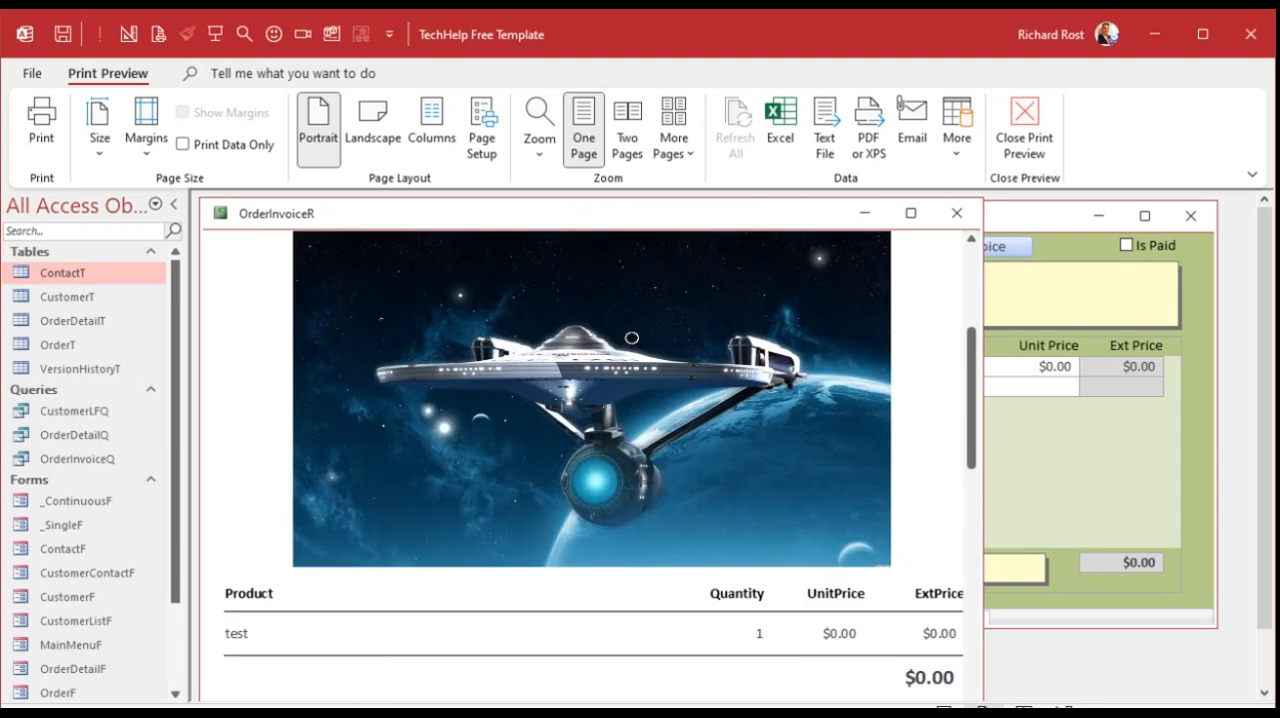
scroll(down, 3)
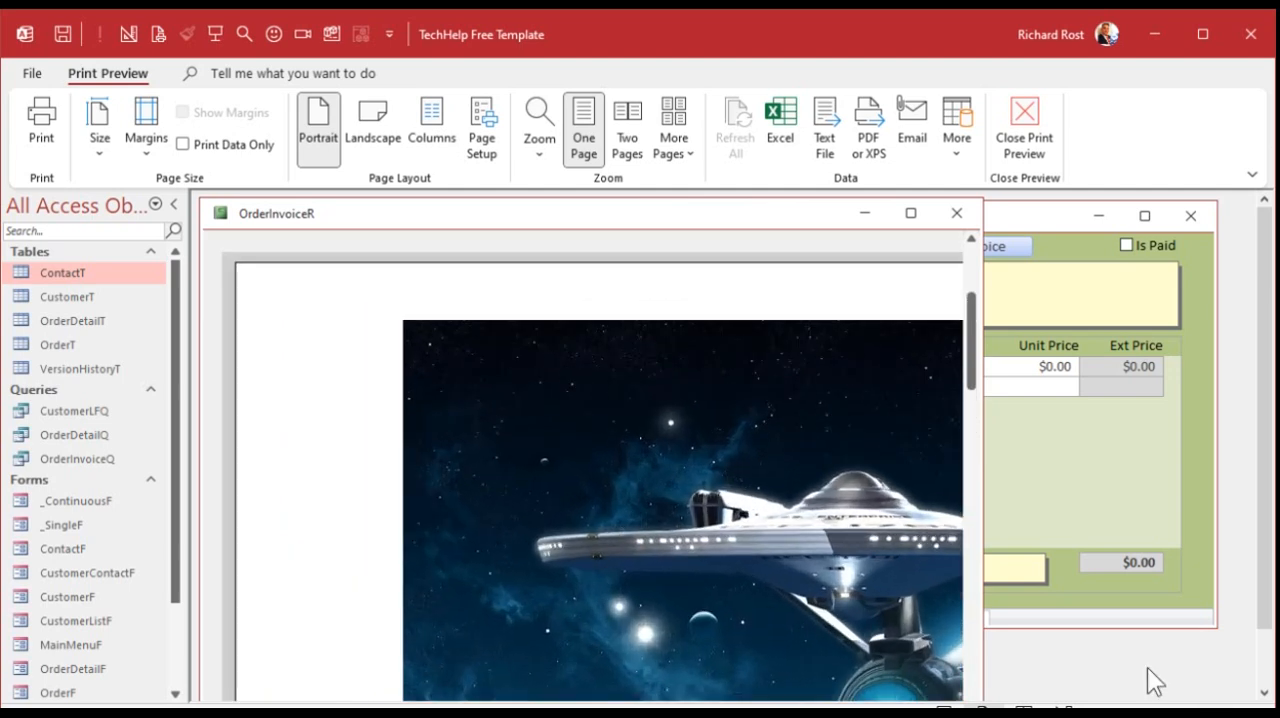
scroll(down, 3)
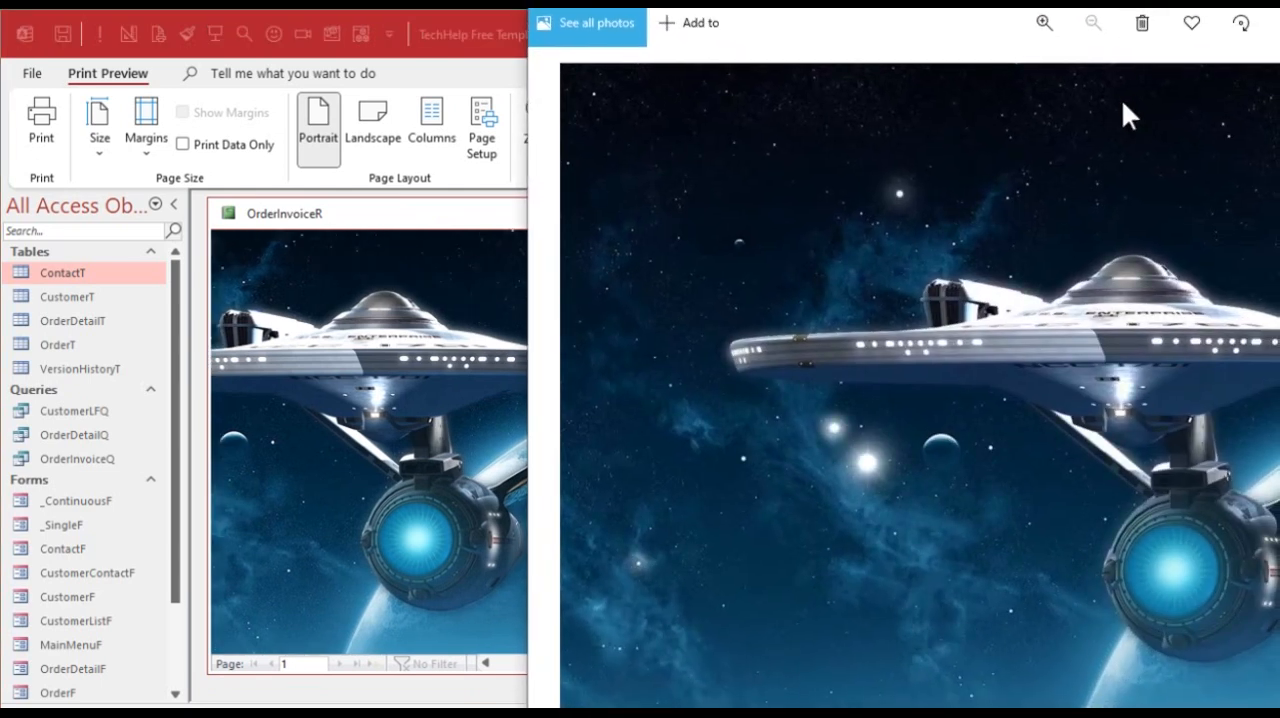
mouse_move(973, 510)
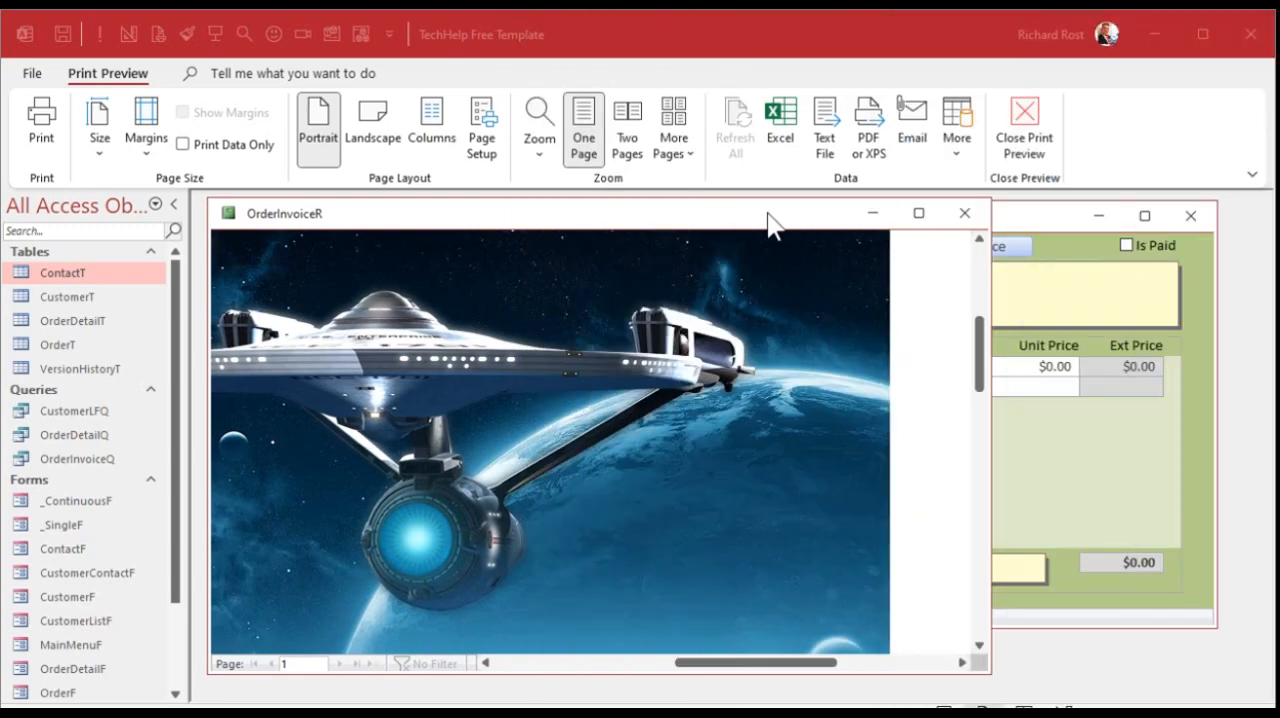
mouse_move(868, 125)
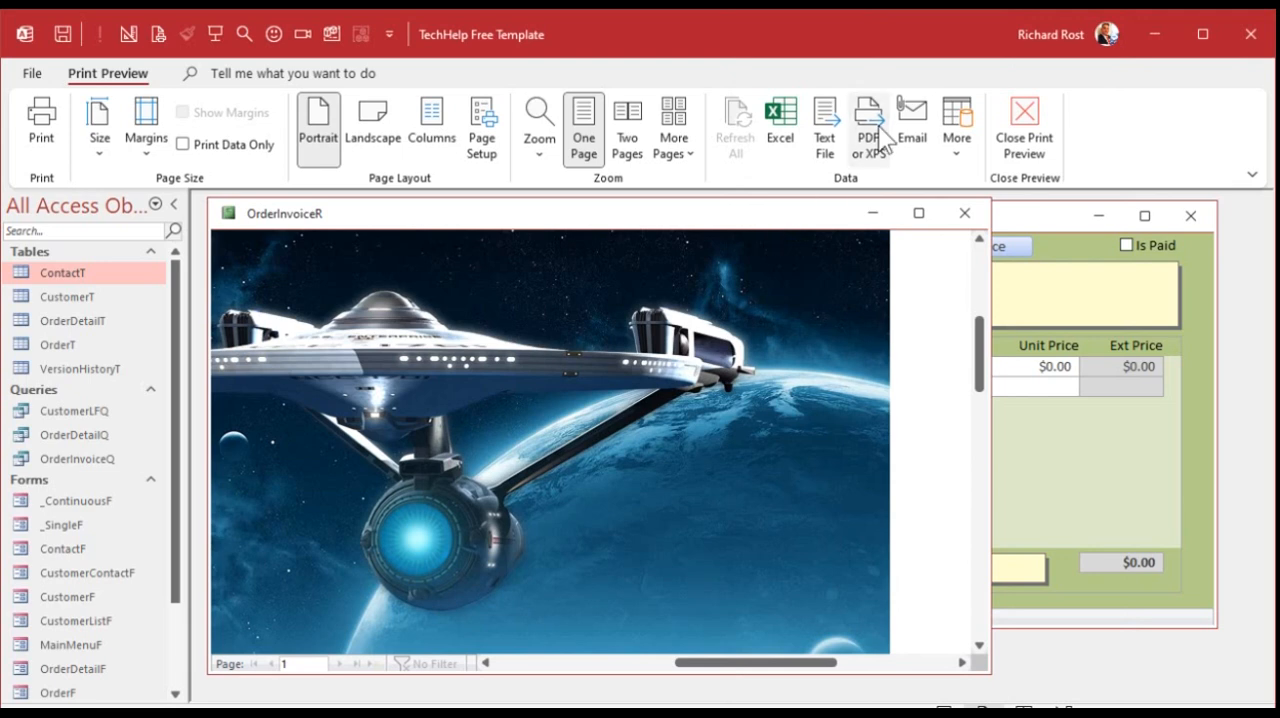
Publish the invoice as OrderInvoiceR.pdf in Documents, replacing the old file, and zoom in
click(868, 125)
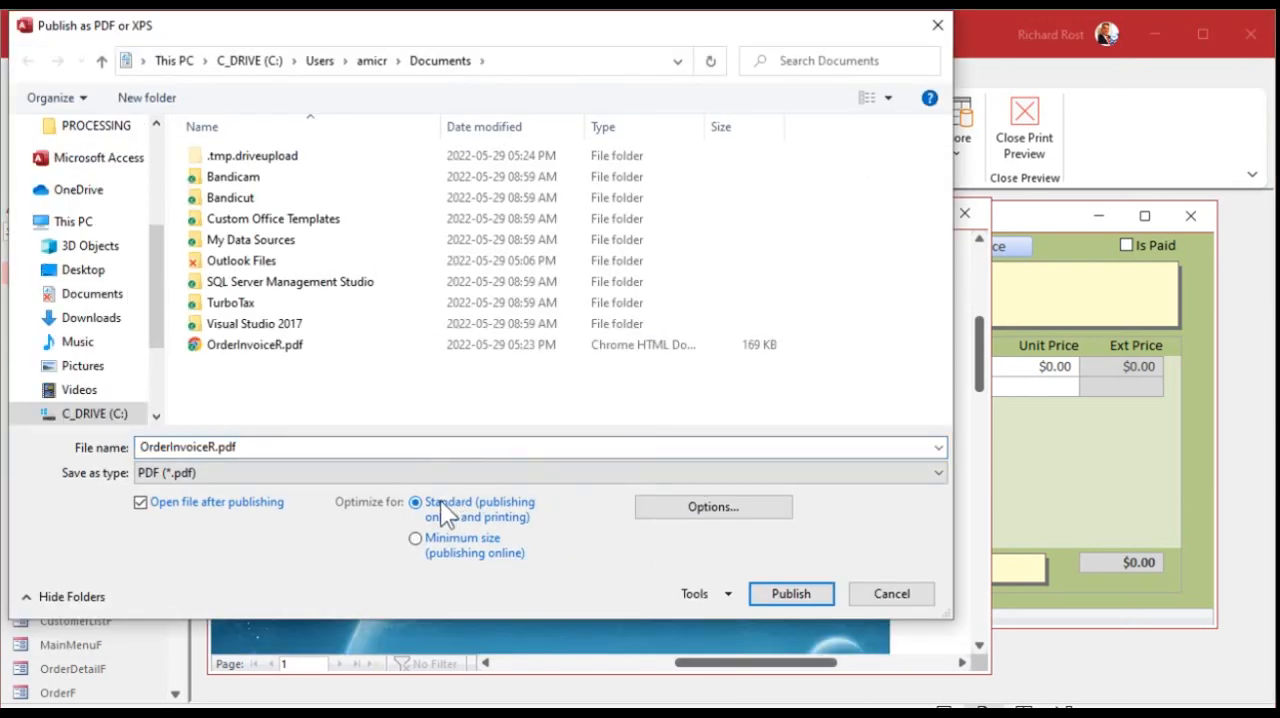
click(790, 593)
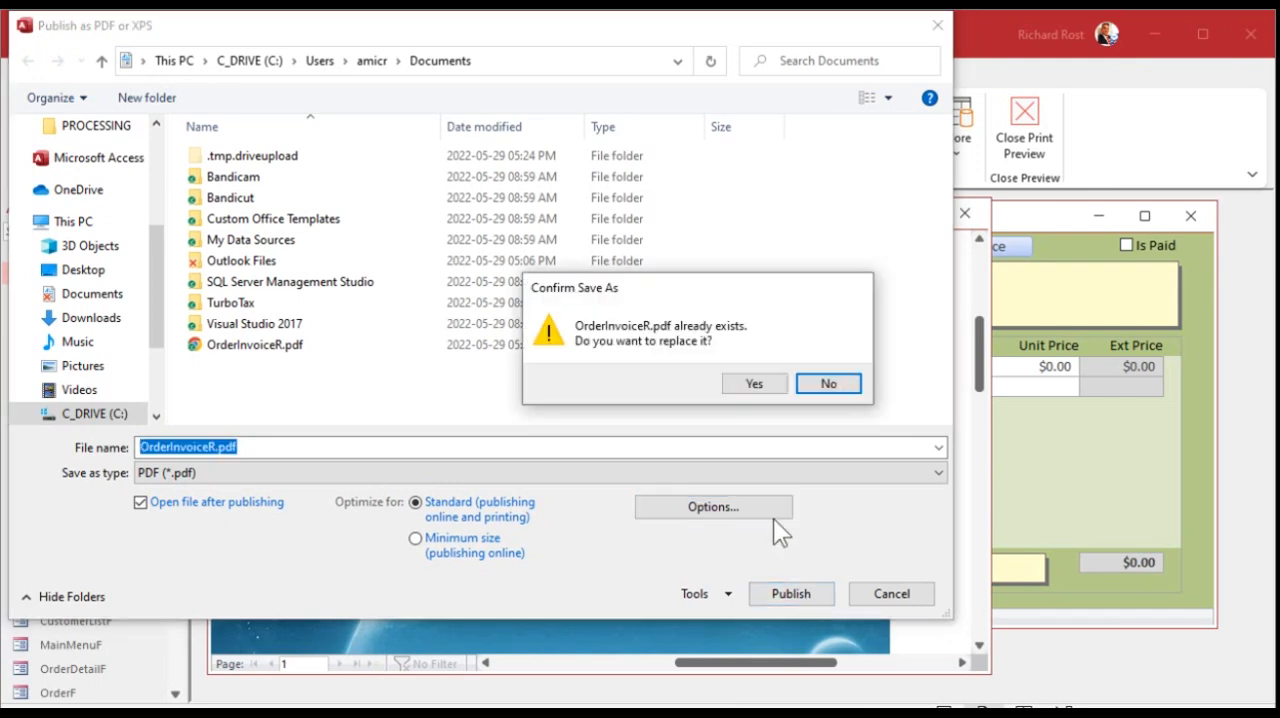
click(753, 383)
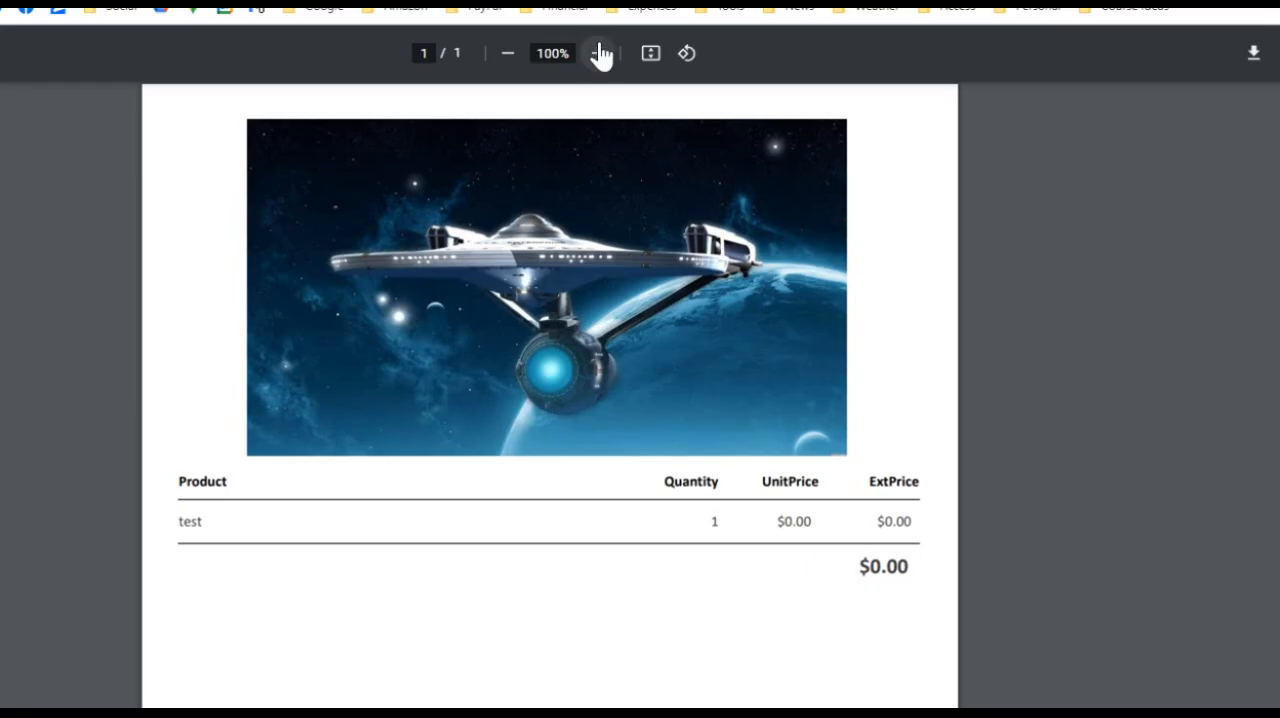
click(597, 53)
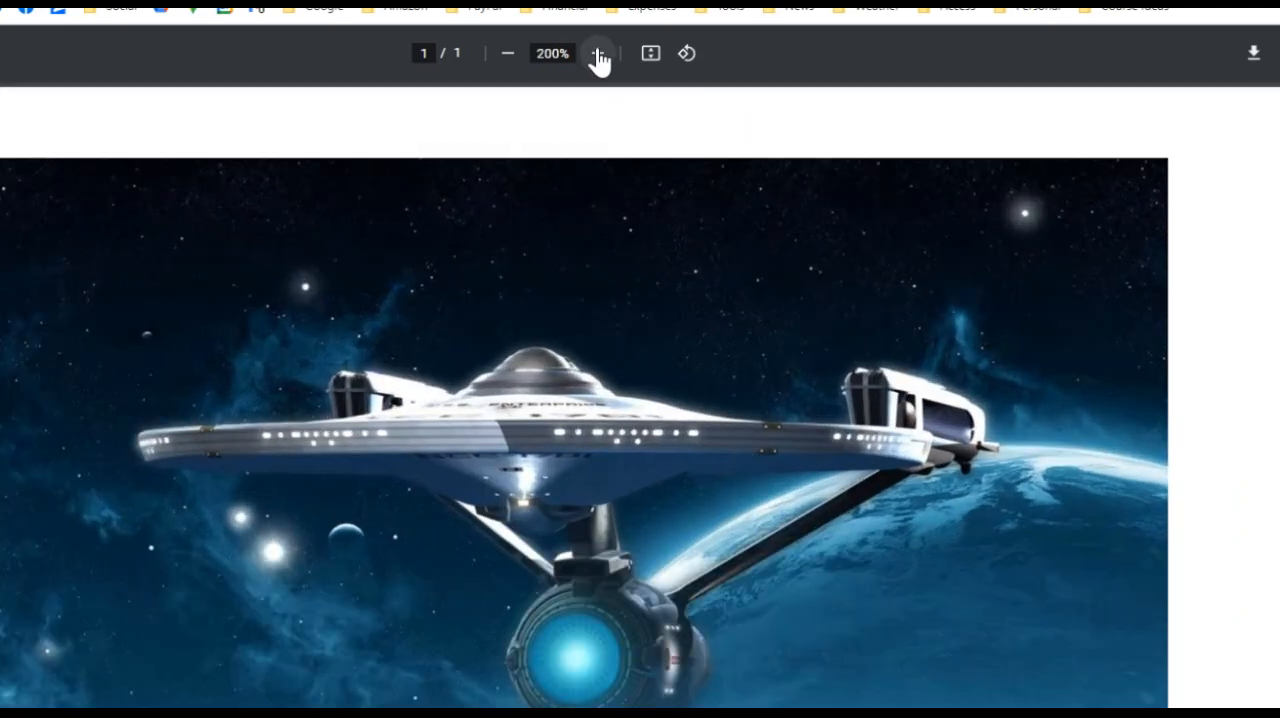
mouse_move(1022, 15)
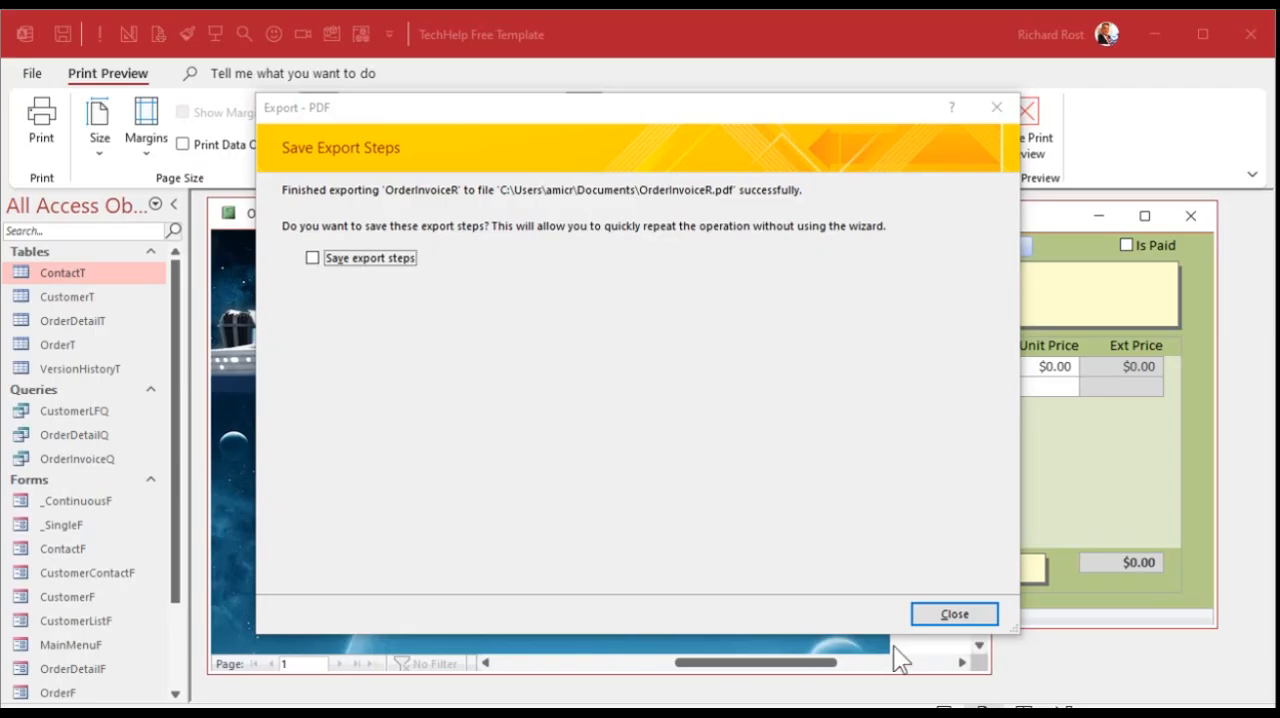
Close the export without saving steps and open Properties for fix poor quality images.accdb
click(952, 613)
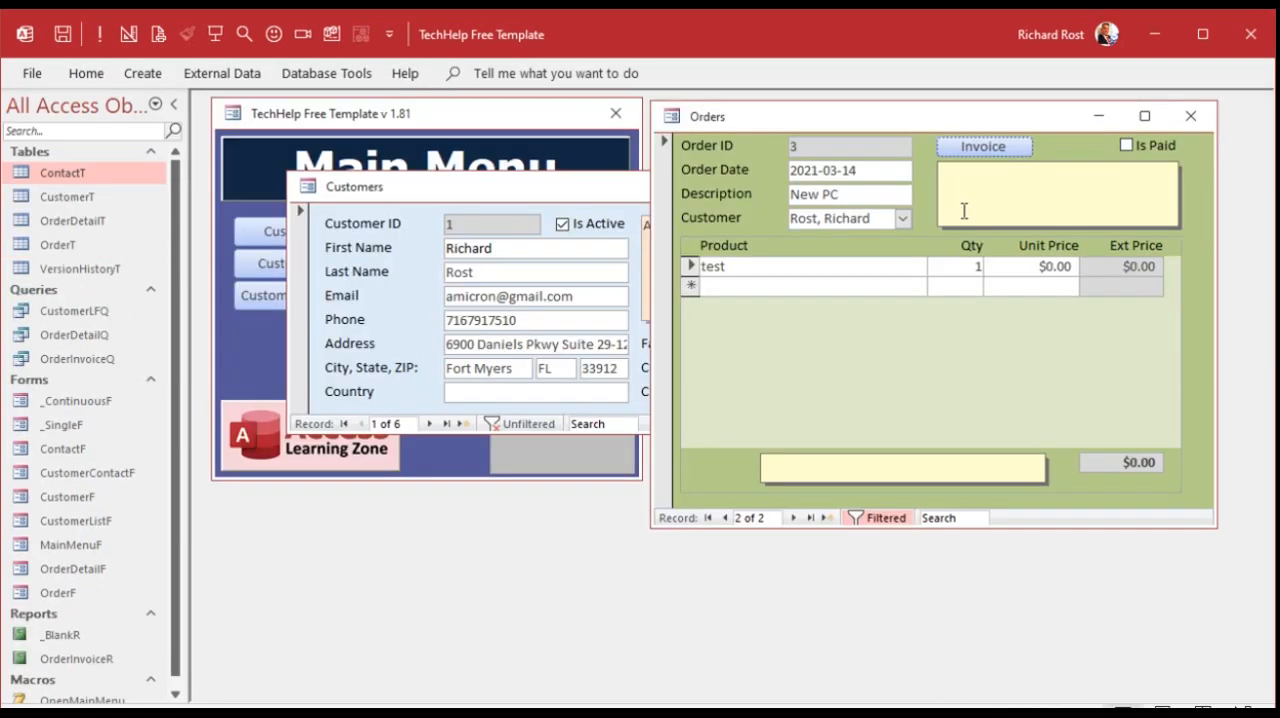
mouse_move(778, 286)
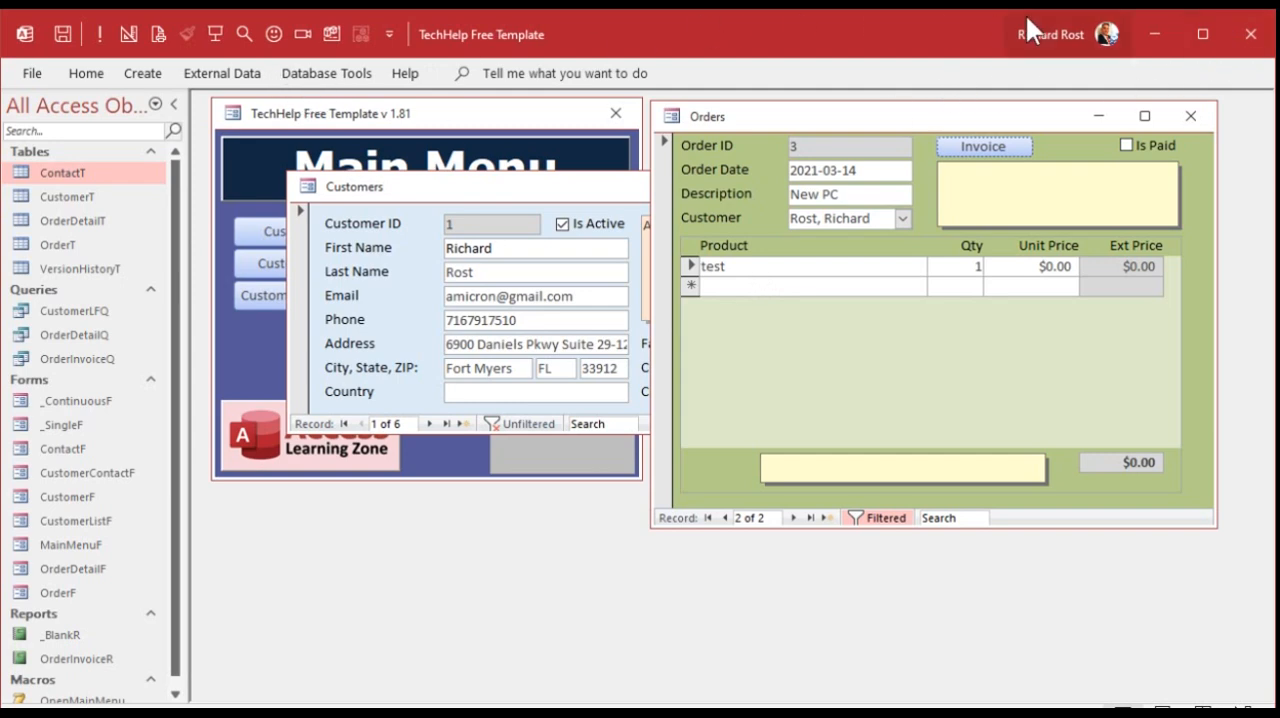
right_click(391, 240)
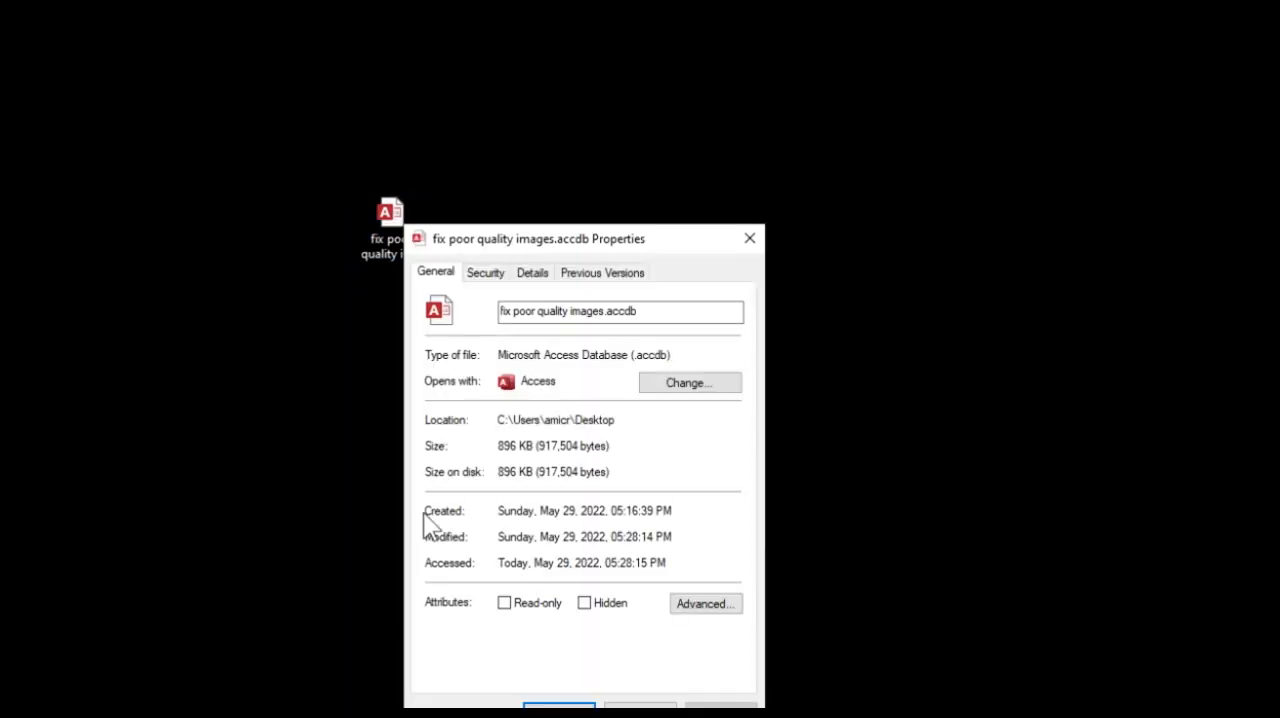
mouse_move(555, 429)
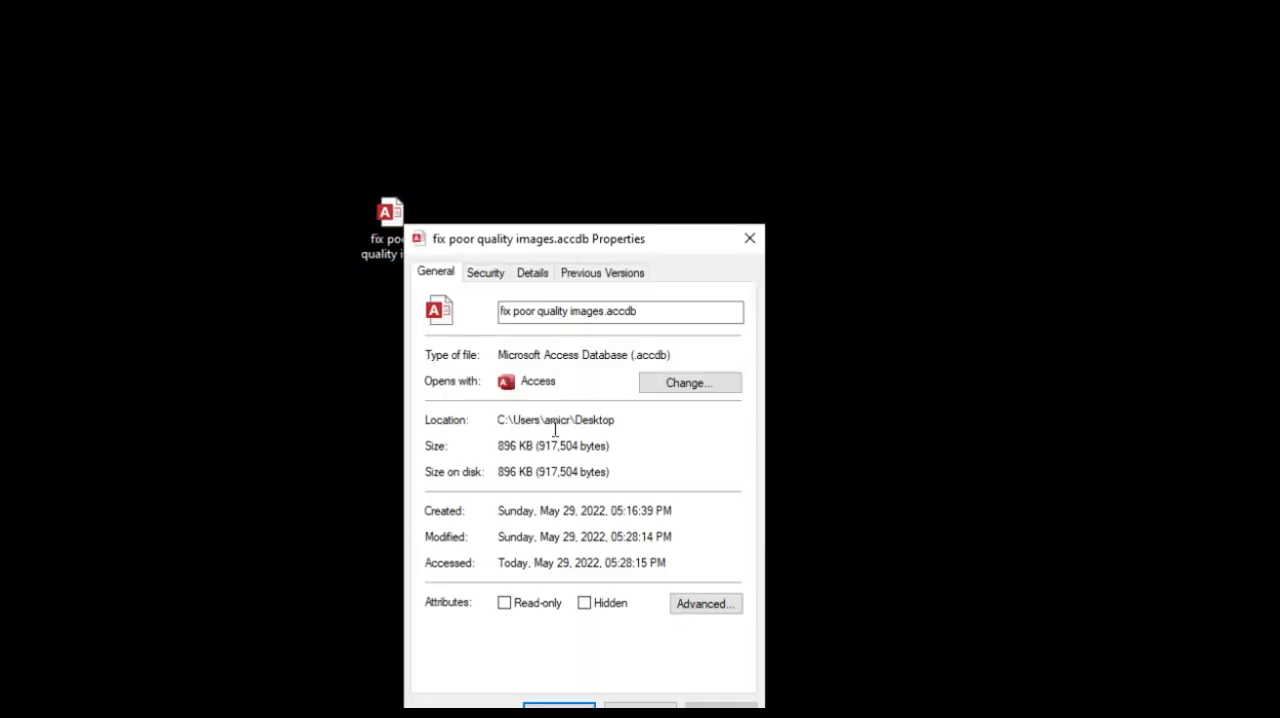